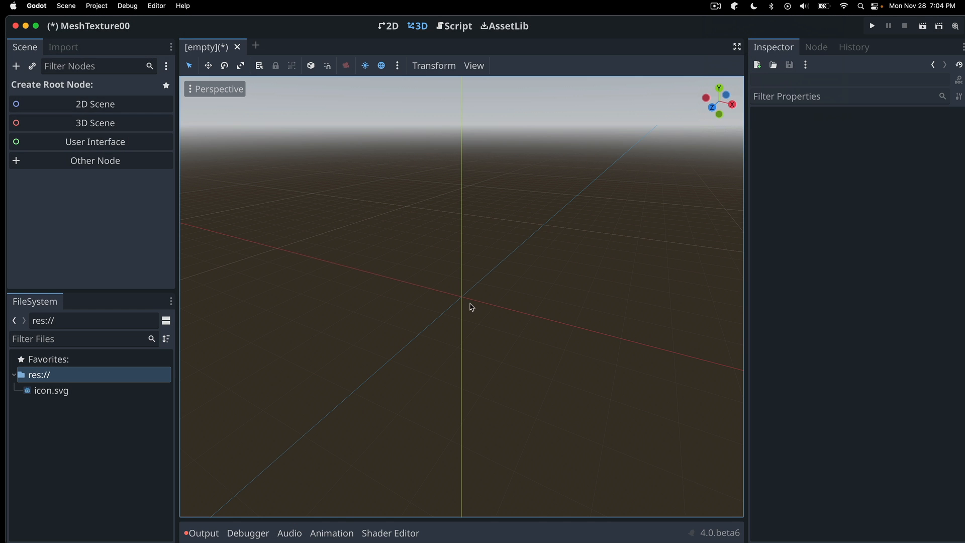
pyautogui.moveTo(461, 320)
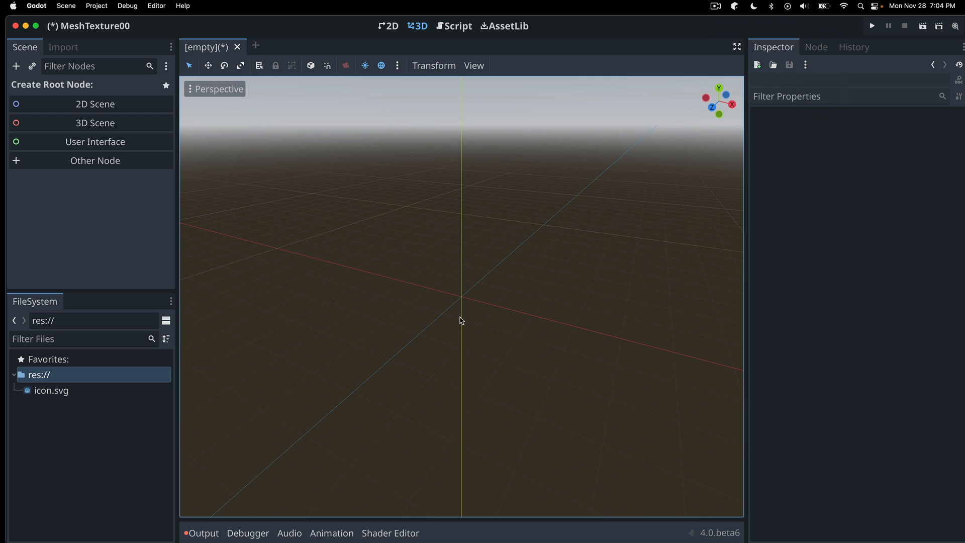
pyautogui.moveTo(139, 228)
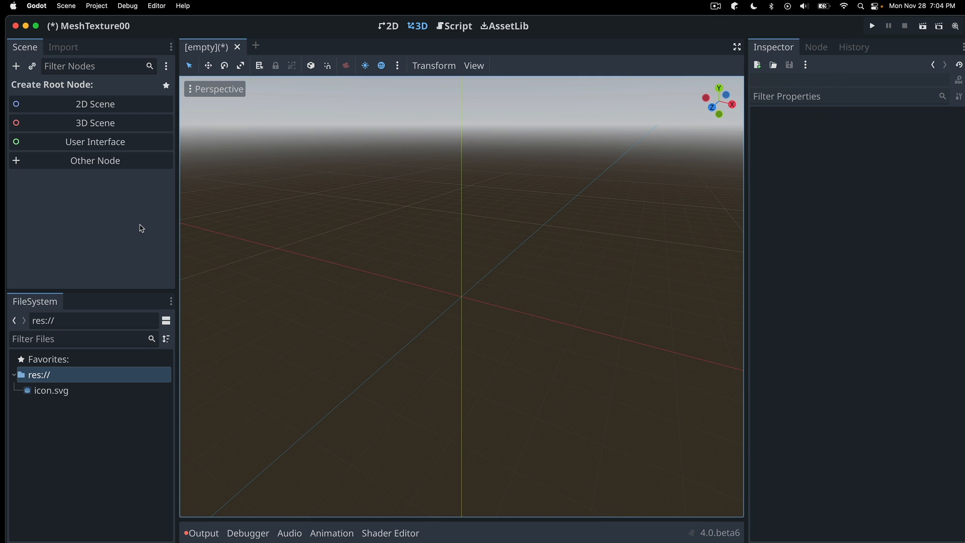
pyautogui.moveTo(702, 526)
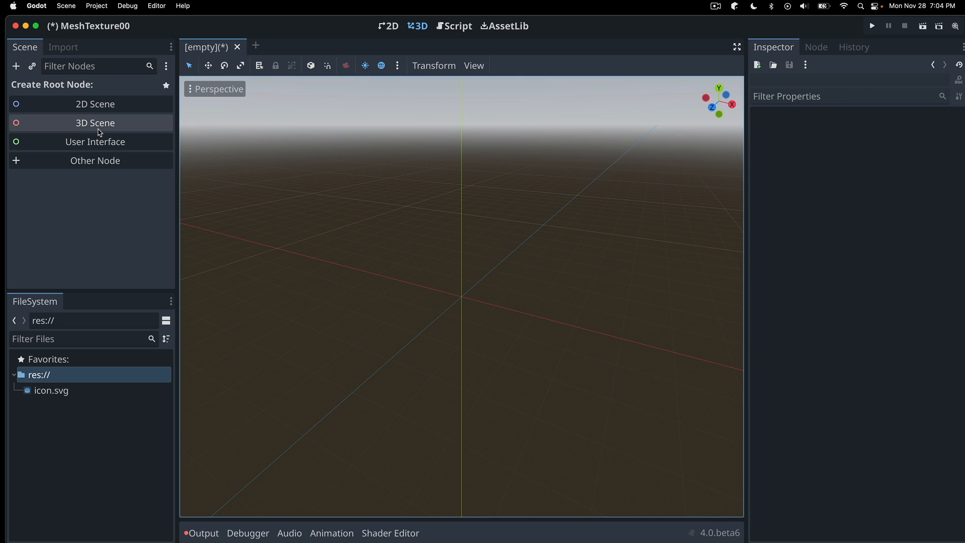
# - Create a 3D root named World and add a MeshInstance3D child renamed Ground
pyautogui.click(94, 123)
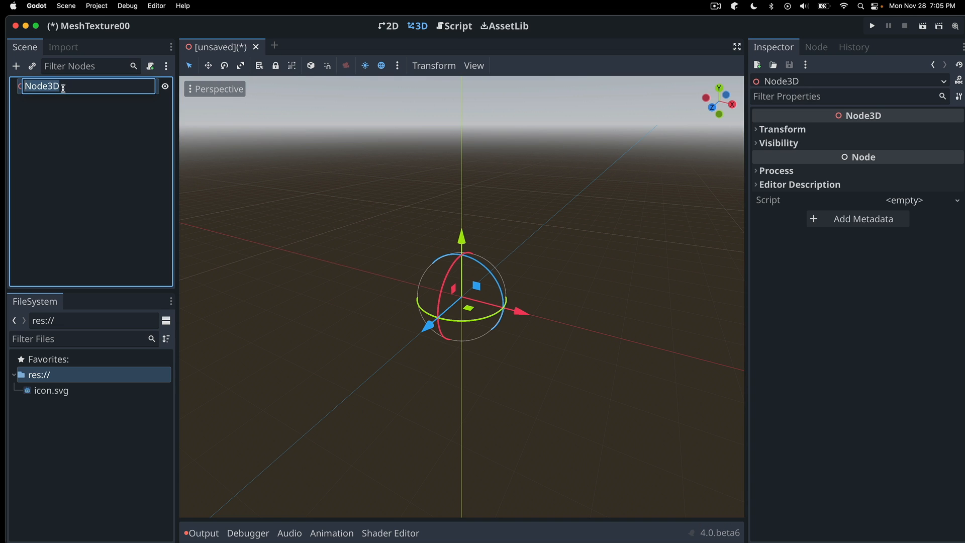
pyautogui.write('World')
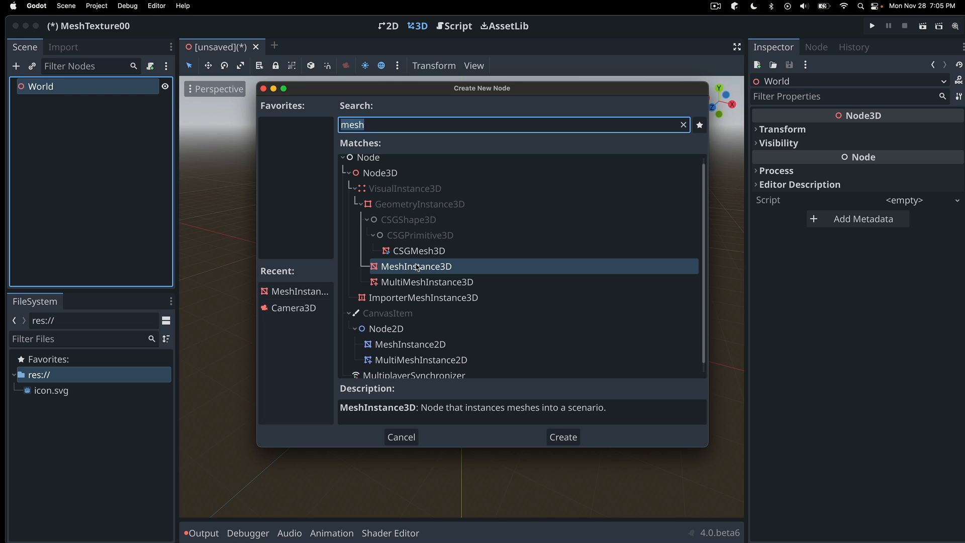
pyautogui.click(561, 437)
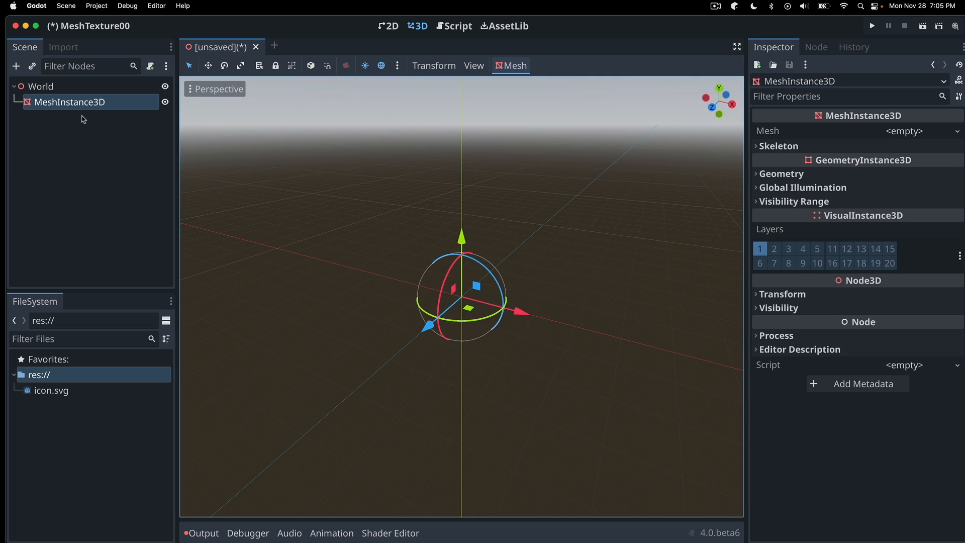
pyautogui.doubleClick(69, 102)
pyautogui.write('Ground')
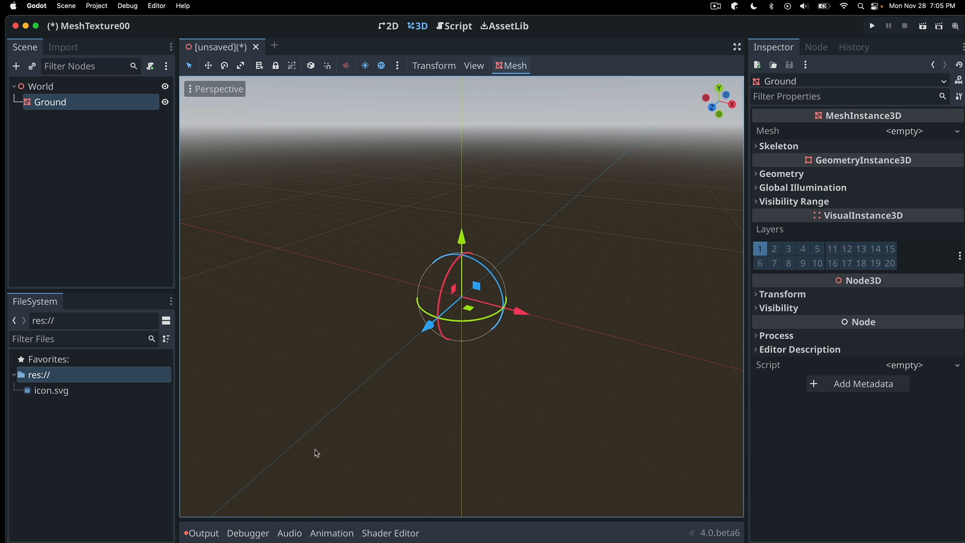
pyautogui.moveTo(60, 105)
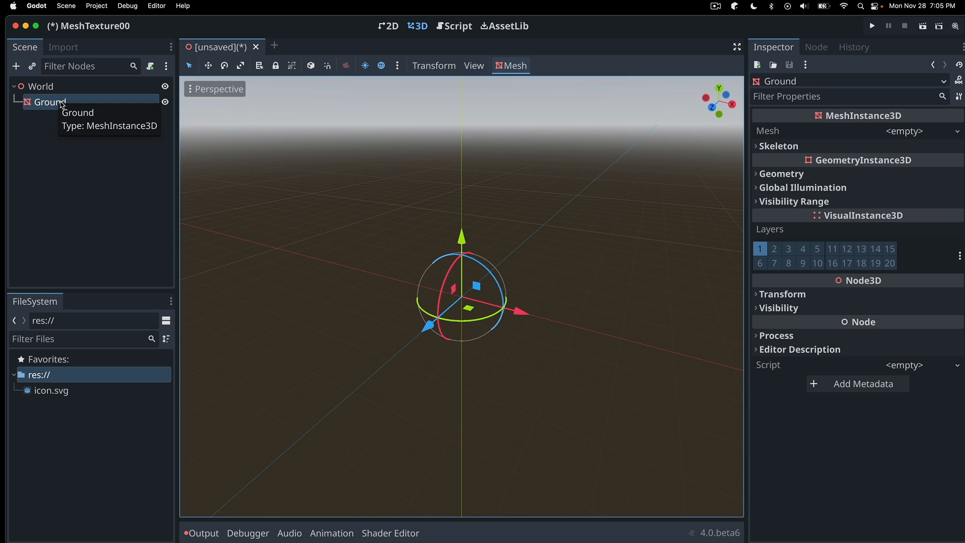
pyautogui.moveTo(284, 248)
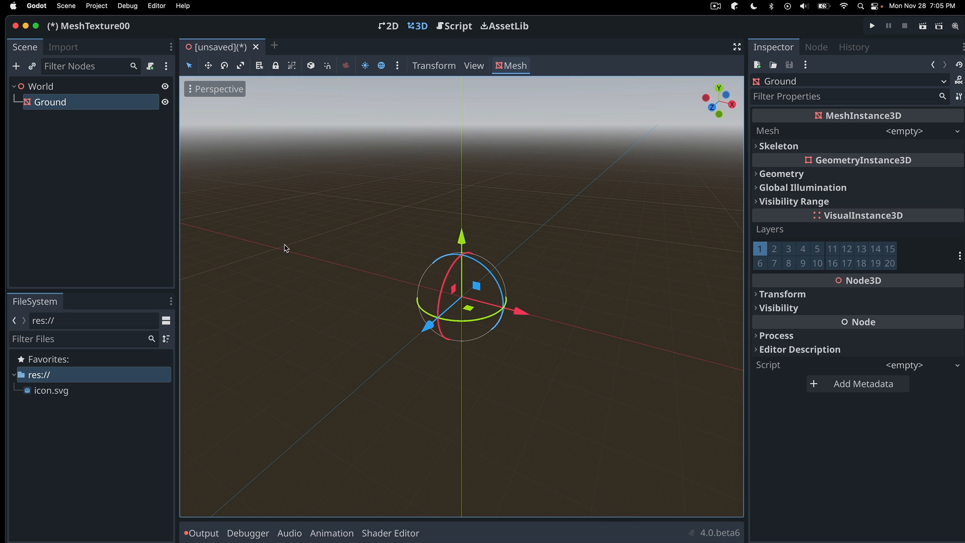
pyautogui.moveTo(302, 255)
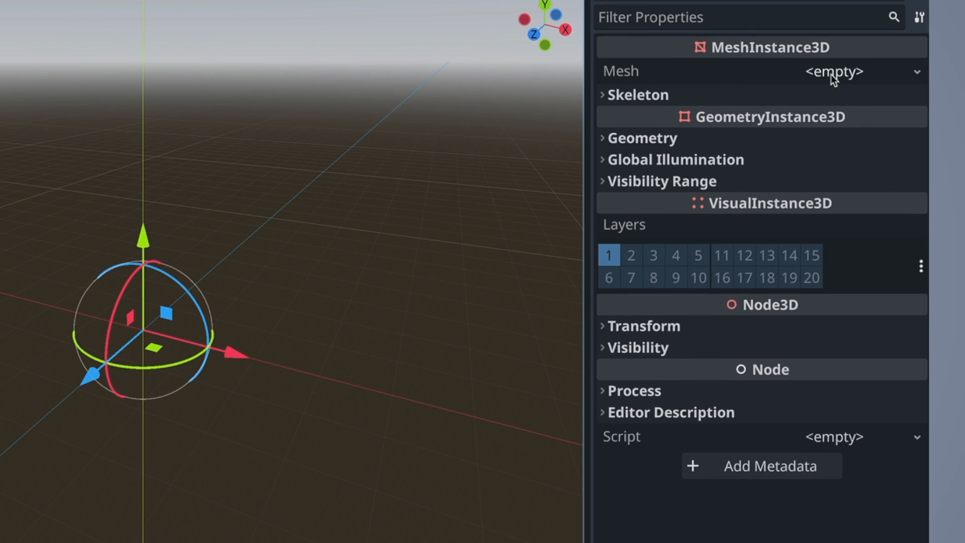
# - Assign Ground a new PlaneMesh and set its size to 300 by 300
pyautogui.click(833, 70)
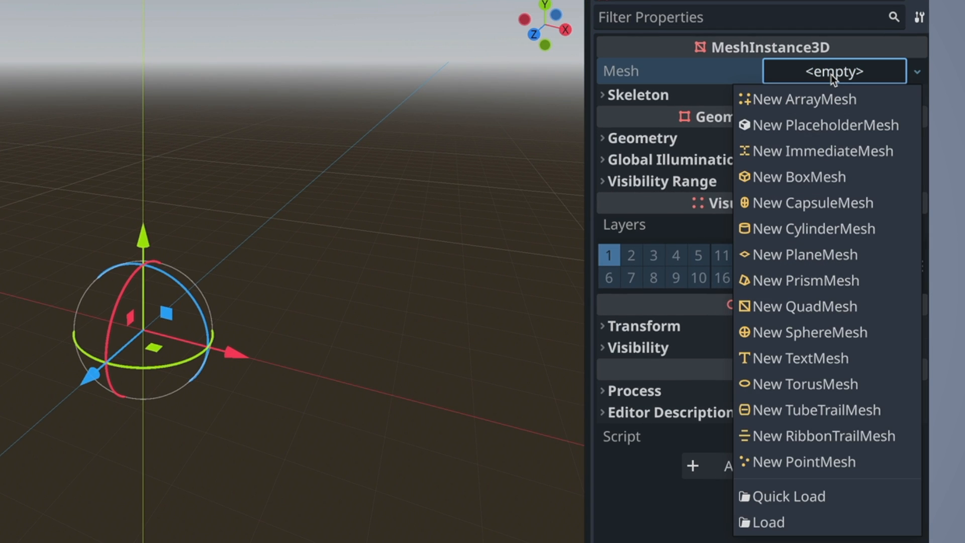
pyautogui.moveTo(818, 435)
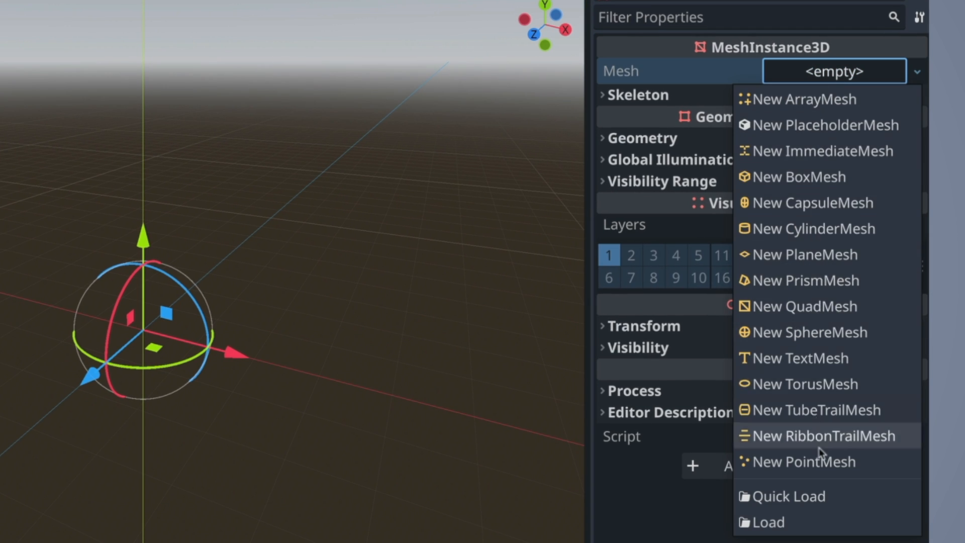
pyautogui.moveTo(827, 305)
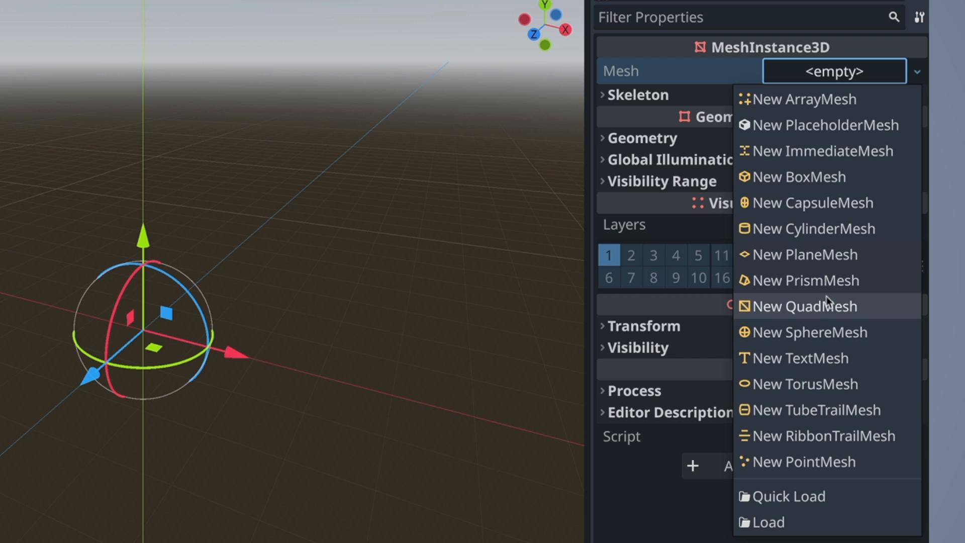
pyautogui.moveTo(811, 254)
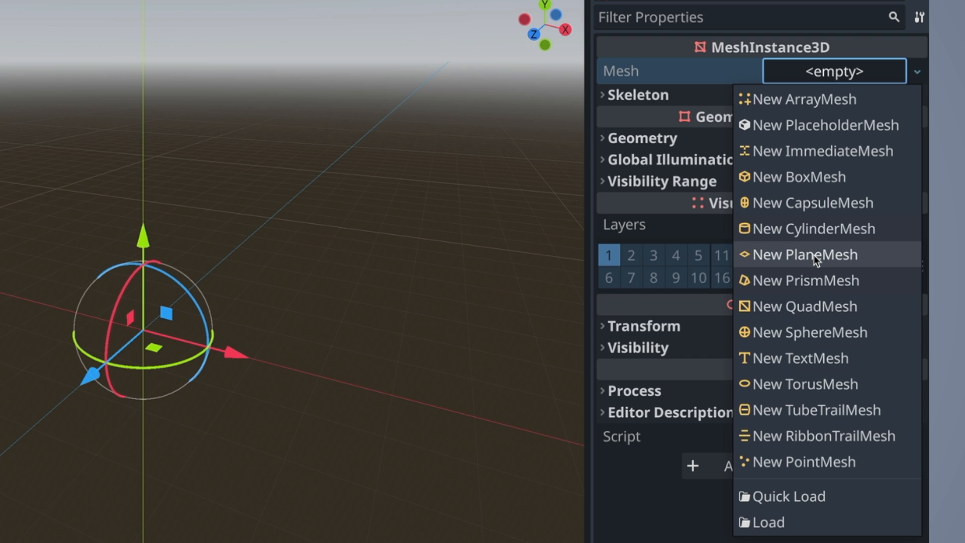
pyautogui.click(806, 254)
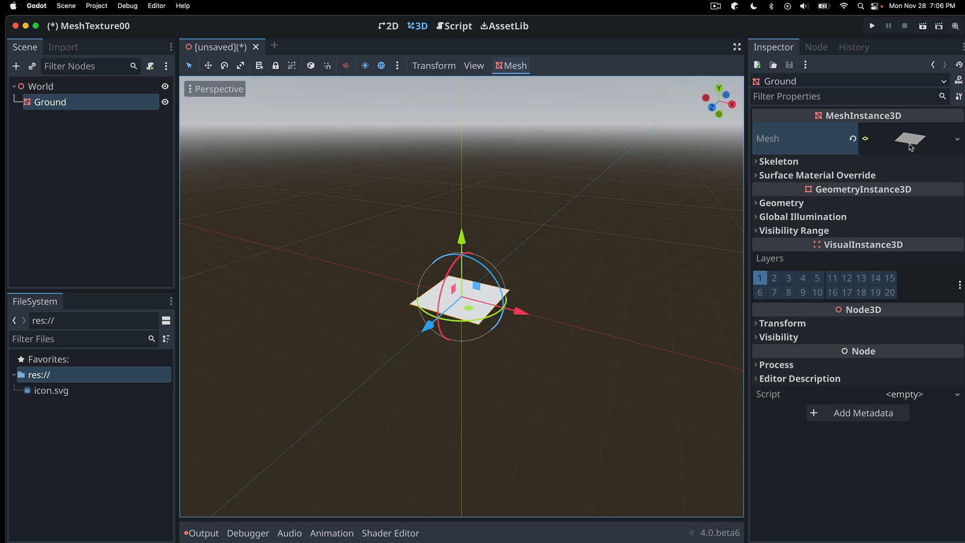
pyautogui.click(909, 138)
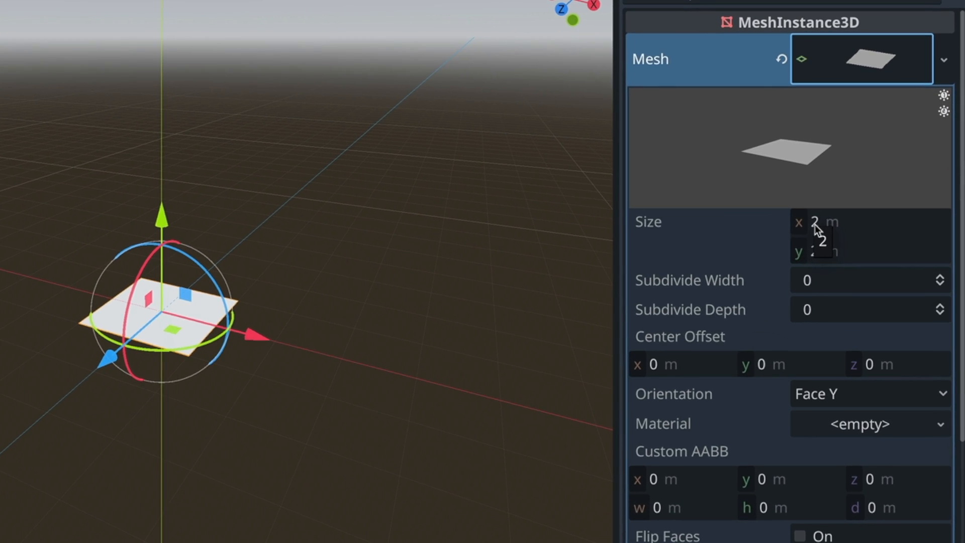
pyautogui.click(861, 221)
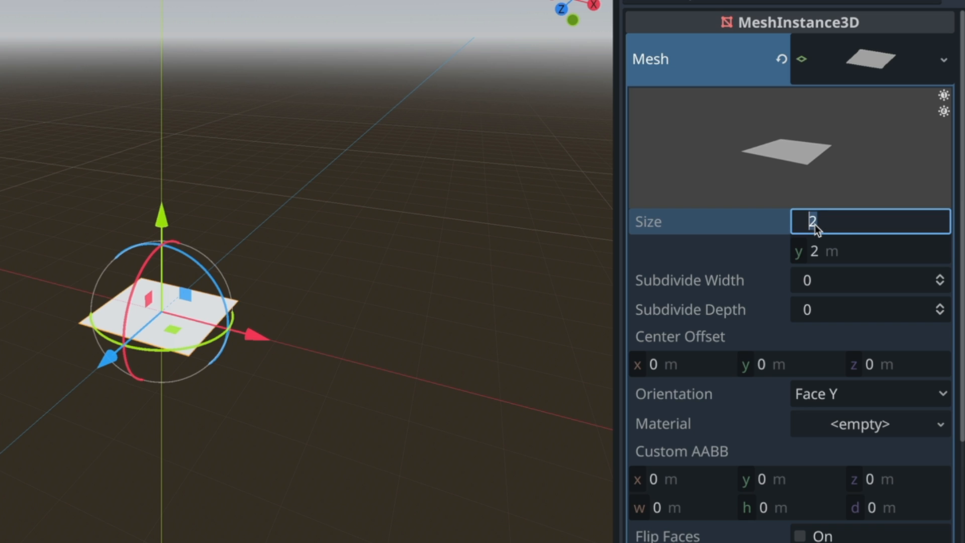
pyautogui.write('300')
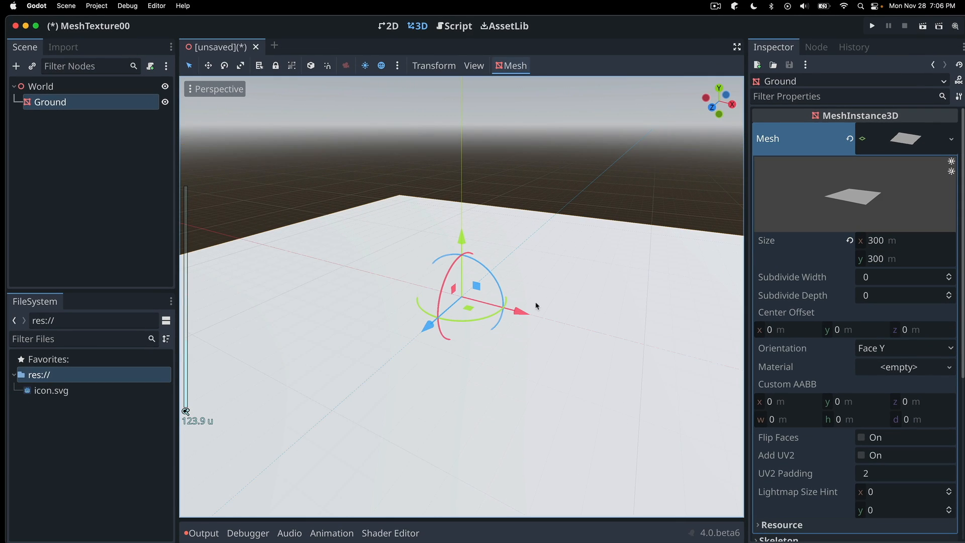
pyautogui.moveTo(452, 381)
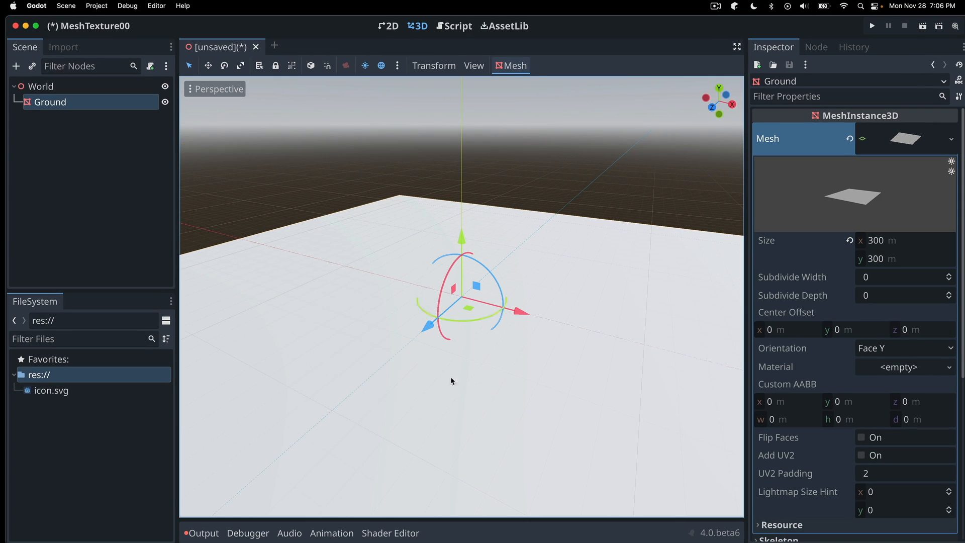
pyautogui.moveTo(545, 334)
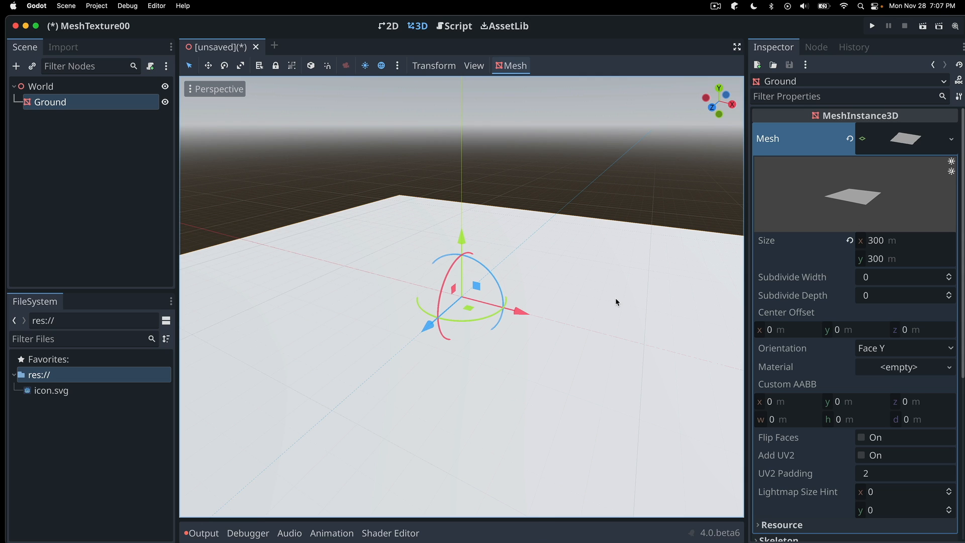
pyautogui.moveTo(605, 379)
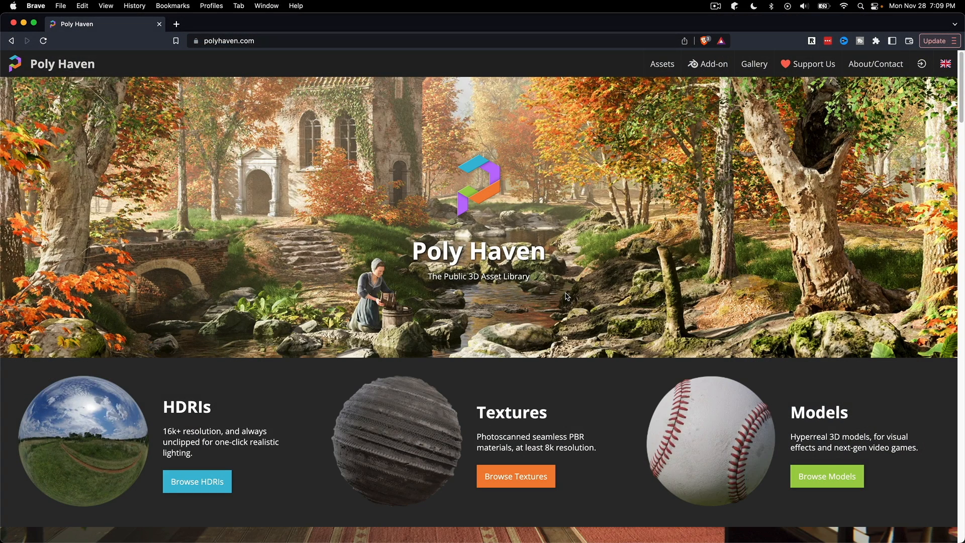
pyautogui.moveTo(237, 132)
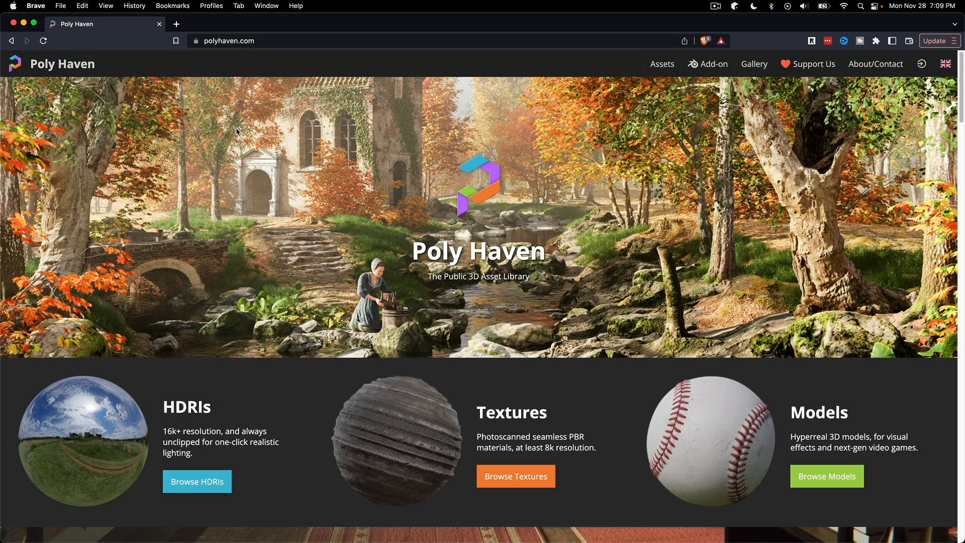
pyautogui.moveTo(443, 462)
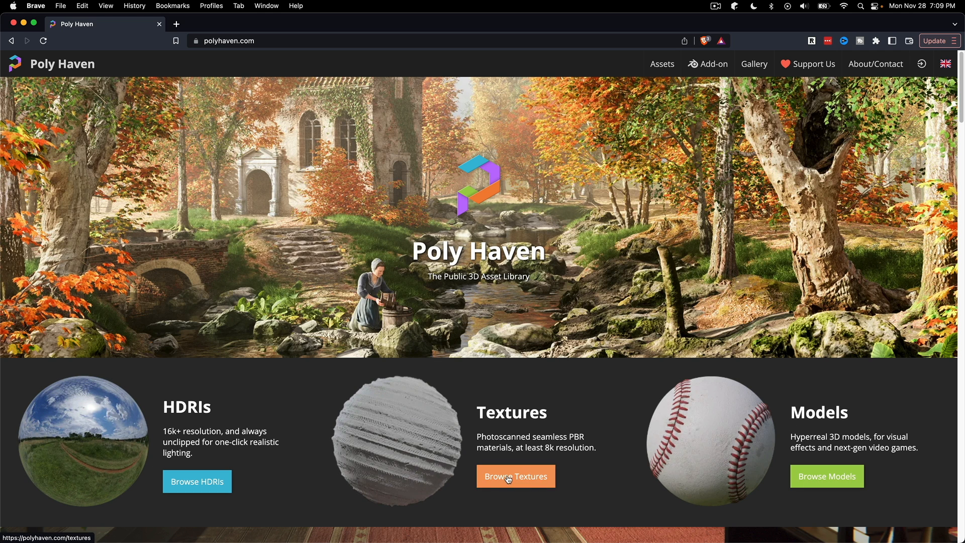
# - Browse the Poly Haven textures and filter them with the search term 'rocky'
pyautogui.click(514, 476)
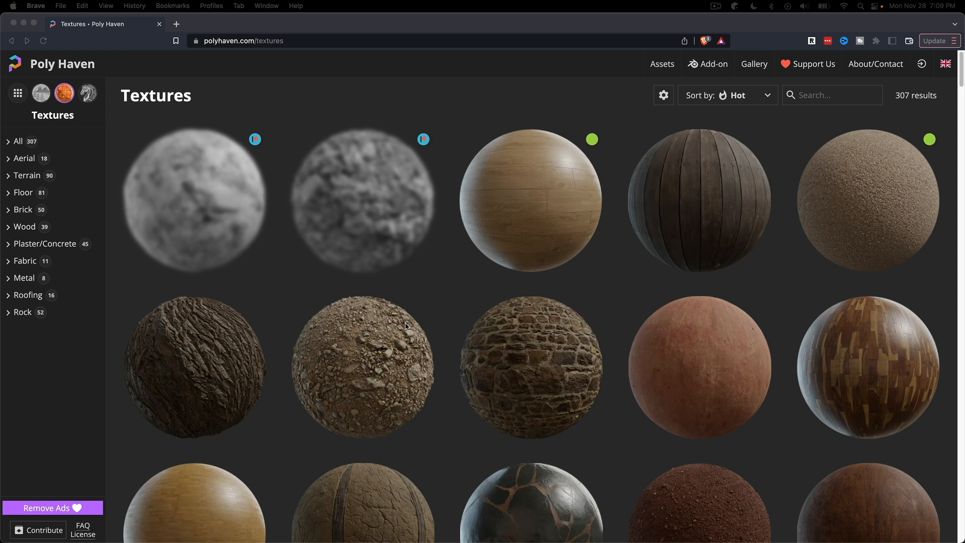
pyautogui.moveTo(498, 379)
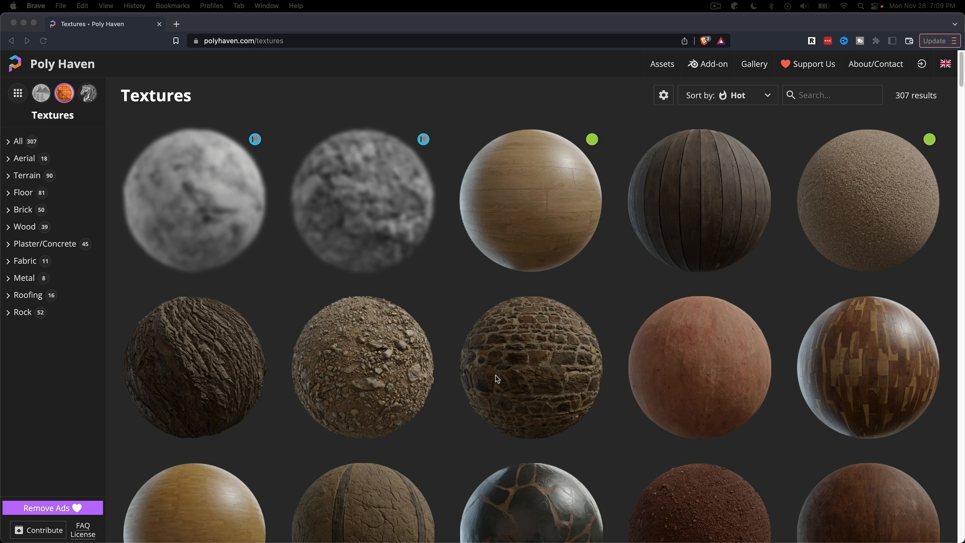
pyautogui.click(82, 529)
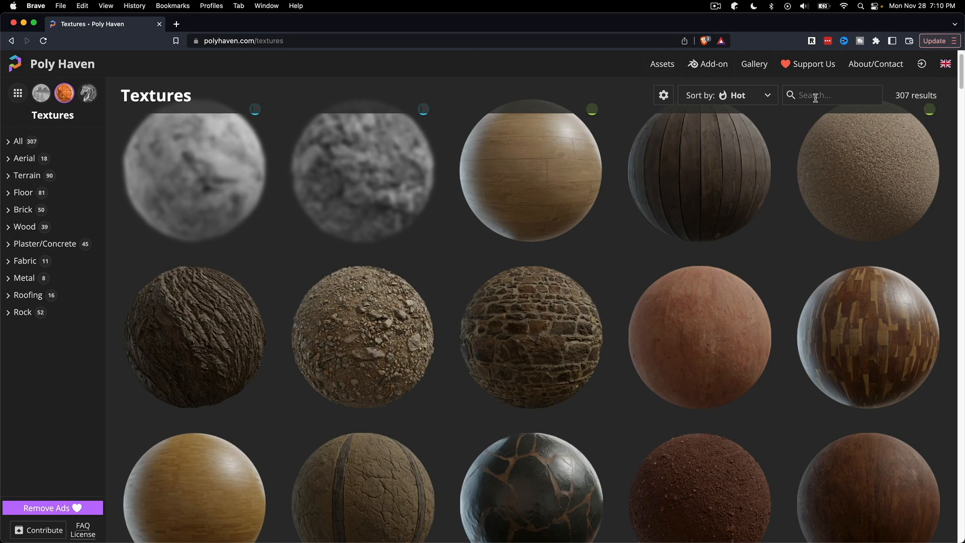
pyautogui.write('rocky')
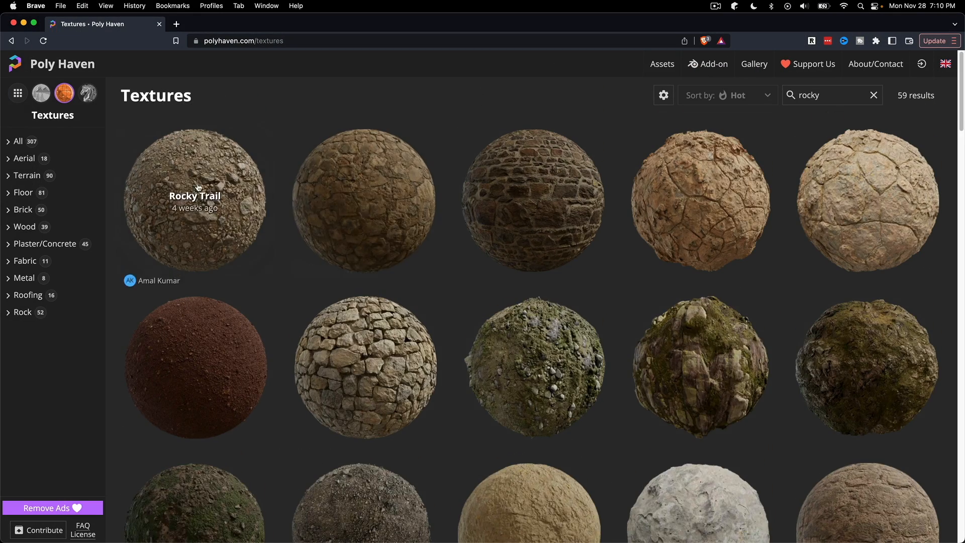
# - On the Rocky Trail page, choose ZIP format to pick which maps to download
pyautogui.click(194, 199)
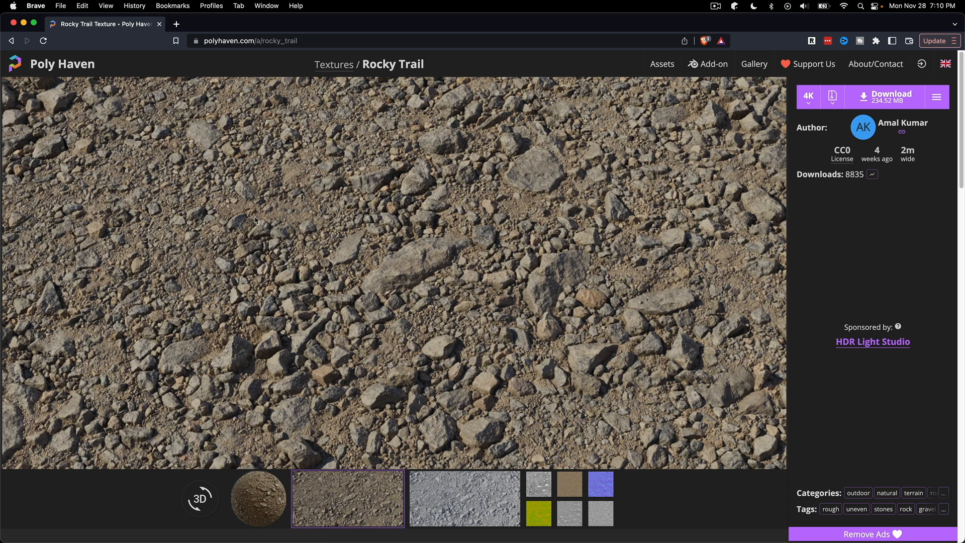
pyautogui.moveTo(498, 232)
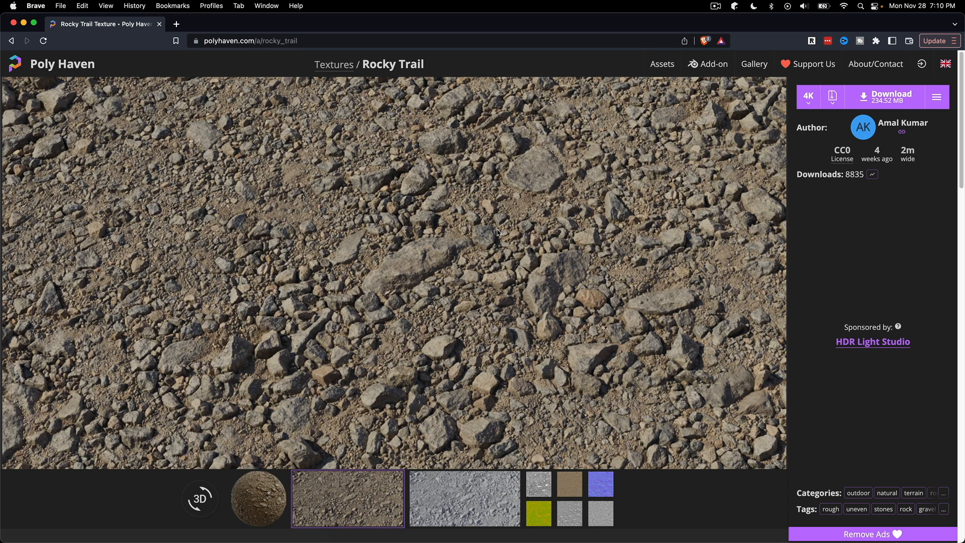
pyautogui.moveTo(565, 297)
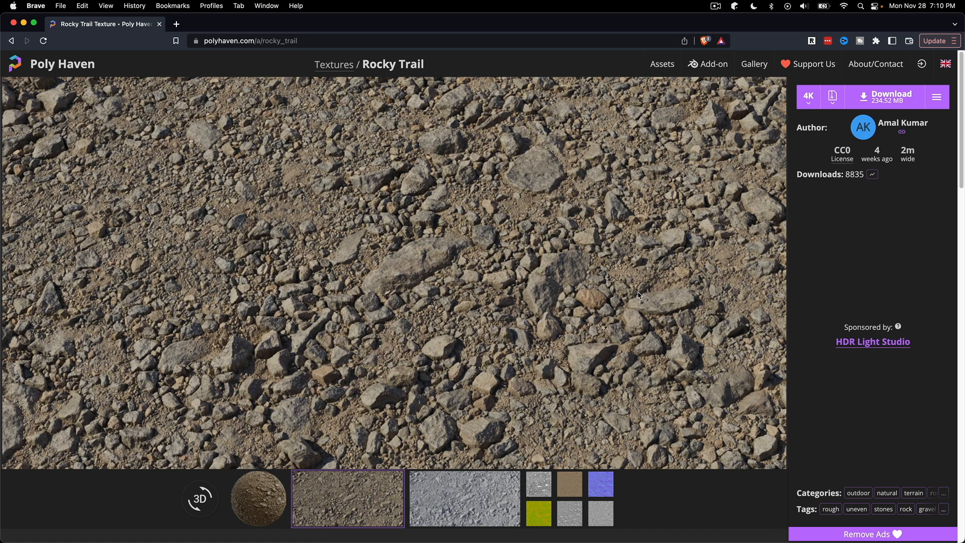
pyautogui.moveTo(806, 244)
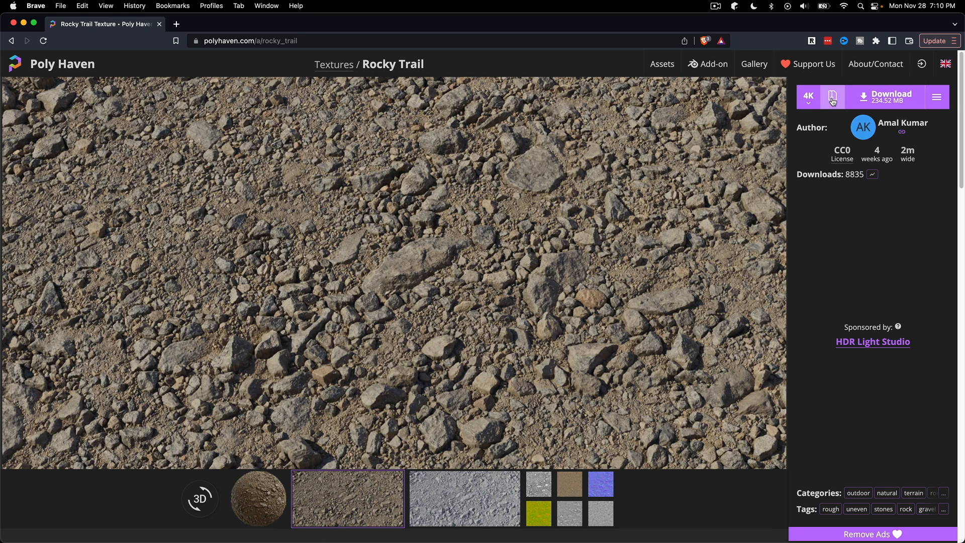
pyautogui.click(832, 96)
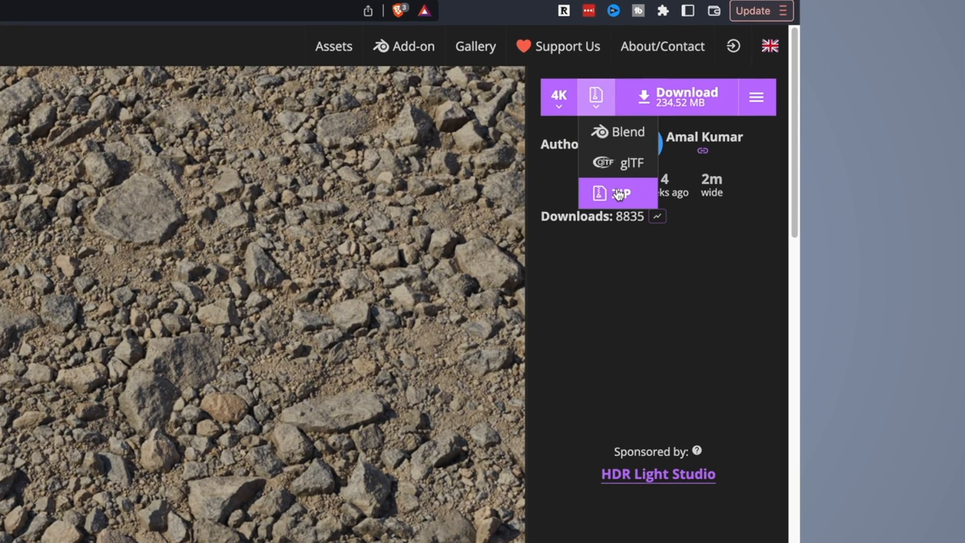
pyautogui.click(617, 193)
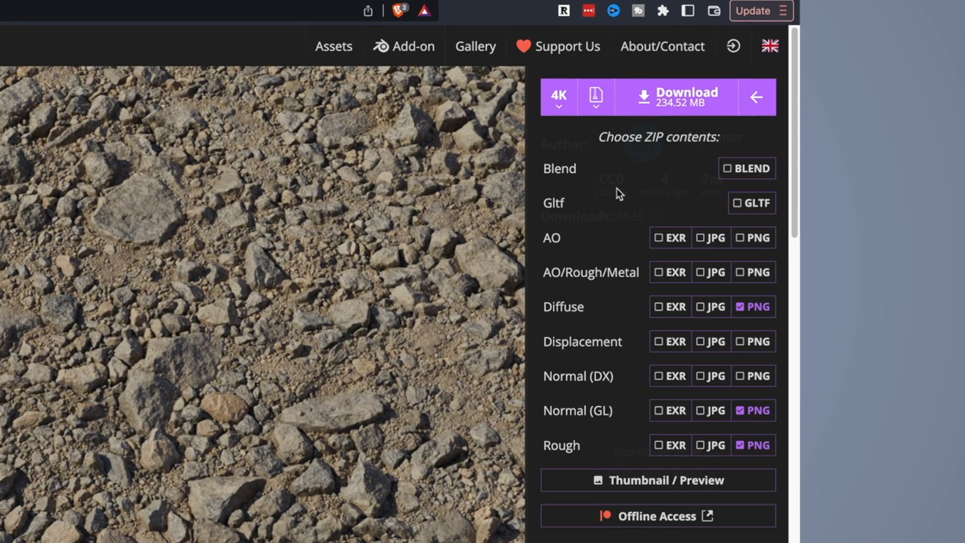
pyautogui.moveTo(571, 309)
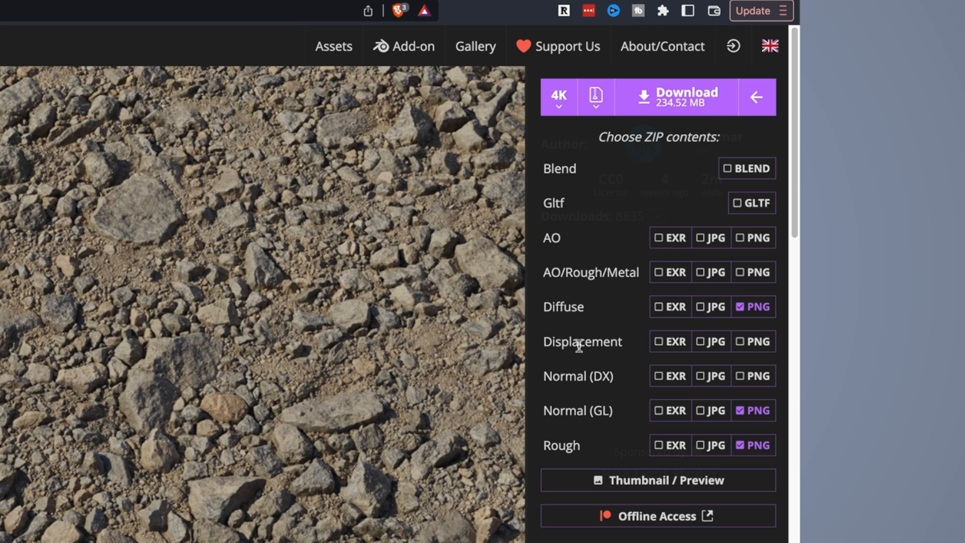
pyautogui.moveTo(260, 377)
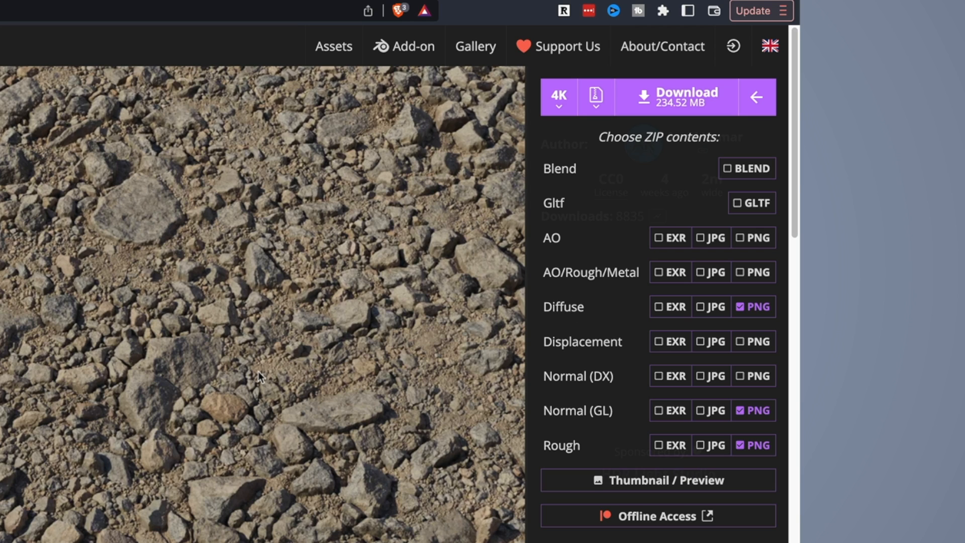
pyautogui.moveTo(577, 344)
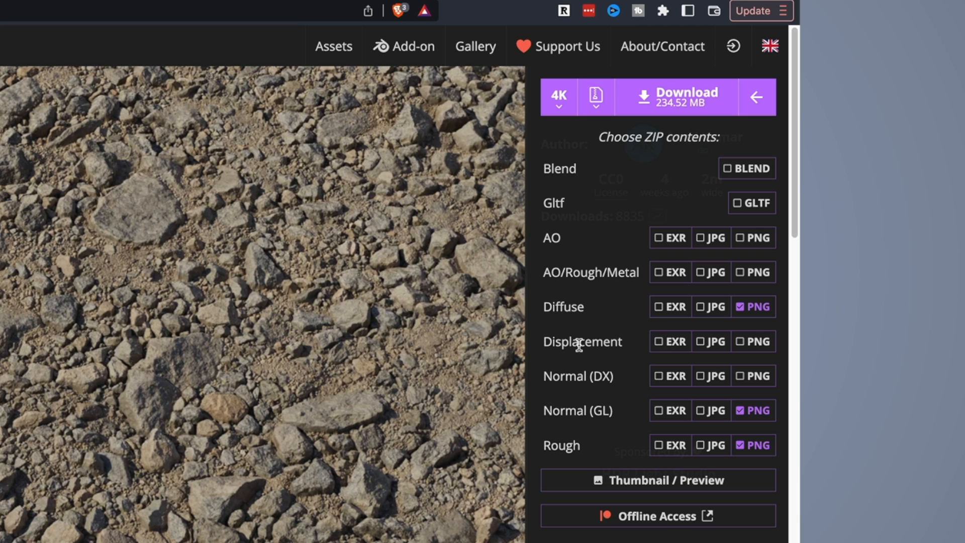
pyautogui.moveTo(585, 412)
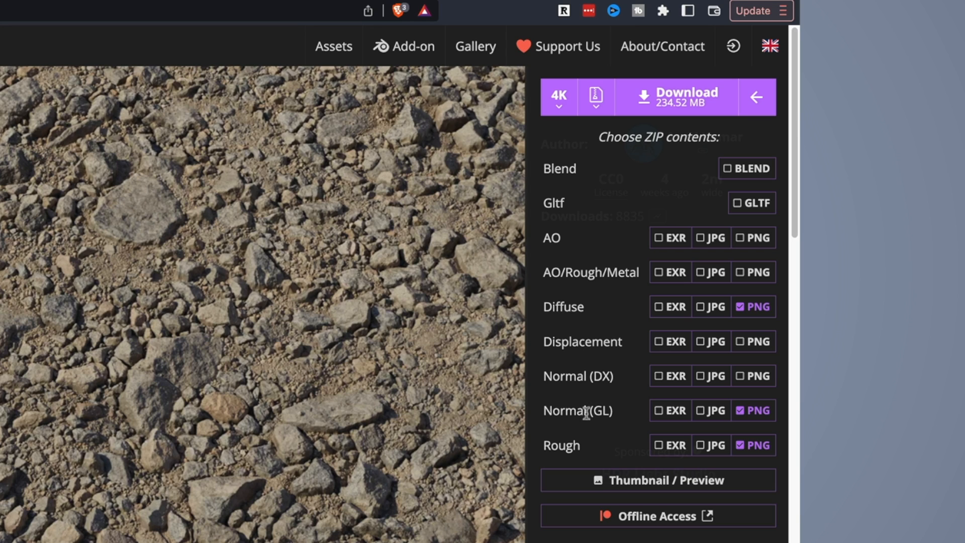
pyautogui.moveTo(557, 432)
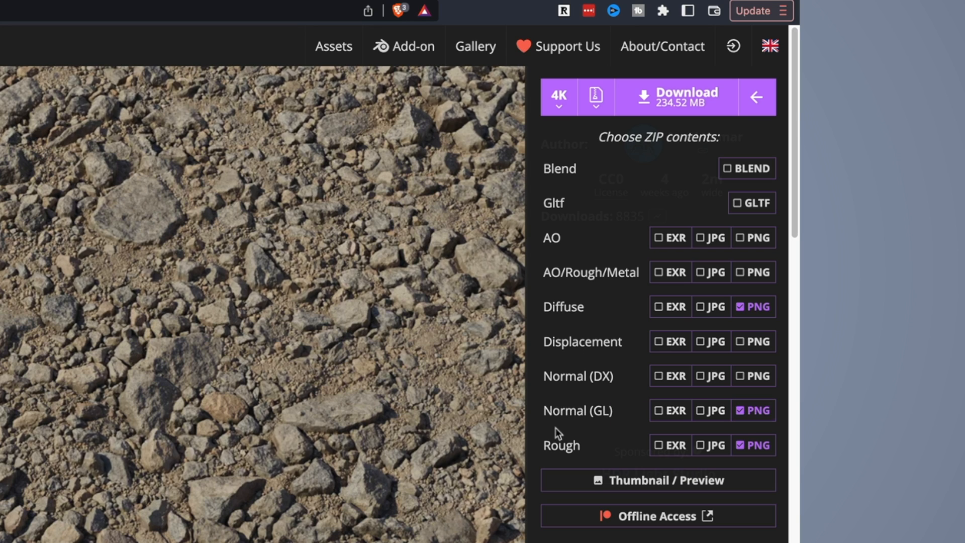
pyautogui.moveTo(567, 414)
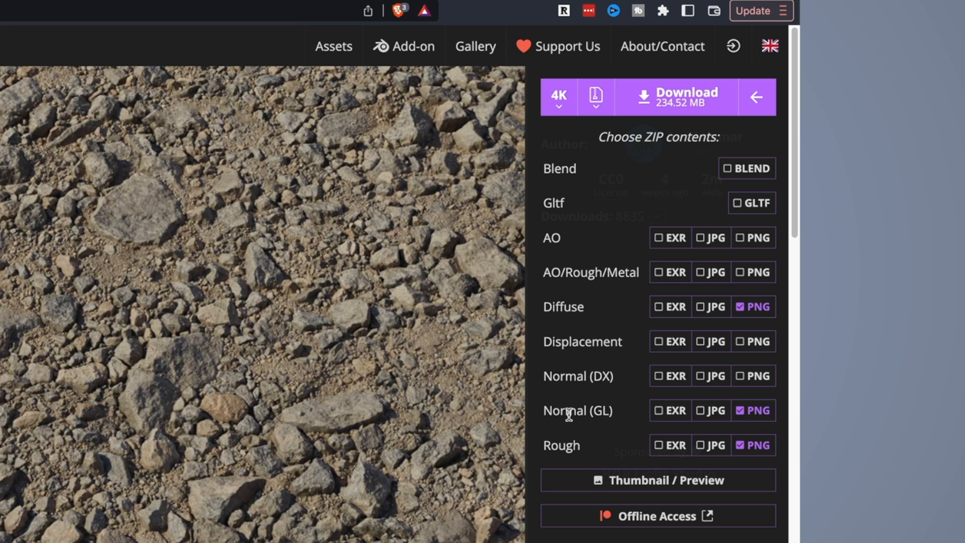
pyautogui.moveTo(347, 463)
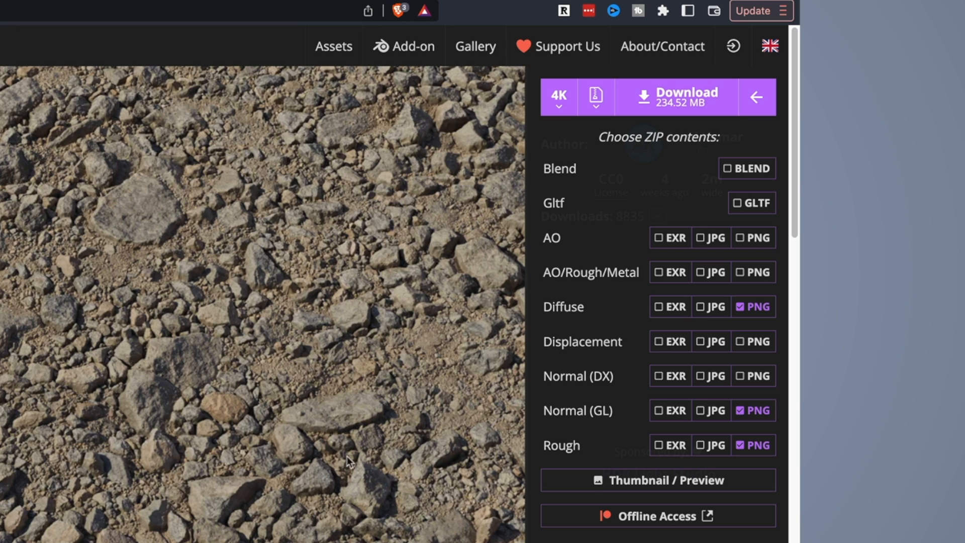
pyautogui.moveTo(228, 417)
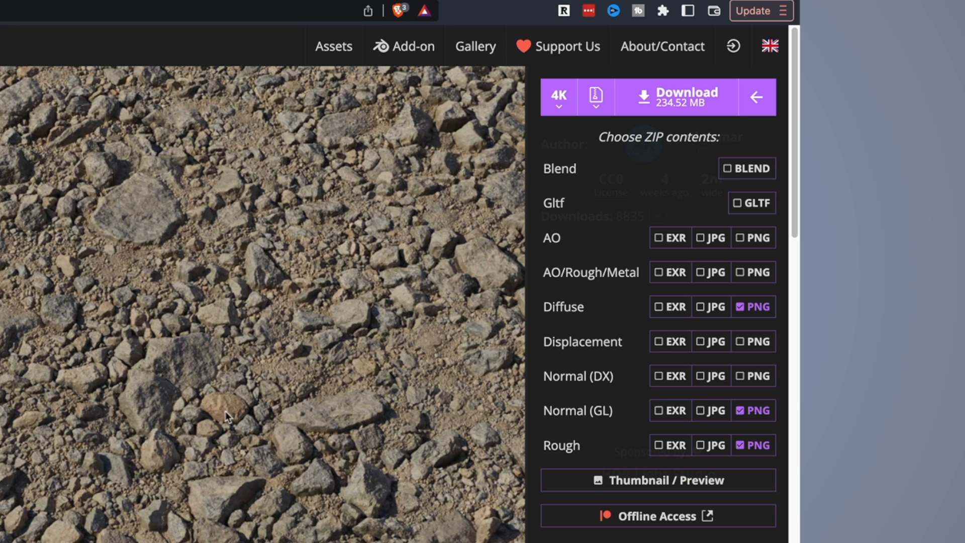
pyautogui.moveTo(605, 414)
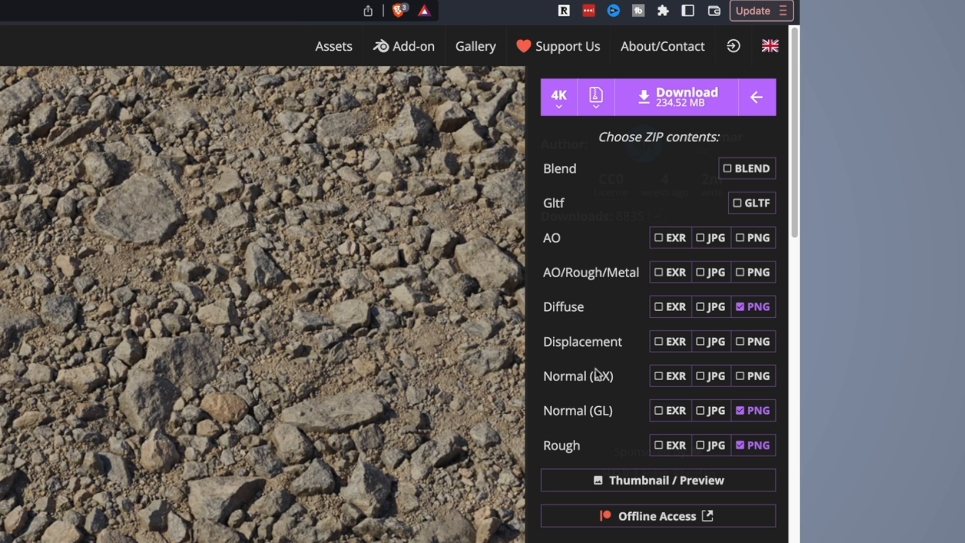
pyautogui.moveTo(597, 419)
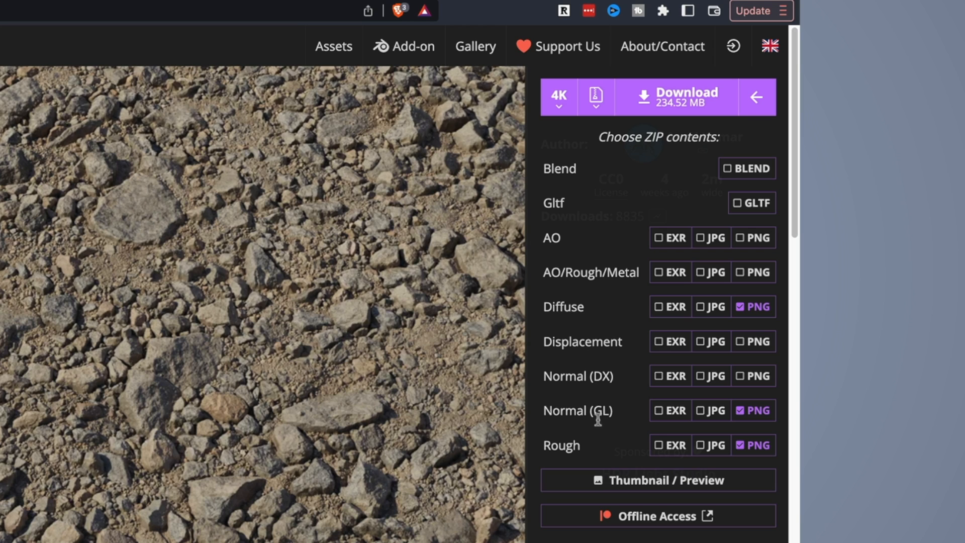
pyautogui.moveTo(563, 448)
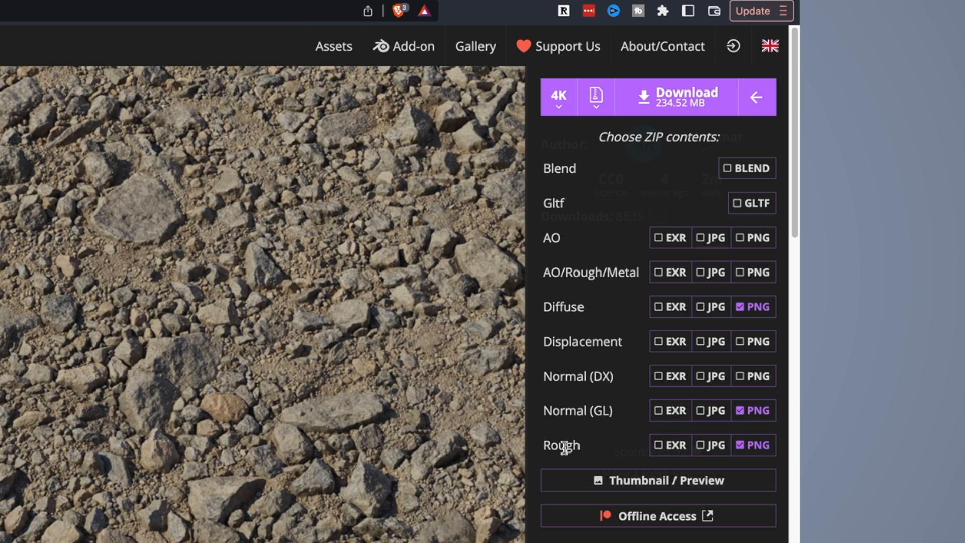
pyautogui.moveTo(615, 453)
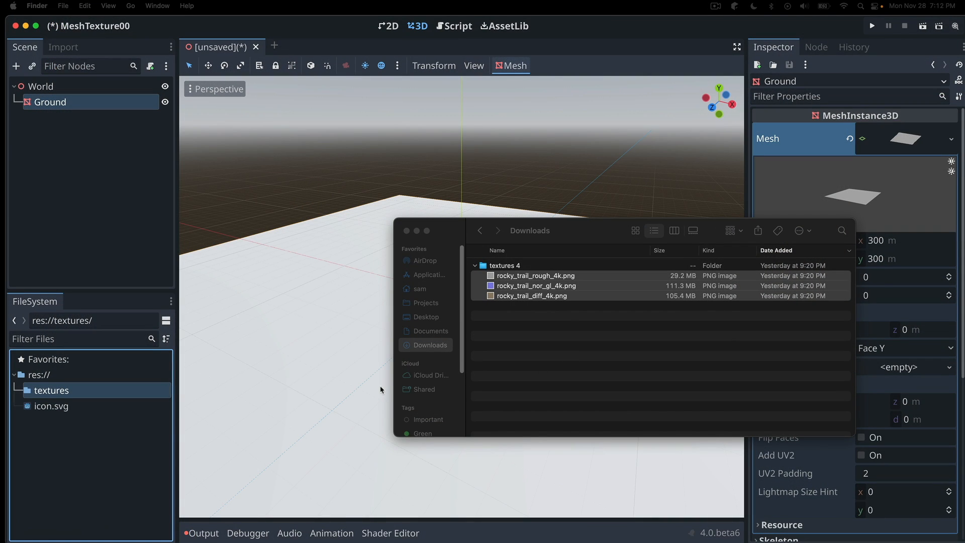
pyautogui.moveTo(39, 394)
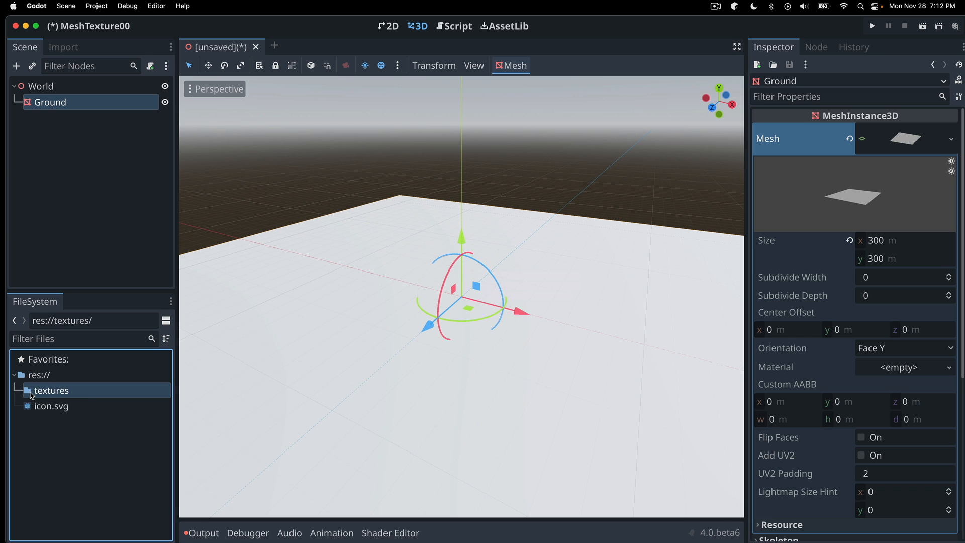
pyautogui.moveTo(54, 395)
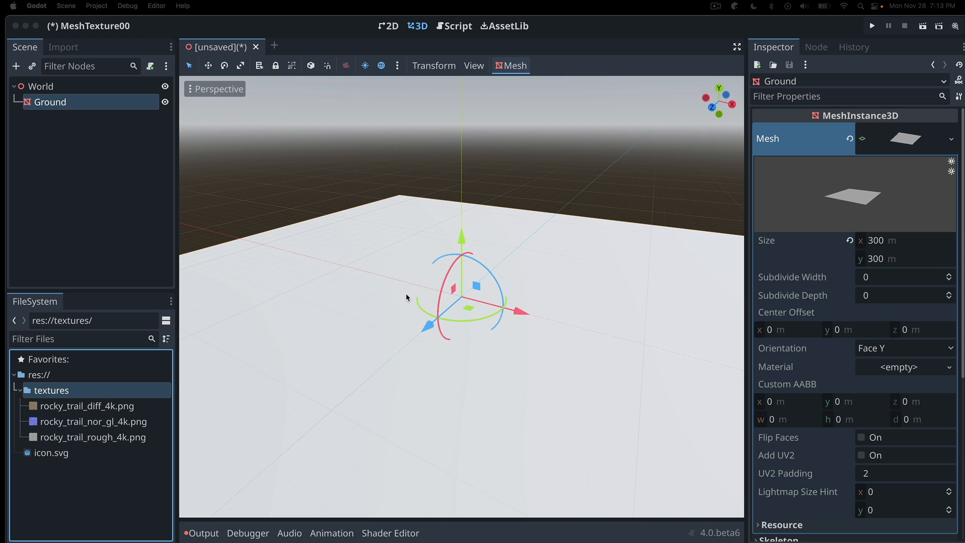
pyautogui.moveTo(458, 319)
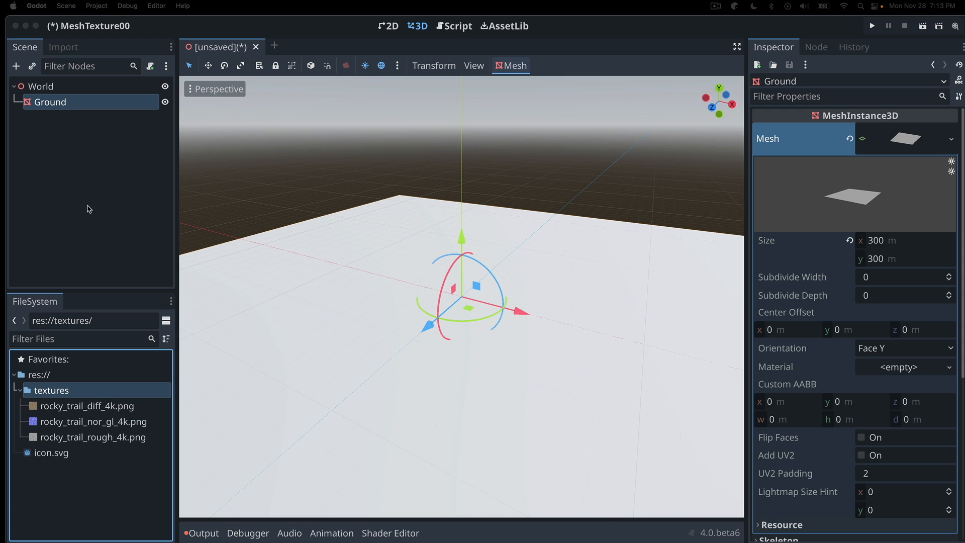
pyautogui.moveTo(40, 92)
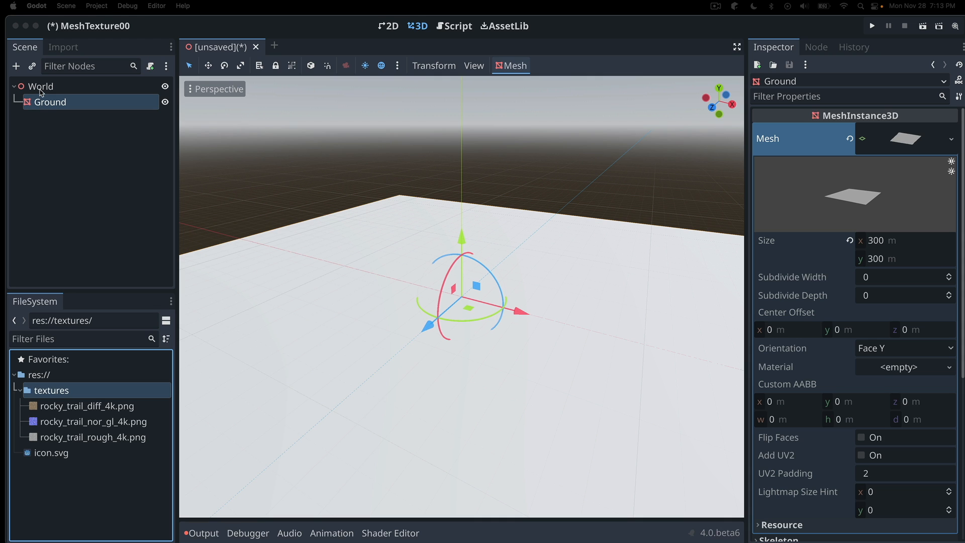
# - Add a MeshInstance3D named Player under World with a new CapsuleMesh
pyautogui.rightClick(40, 87)
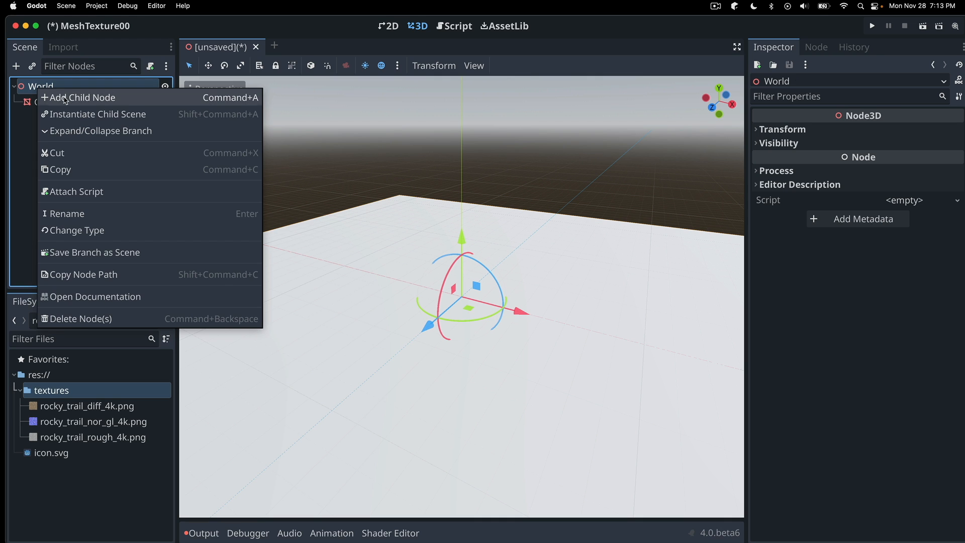
pyautogui.click(83, 98)
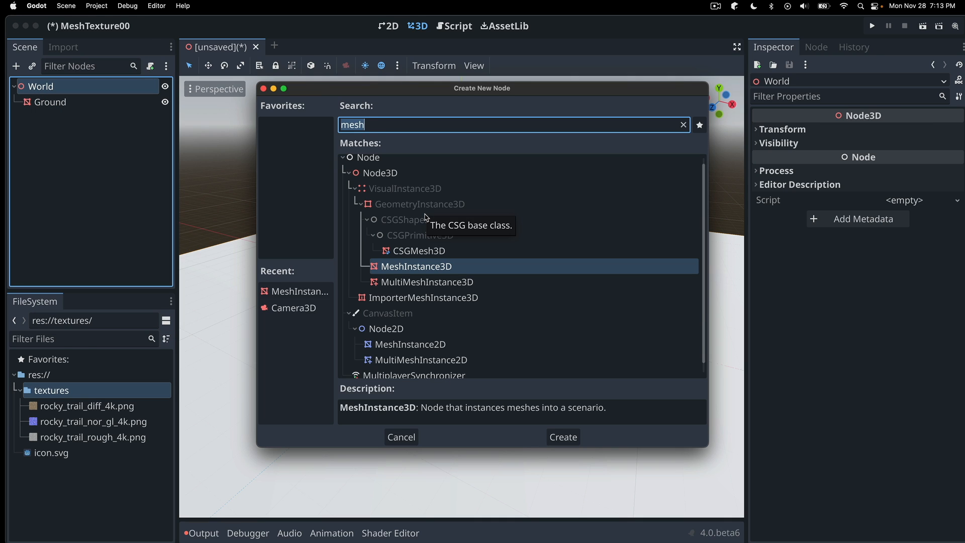
pyautogui.moveTo(416, 267)
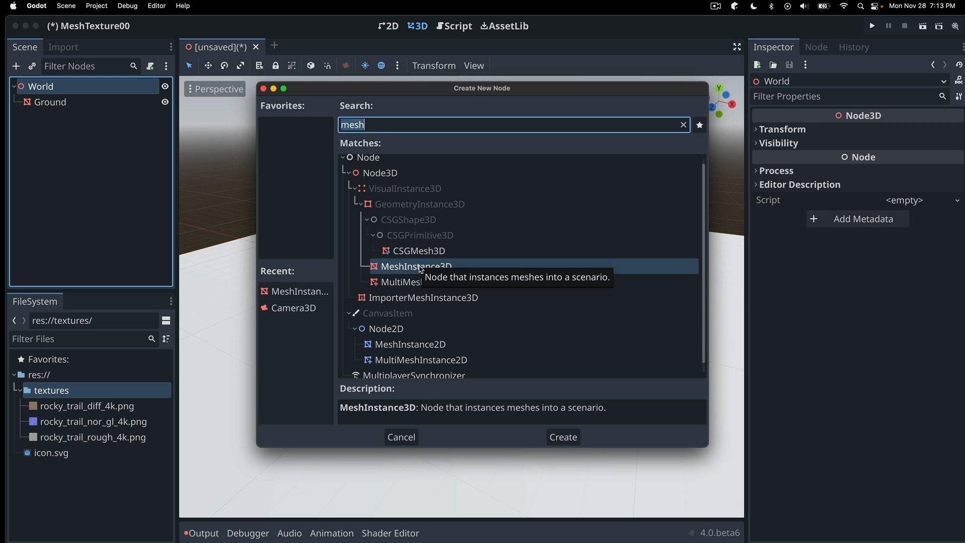
pyautogui.click(561, 437)
pyautogui.write('Player')
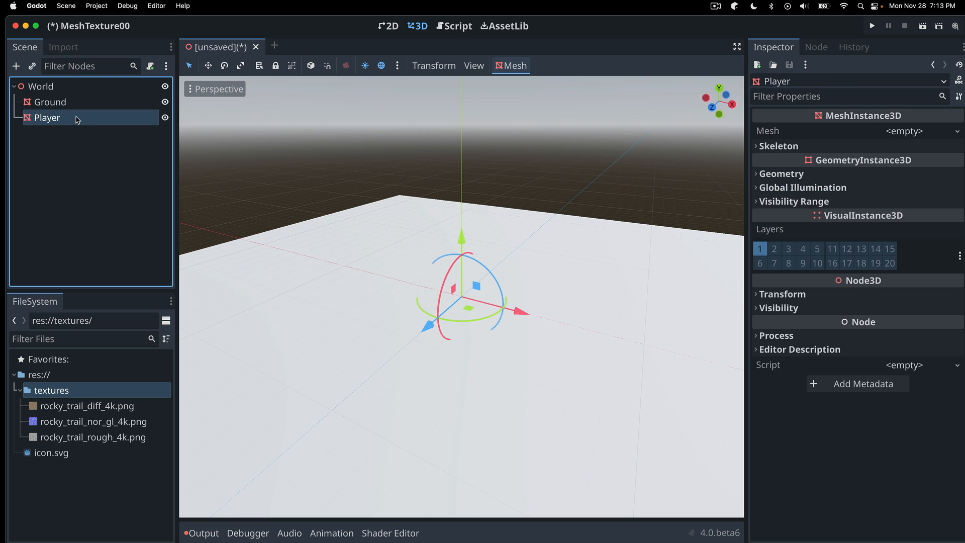
pyautogui.moveTo(86, 121)
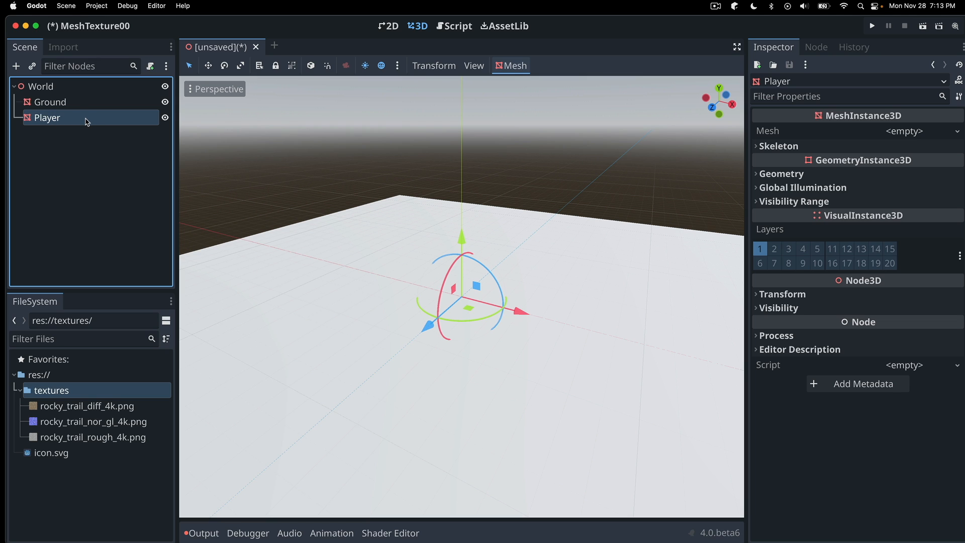
pyautogui.click(903, 130)
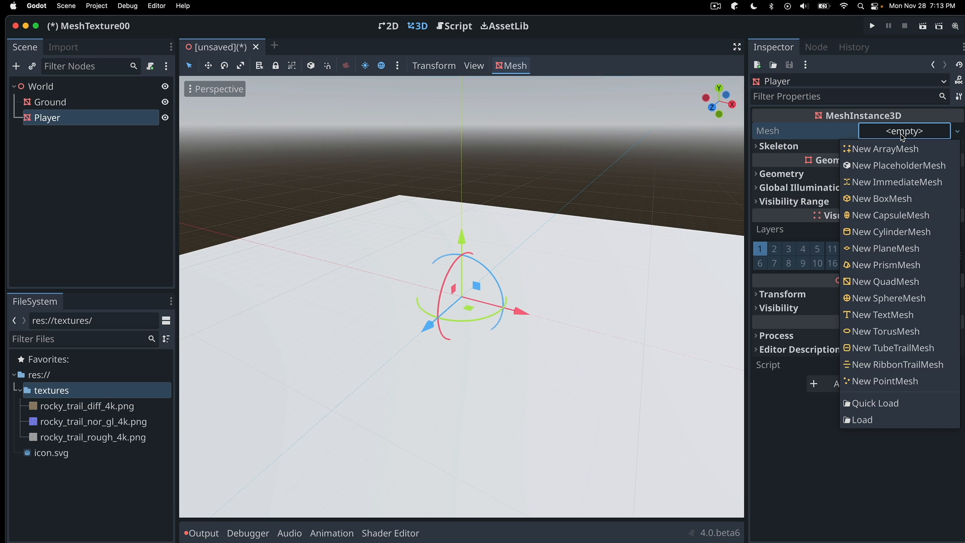
pyautogui.moveTo(901, 215)
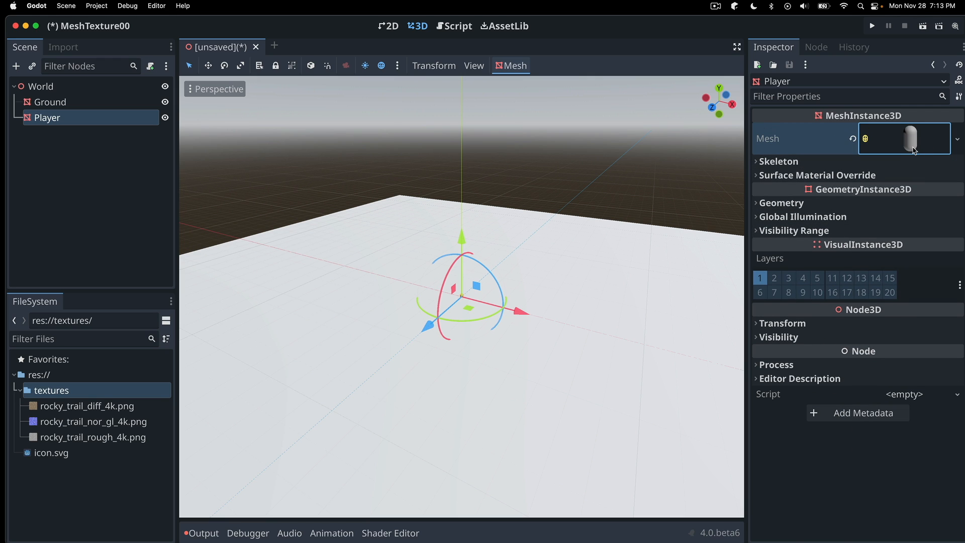
pyautogui.click(905, 138)
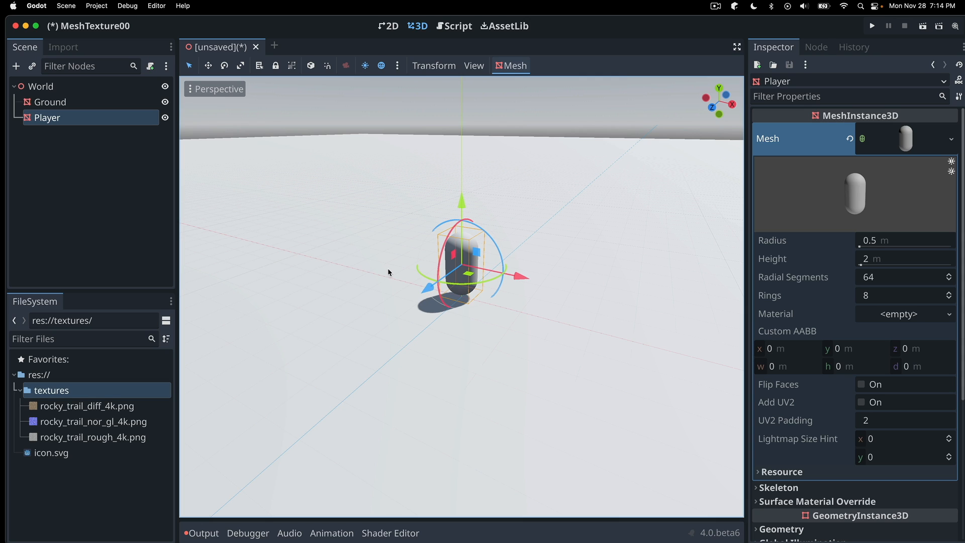
pyautogui.moveTo(362, 83)
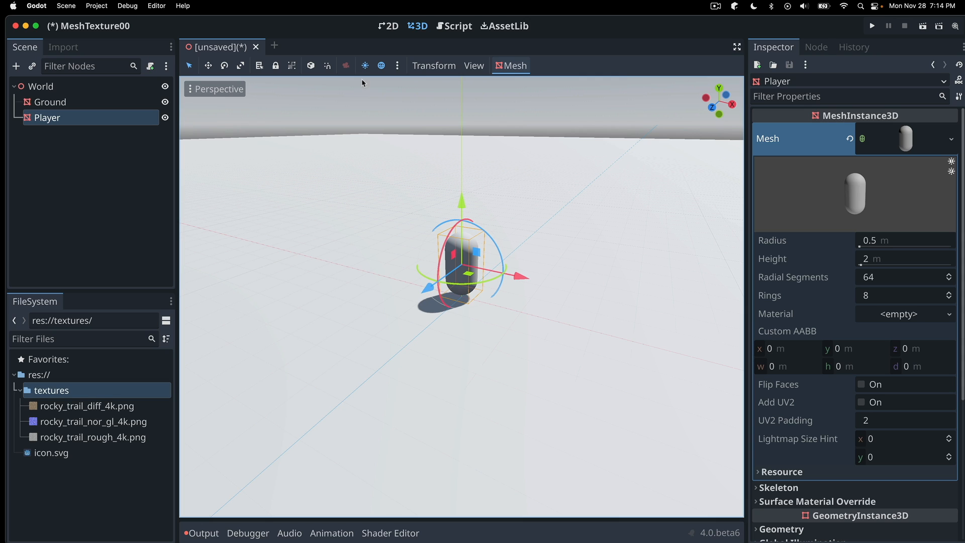
pyautogui.moveTo(365, 65)
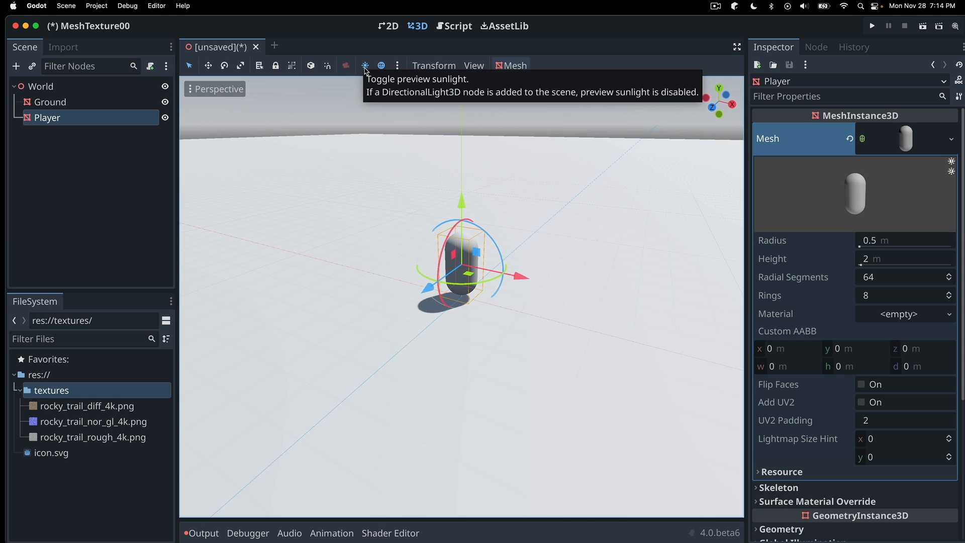
pyautogui.moveTo(415, 143)
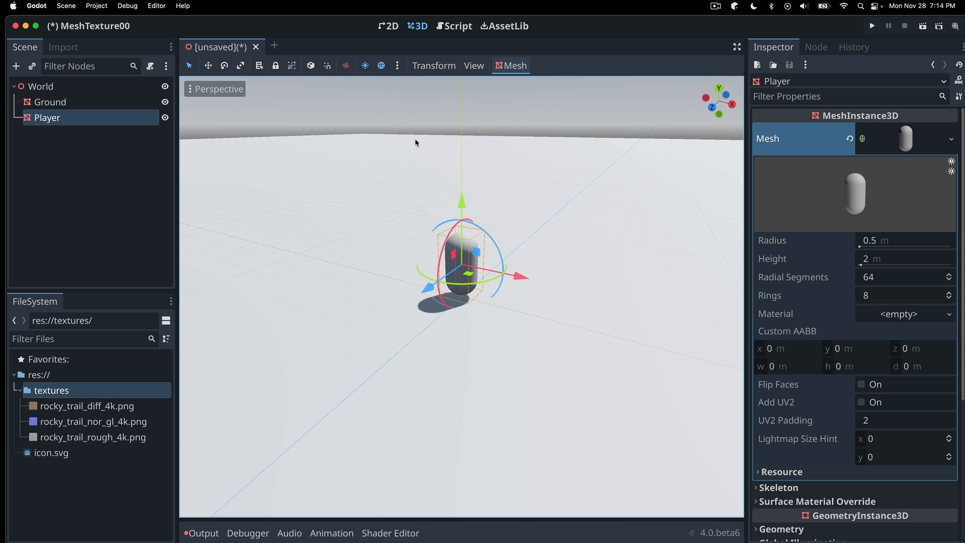
pyautogui.moveTo(371, 68)
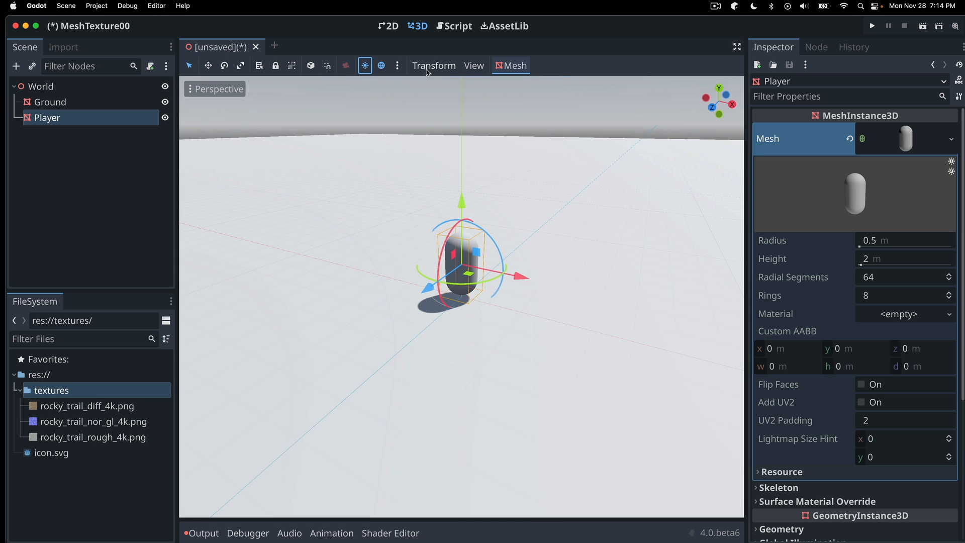
# - Add the preview sun as a DirectionalLight3D, ready the Move tool, then reselect Ground
pyautogui.click(397, 66)
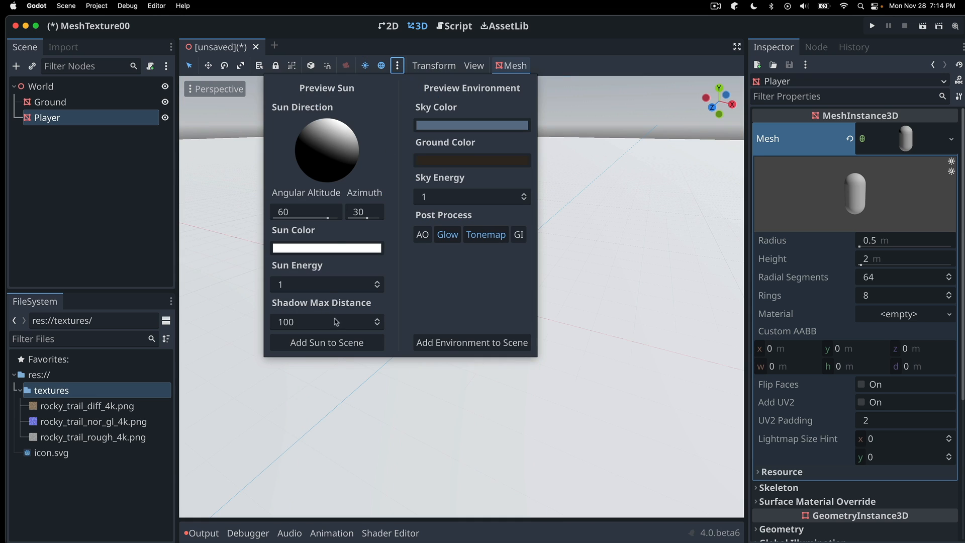
pyautogui.moveTo(326, 342)
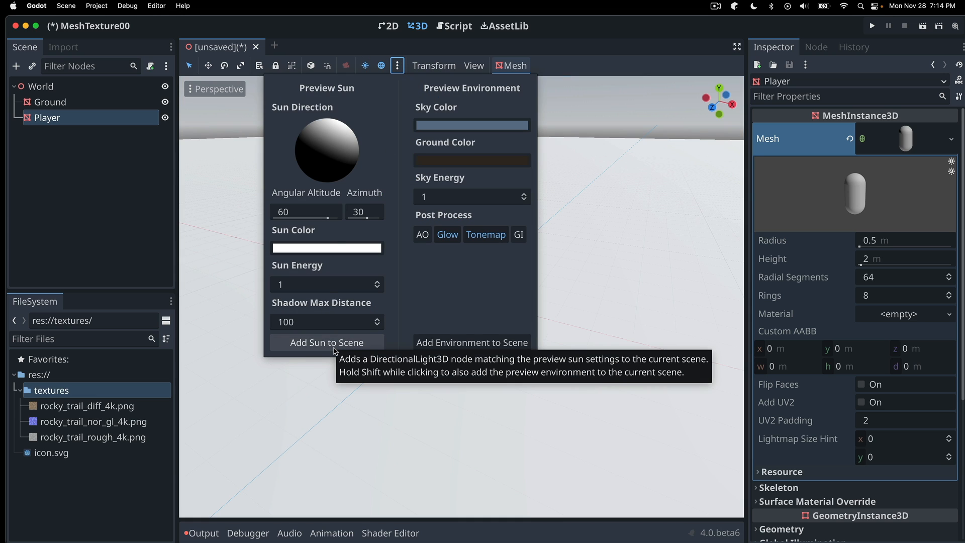
pyautogui.click(326, 342)
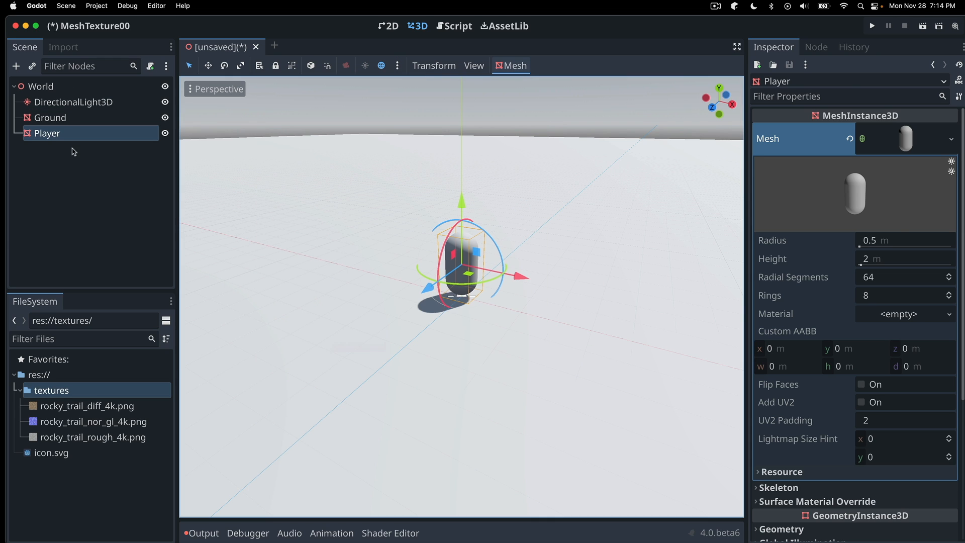
pyautogui.click(73, 102)
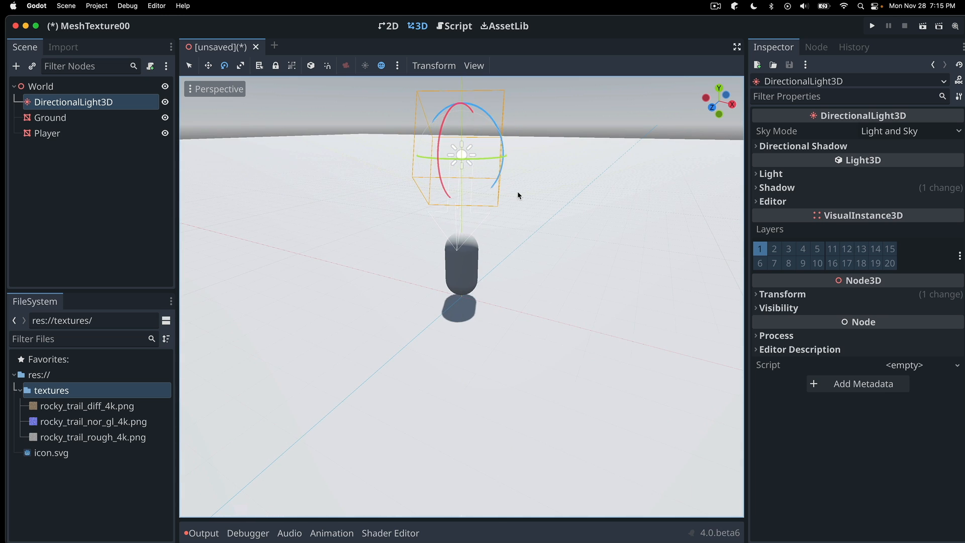
pyautogui.moveTo(255, 123)
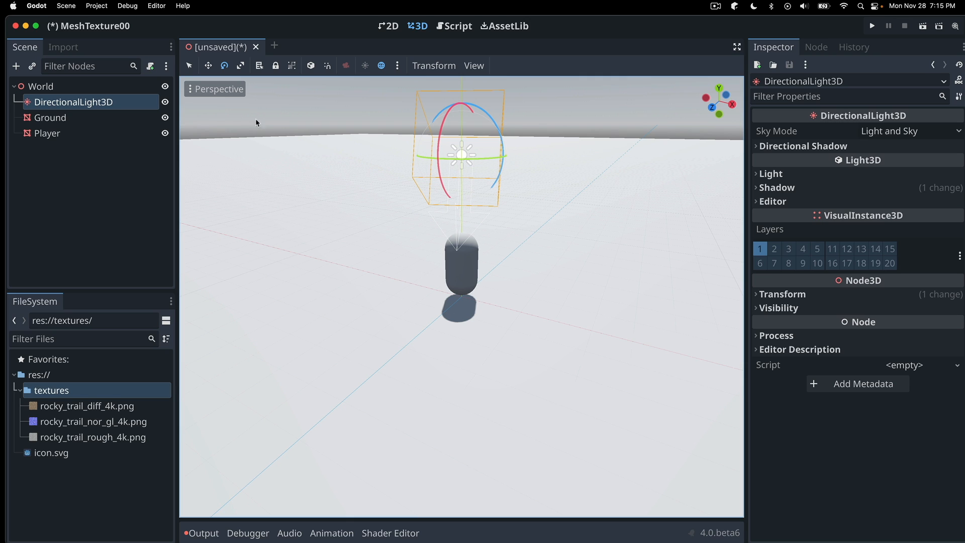
pyautogui.click(208, 65)
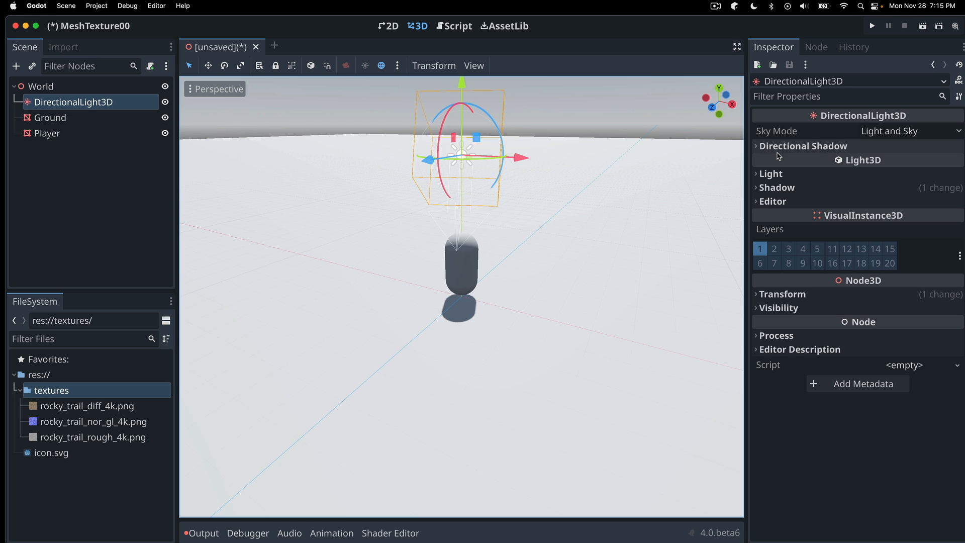
pyautogui.moveTo(525, 194)
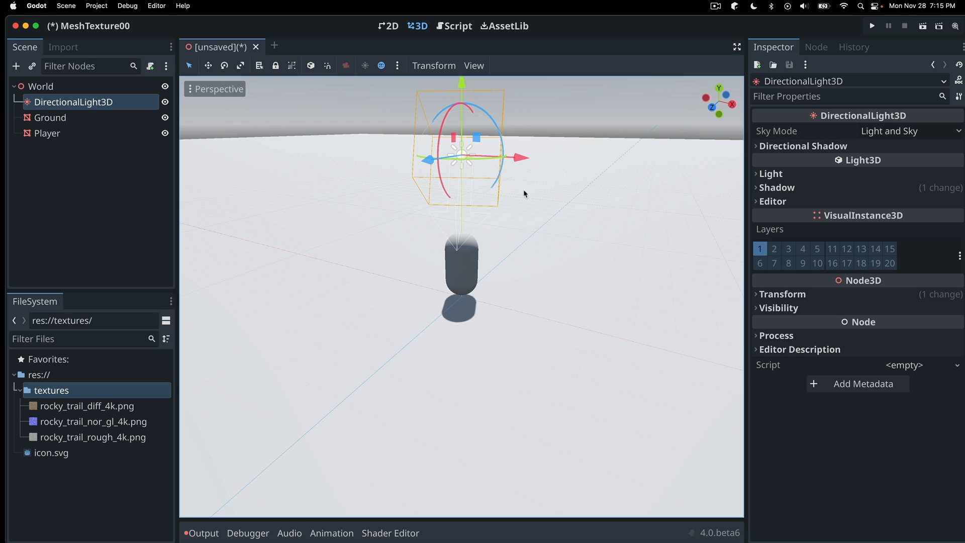
pyautogui.click(50, 118)
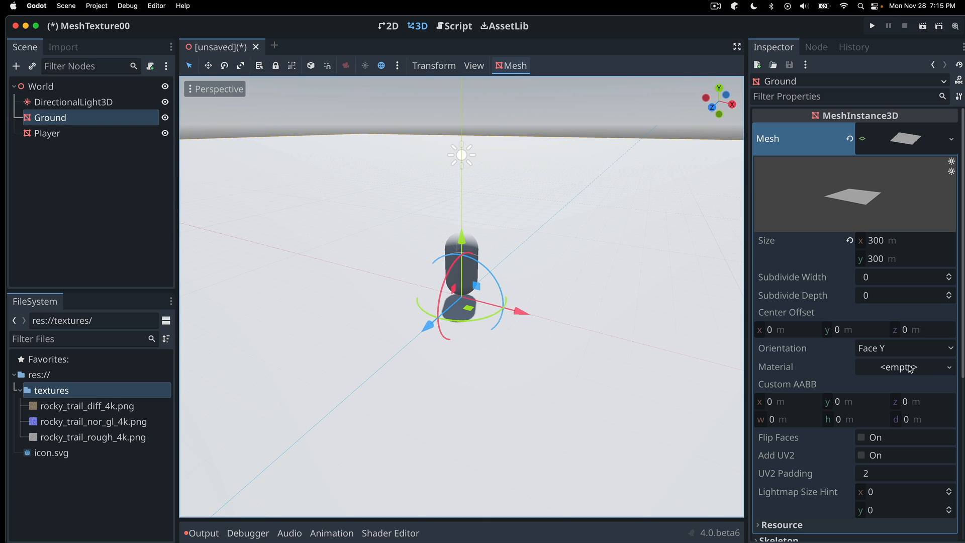
# - Show the material choices for Ground's PlaneMesh in the Inspector
pyautogui.scroll(-3)
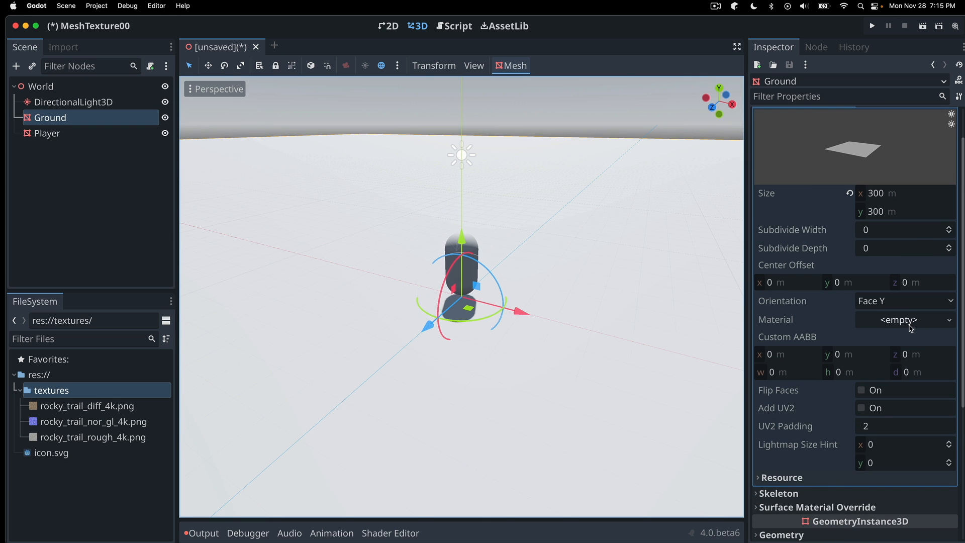
pyautogui.click(897, 320)
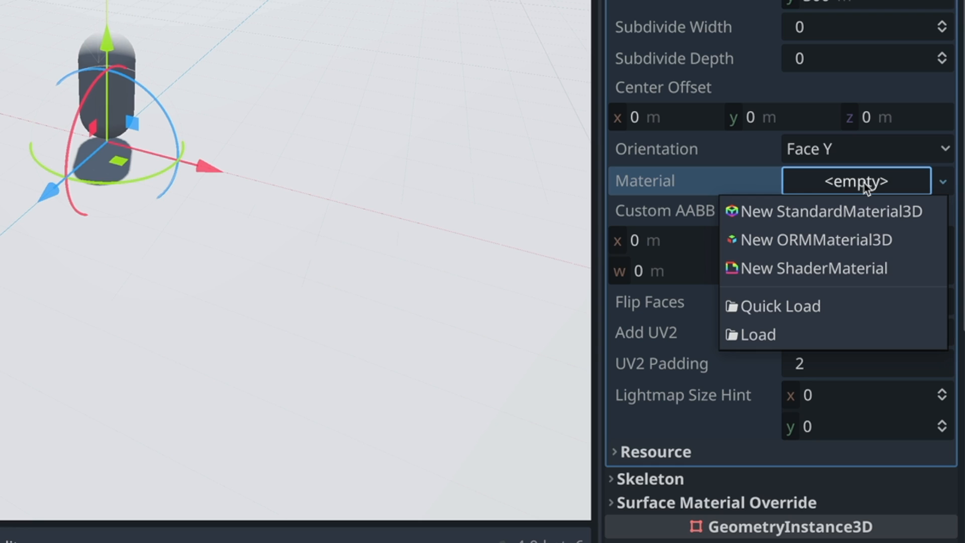
pyautogui.moveTo(806, 215)
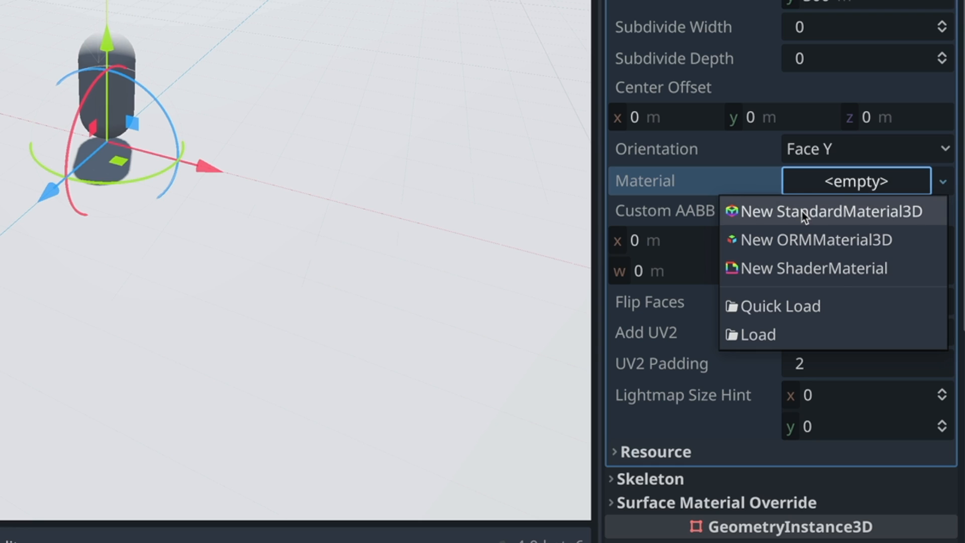
pyautogui.moveTo(855, 218)
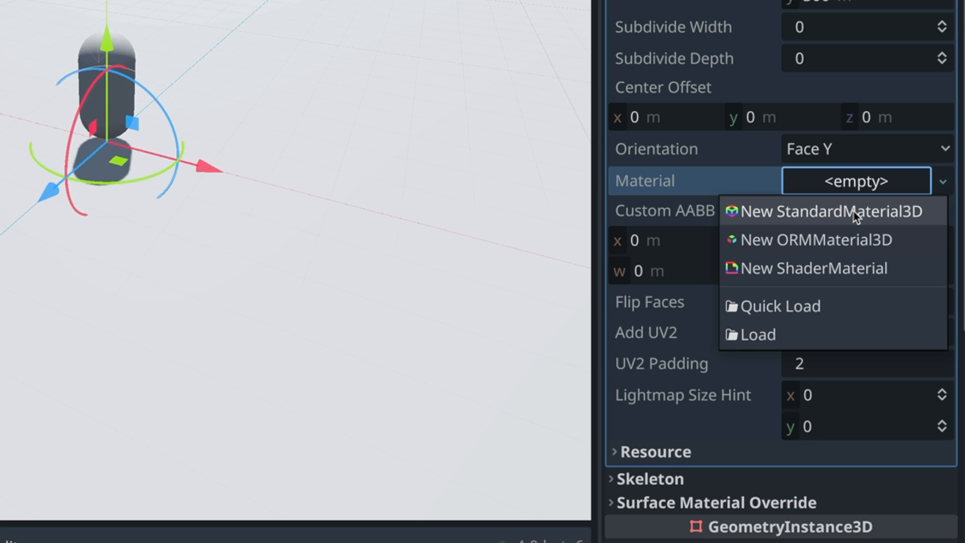
pyautogui.moveTo(809, 249)
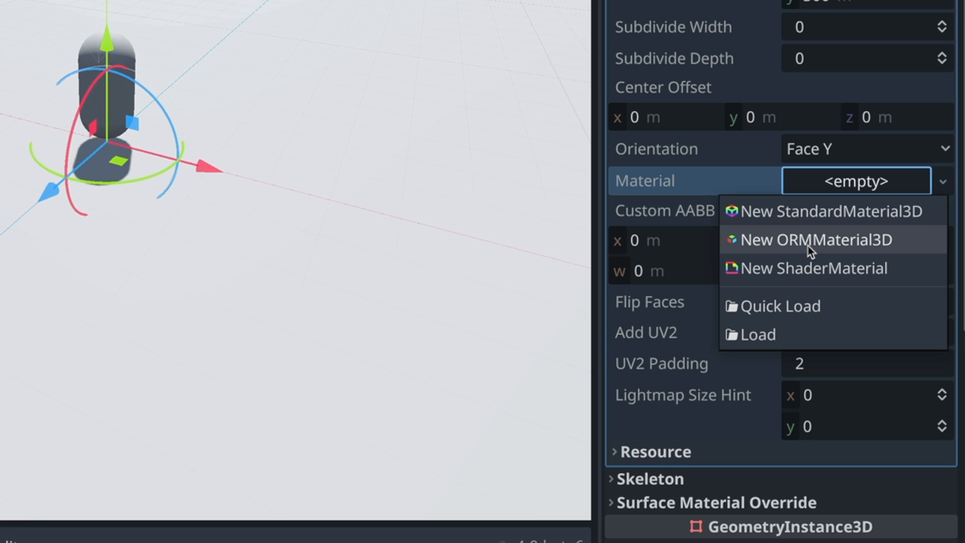
pyautogui.moveTo(831, 211)
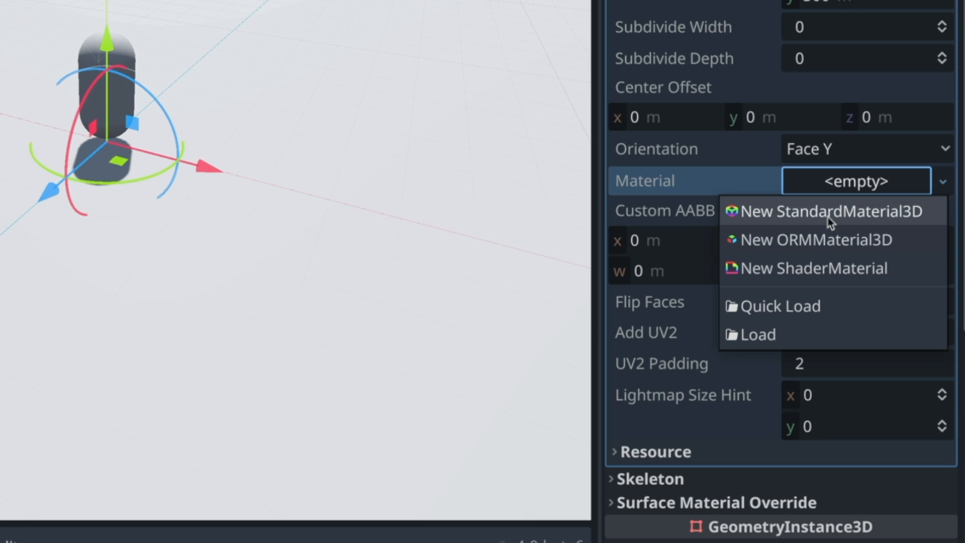
pyautogui.moveTo(815, 239)
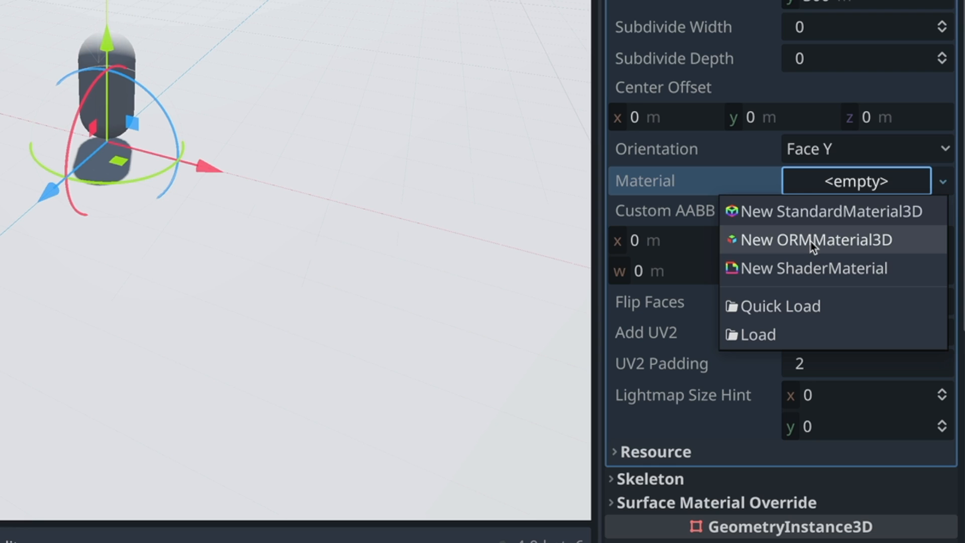
pyautogui.moveTo(812, 246)
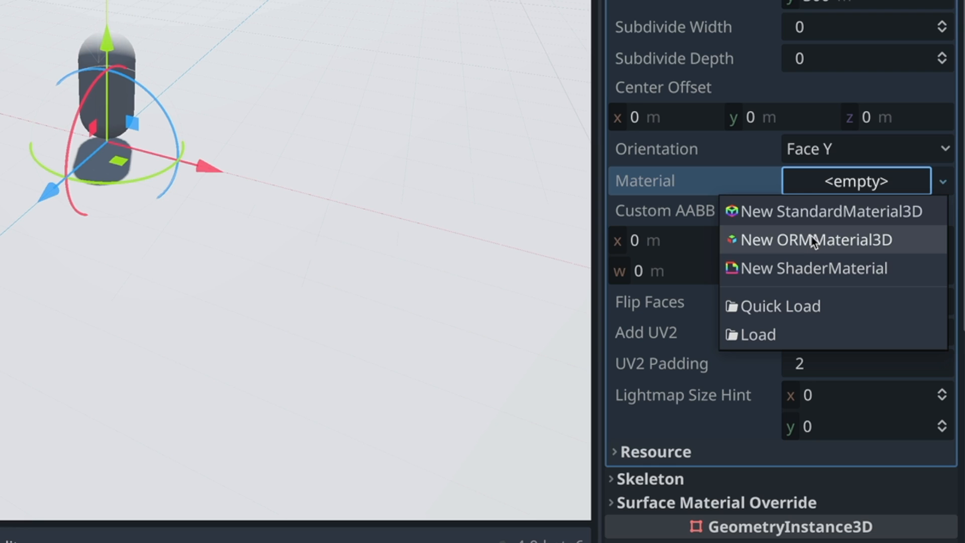
pyautogui.moveTo(818, 222)
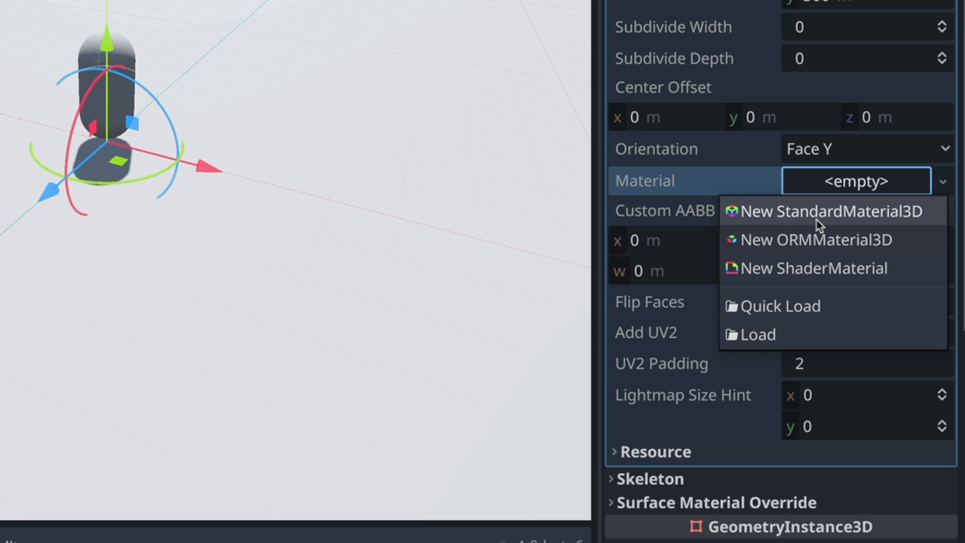
pyautogui.moveTo(806, 239)
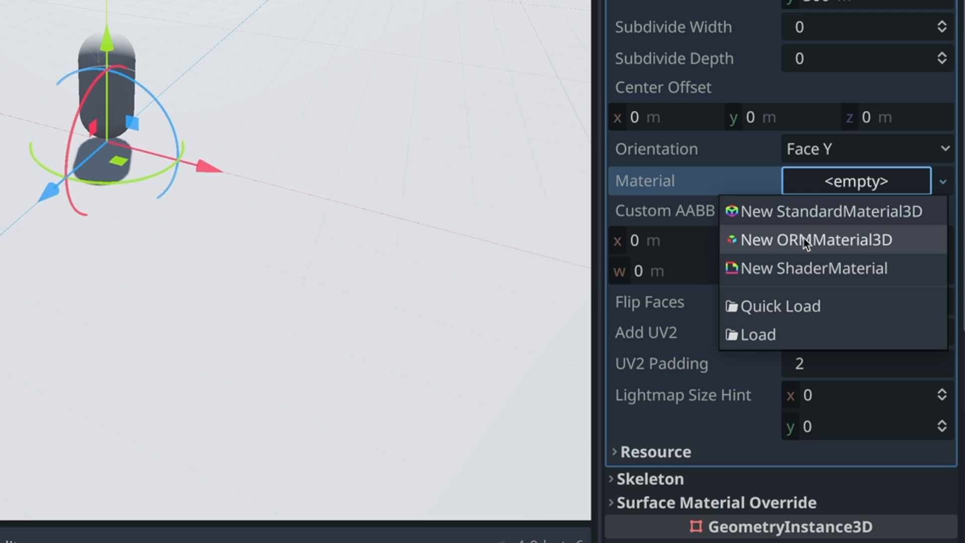
pyautogui.moveTo(824, 244)
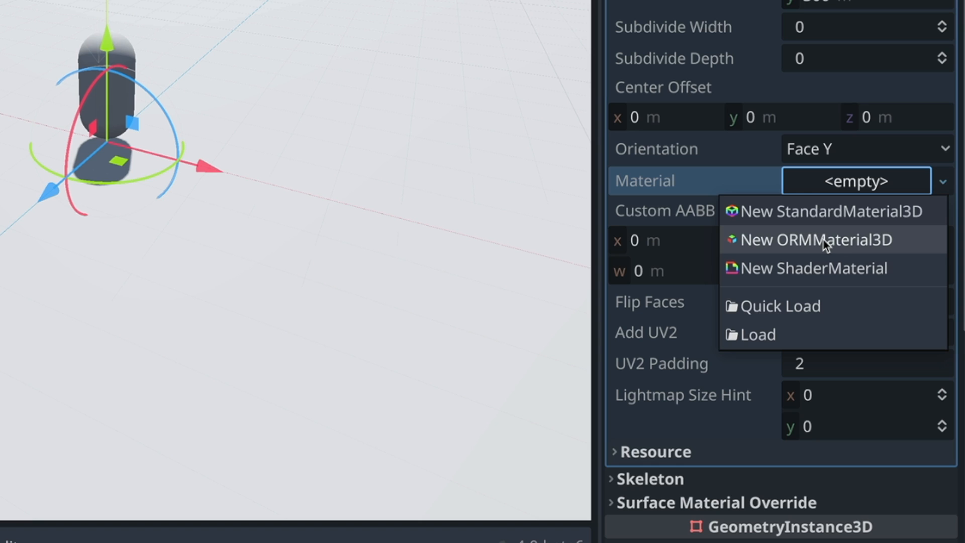
pyautogui.moveTo(830, 270)
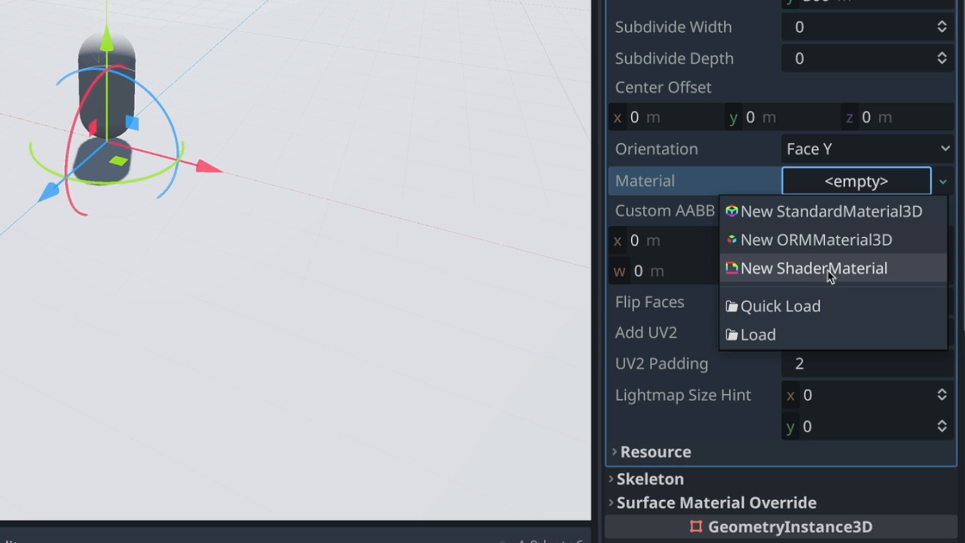
pyautogui.moveTo(841, 239)
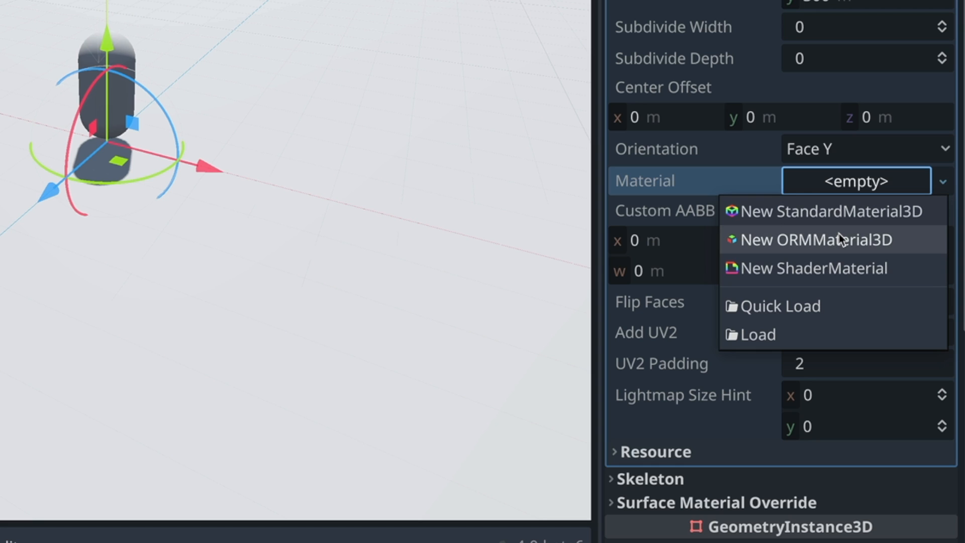
pyautogui.moveTo(838, 267)
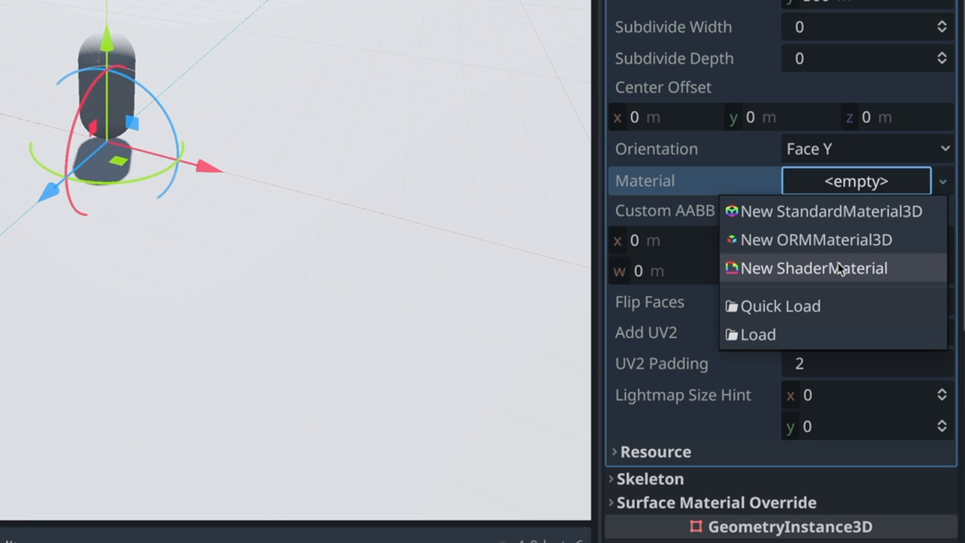
pyautogui.moveTo(835, 211)
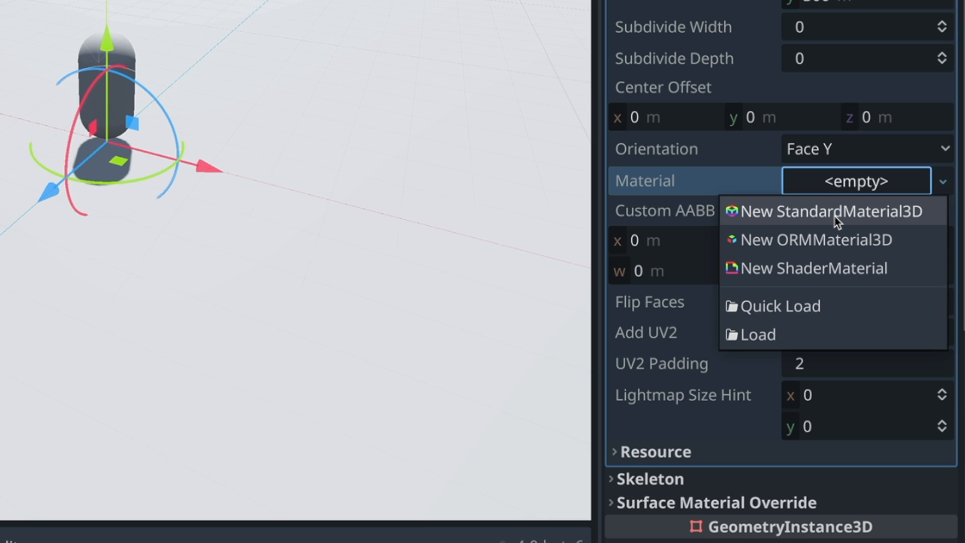
pyautogui.moveTo(793, 222)
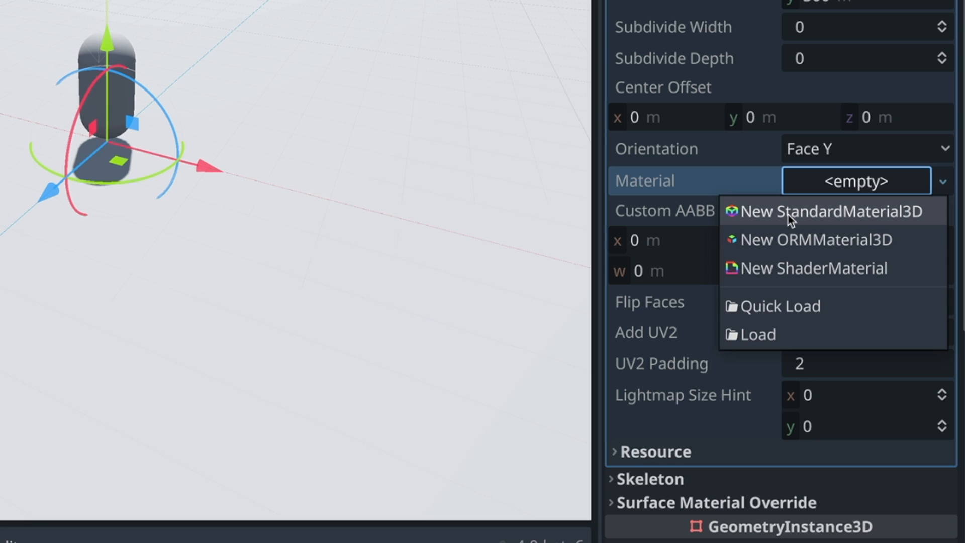
pyautogui.moveTo(852, 220)
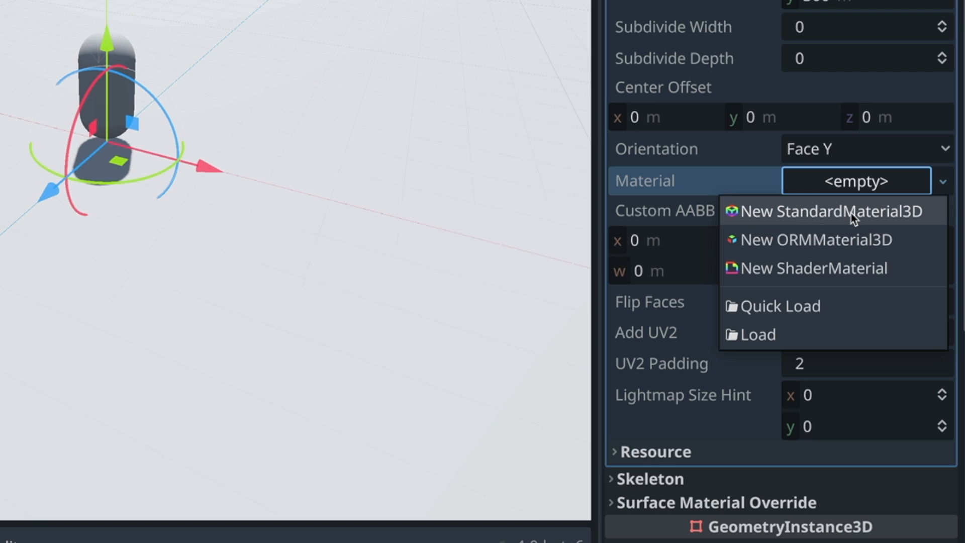
pyautogui.moveTo(777, 219)
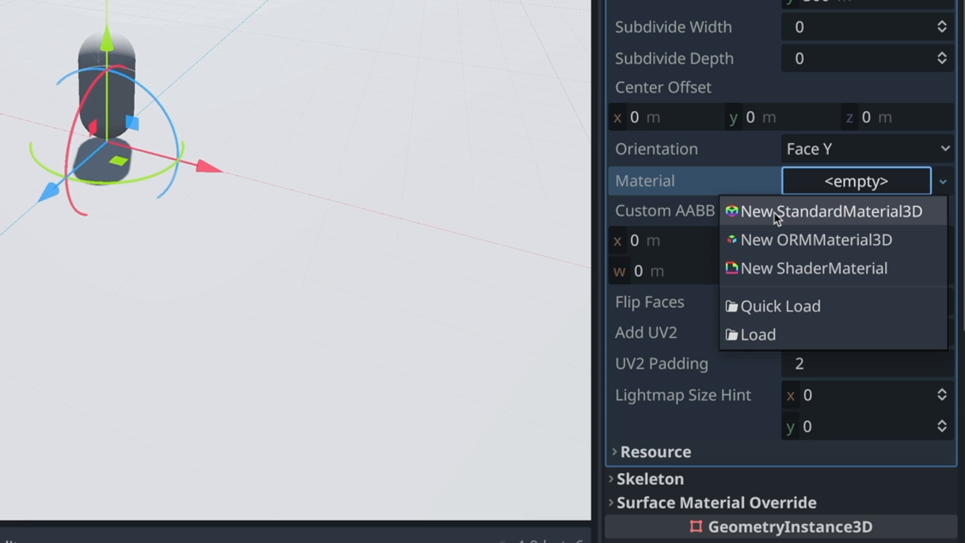
pyautogui.moveTo(835, 267)
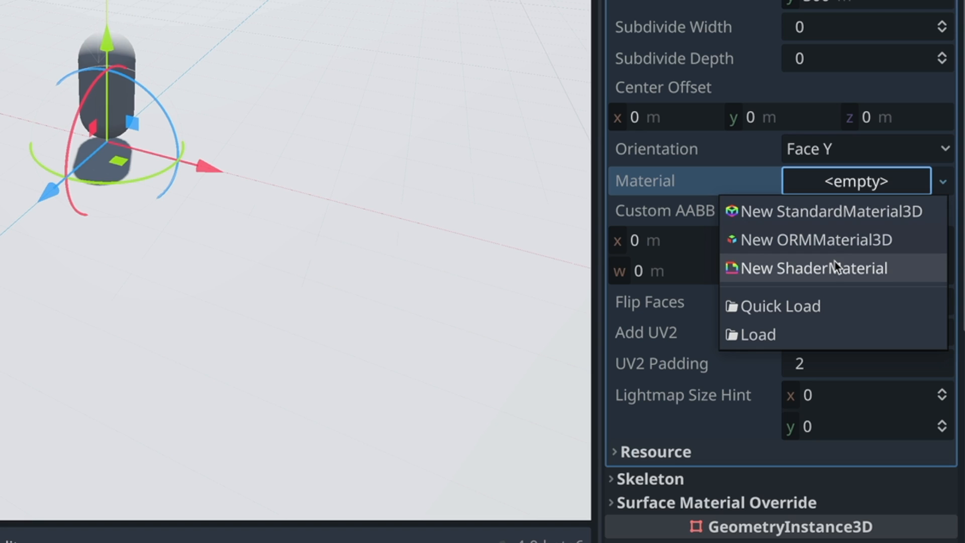
pyautogui.moveTo(846, 211)
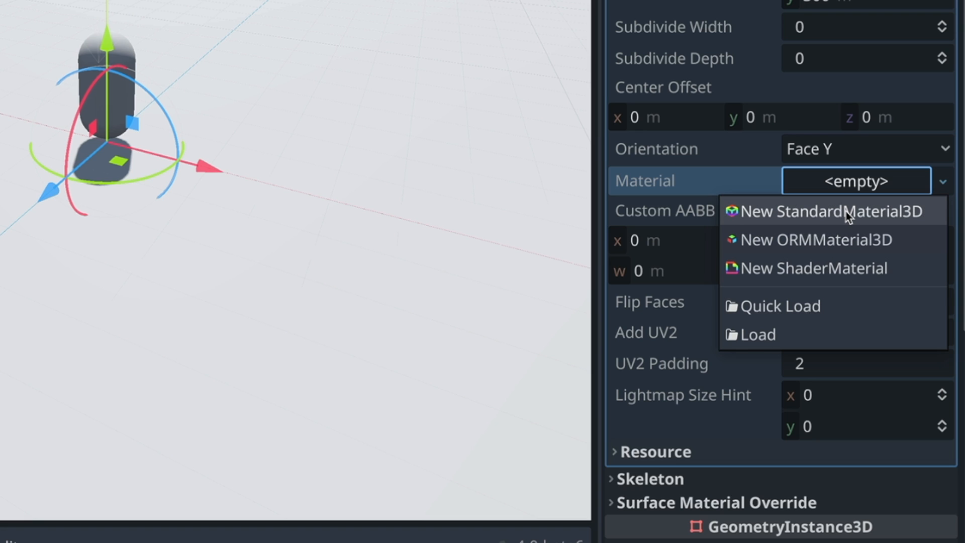
# - Create a new StandardMaterial3D for Ground and review its property sections
pyautogui.click(829, 211)
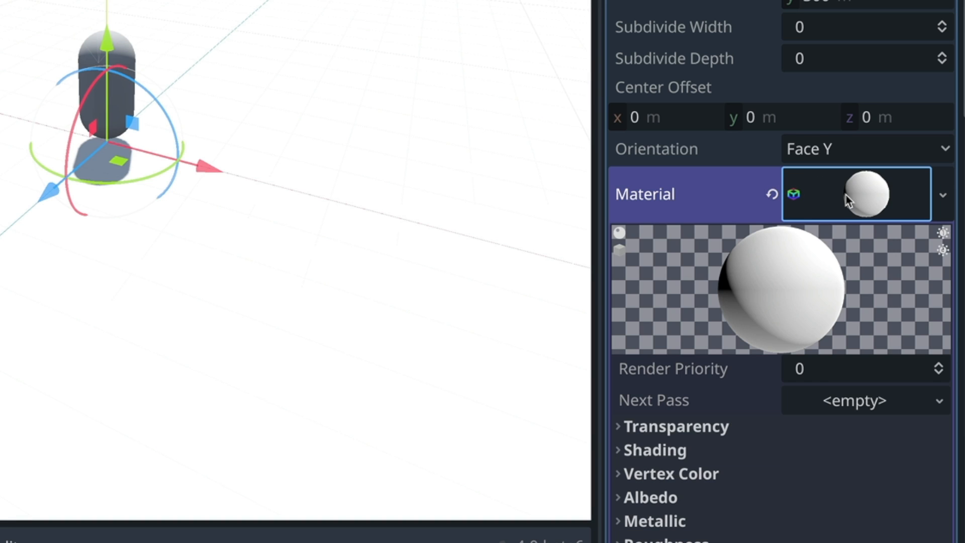
pyautogui.scroll(-3)
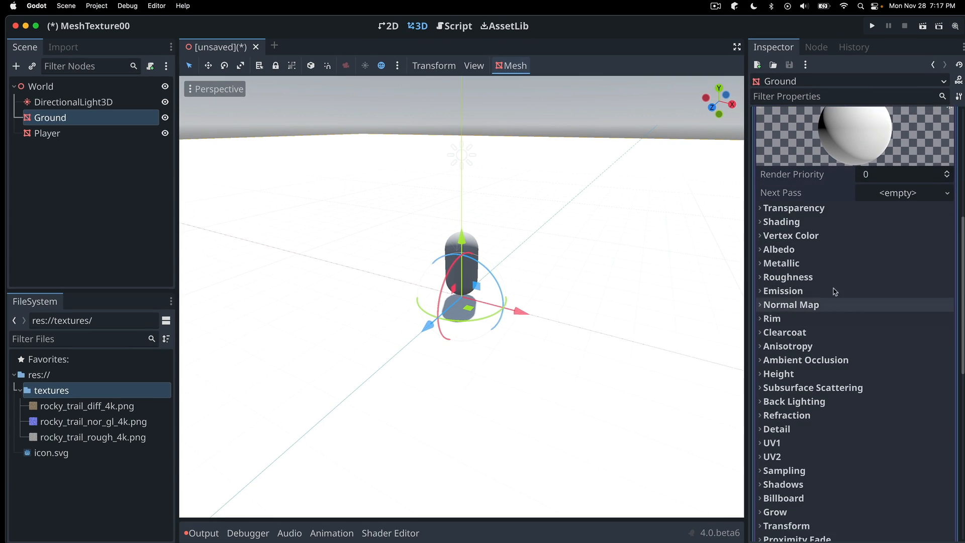
pyautogui.moveTo(821, 391)
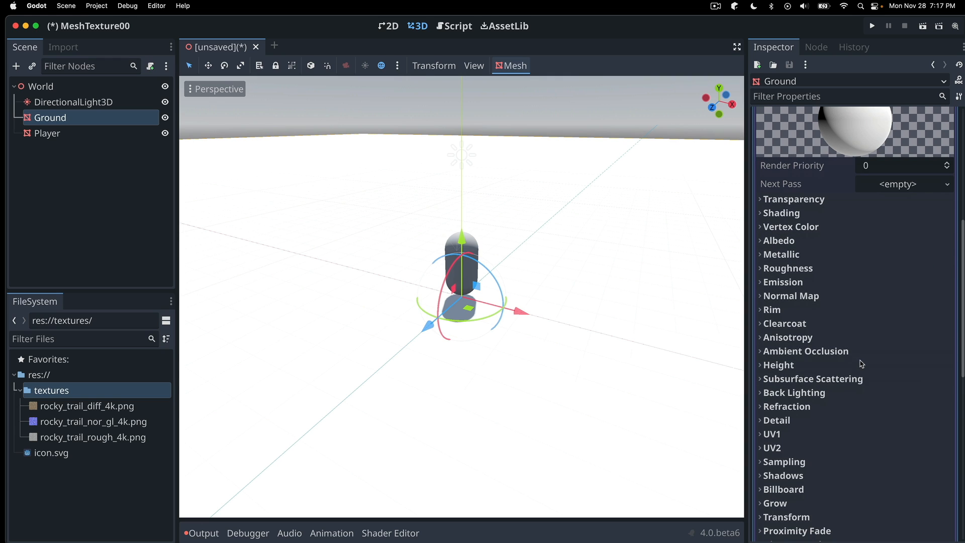
pyautogui.moveTo(887, 385)
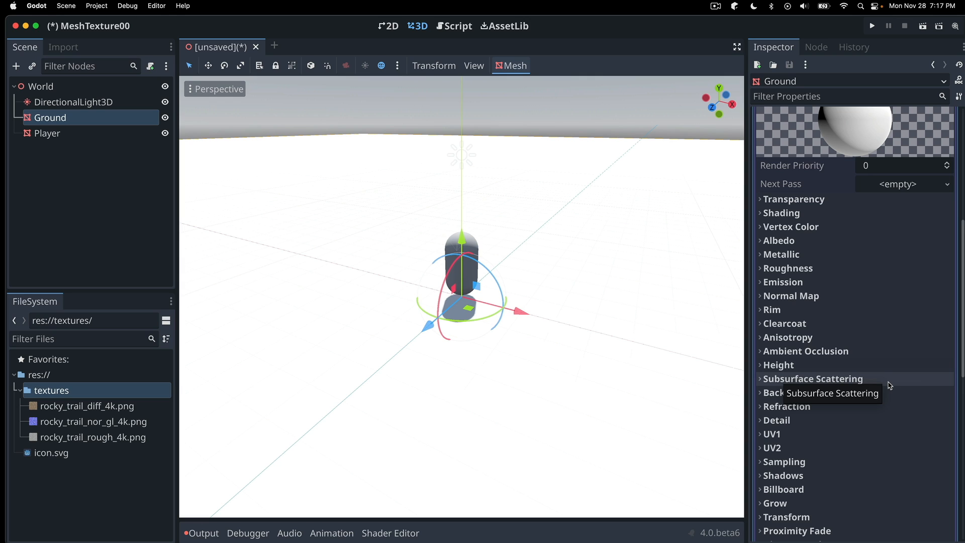
pyautogui.moveTo(846, 351)
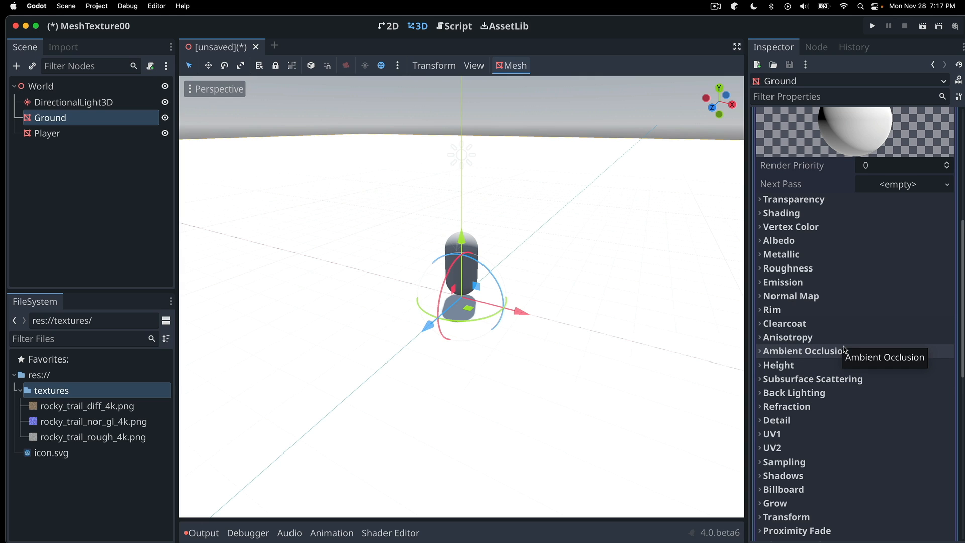
pyautogui.moveTo(800, 274)
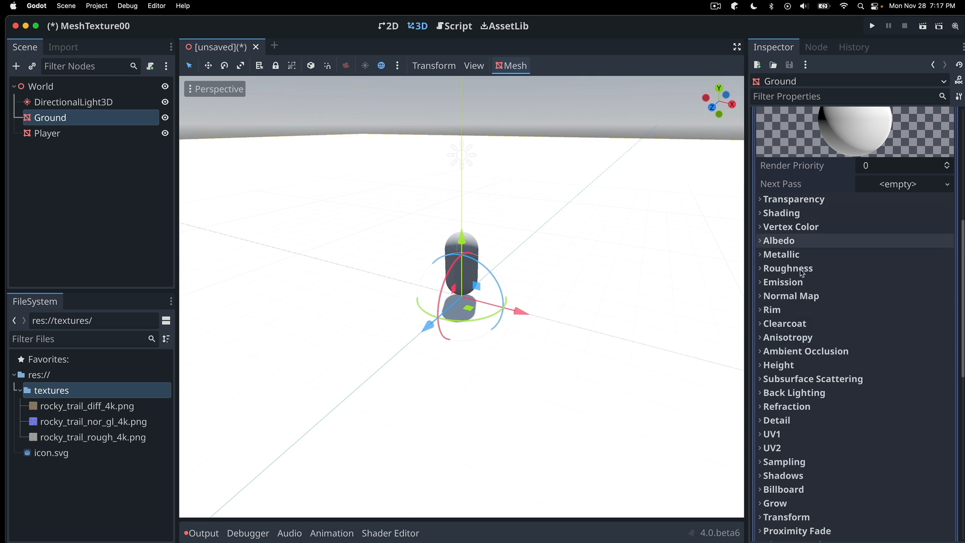
pyautogui.moveTo(847, 386)
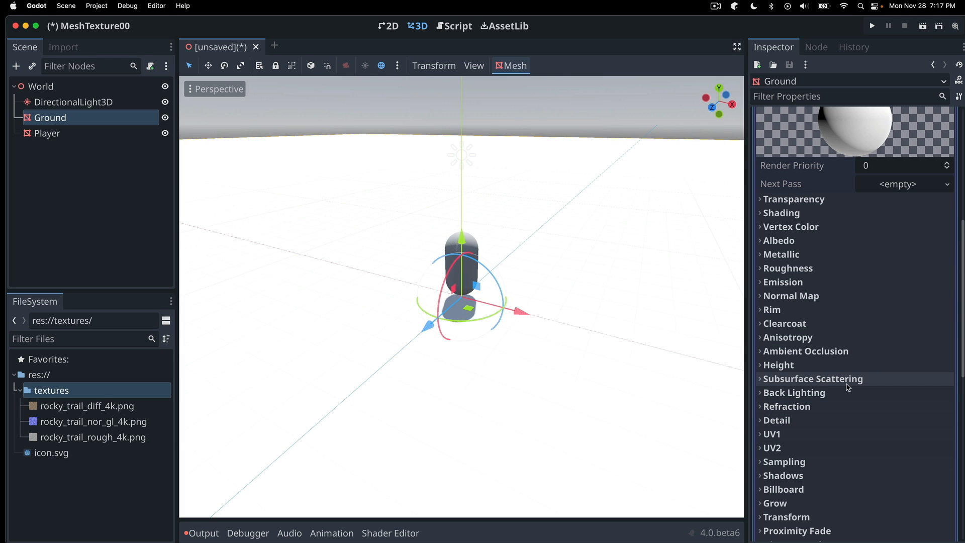
pyautogui.moveTo(843, 364)
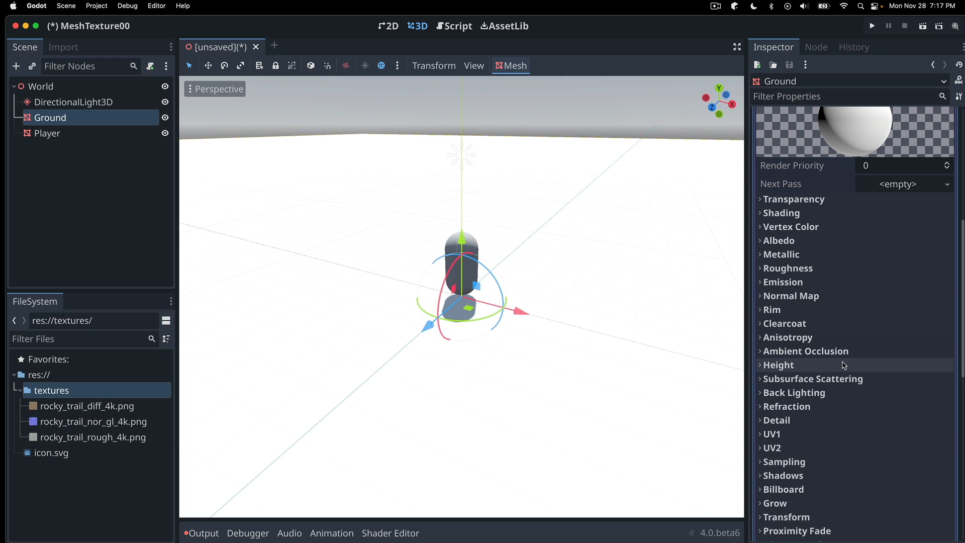
pyautogui.scroll(-3)
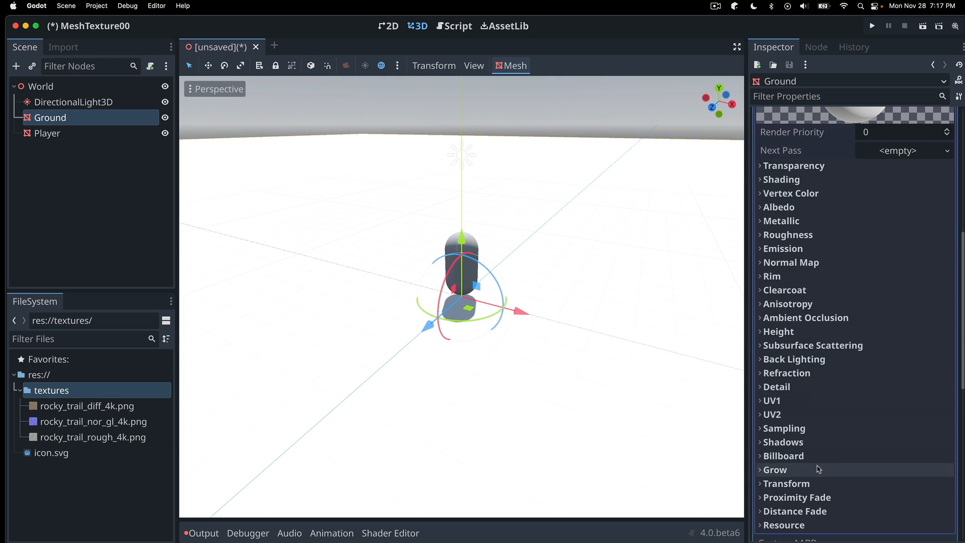
pyautogui.moveTo(785, 290)
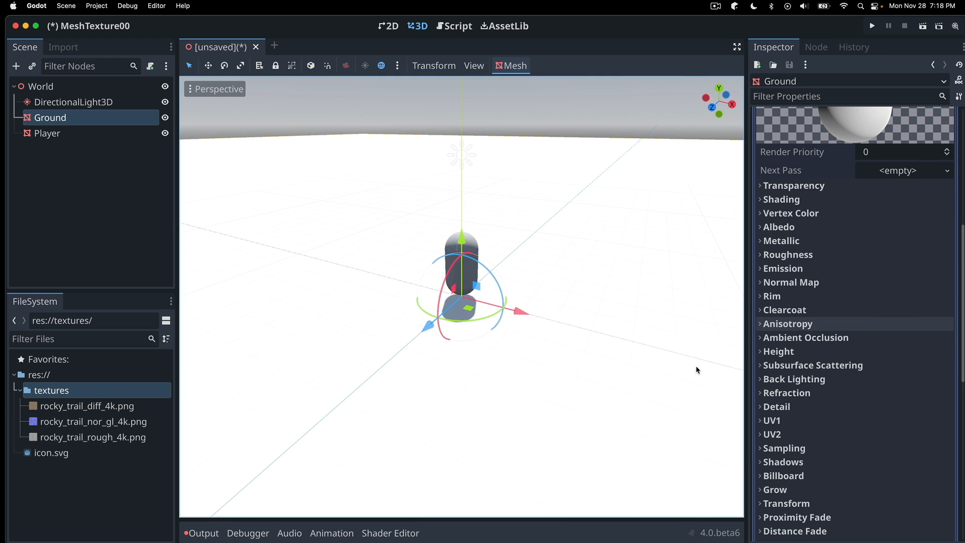
pyautogui.moveTo(94, 416)
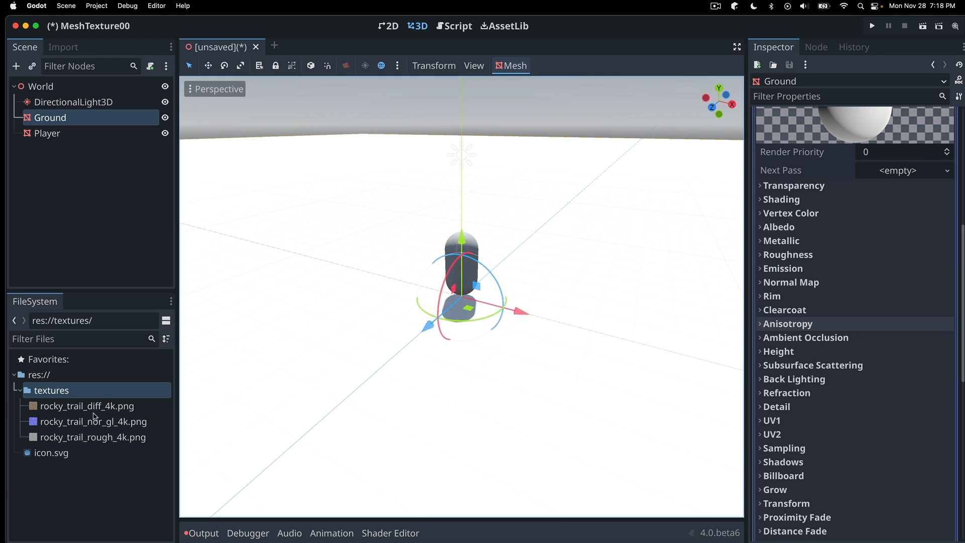
pyautogui.moveTo(100, 414)
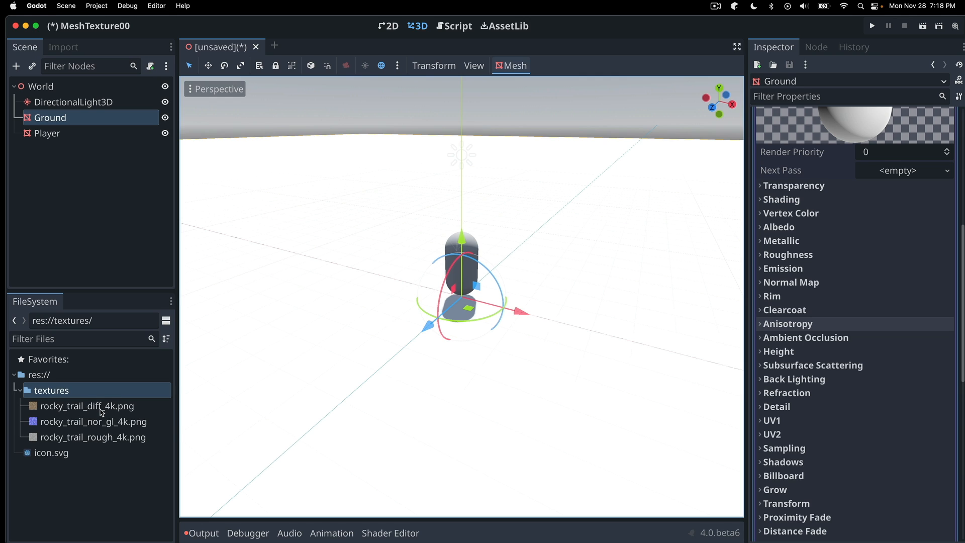
pyautogui.moveTo(87, 406)
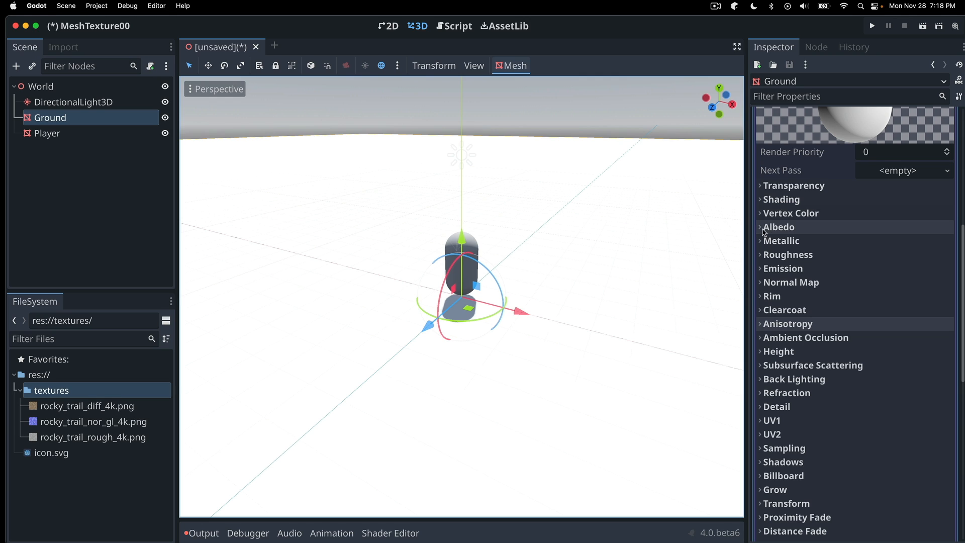
# - Expand Albedo and pick up rocky_trail_diff_4k.png from the FileSystem dock
pyautogui.click(778, 226)
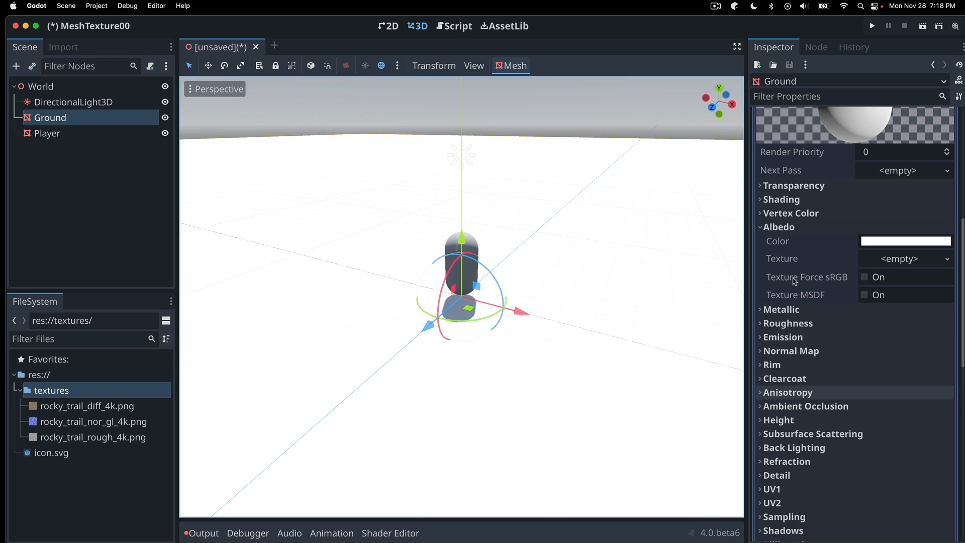
pyautogui.moveTo(782, 238)
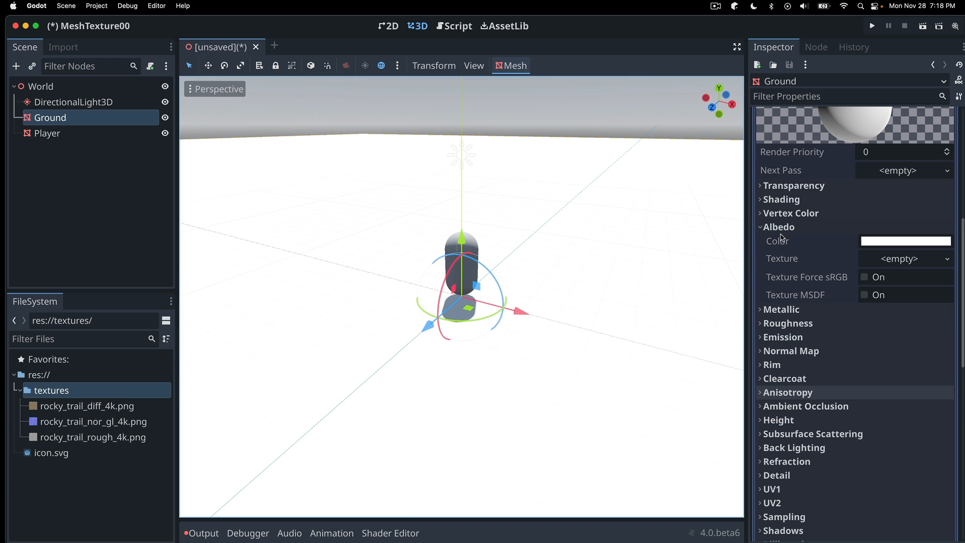
pyautogui.moveTo(779, 227)
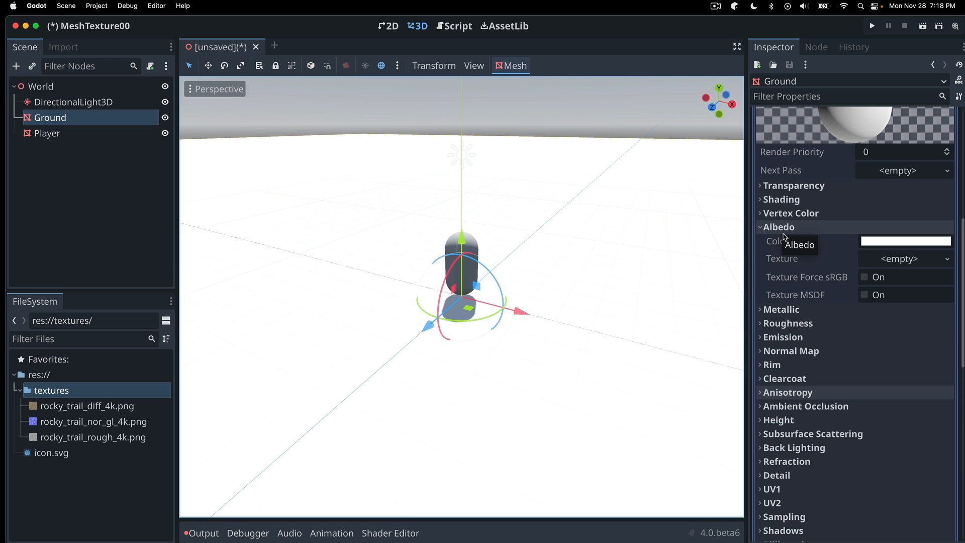
pyautogui.moveTo(902, 257)
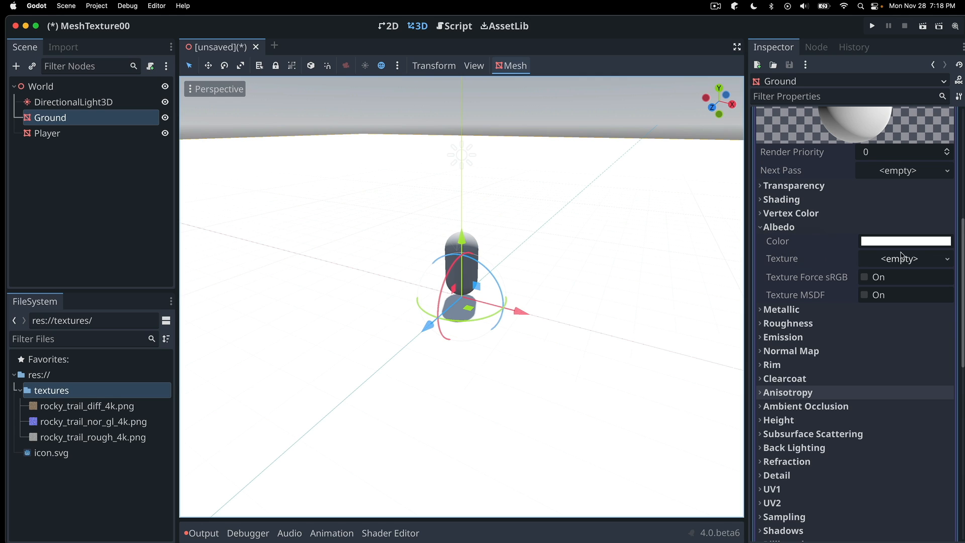
pyautogui.moveTo(900, 222)
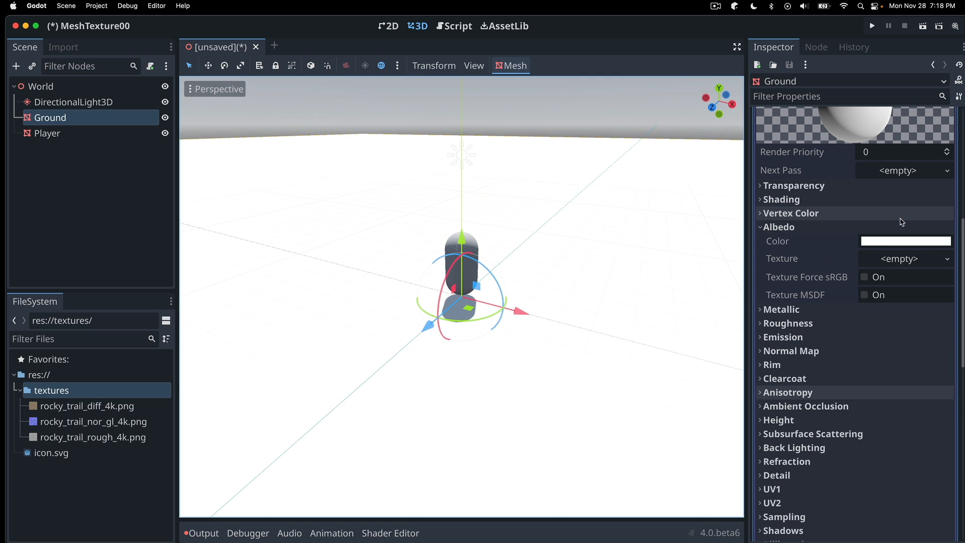
pyautogui.moveTo(585, 232)
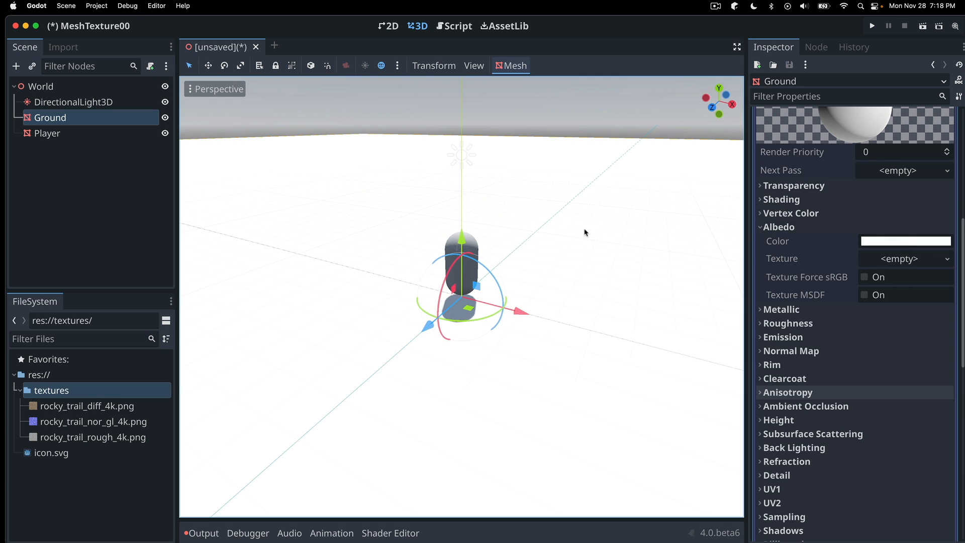
pyautogui.moveTo(901, 249)
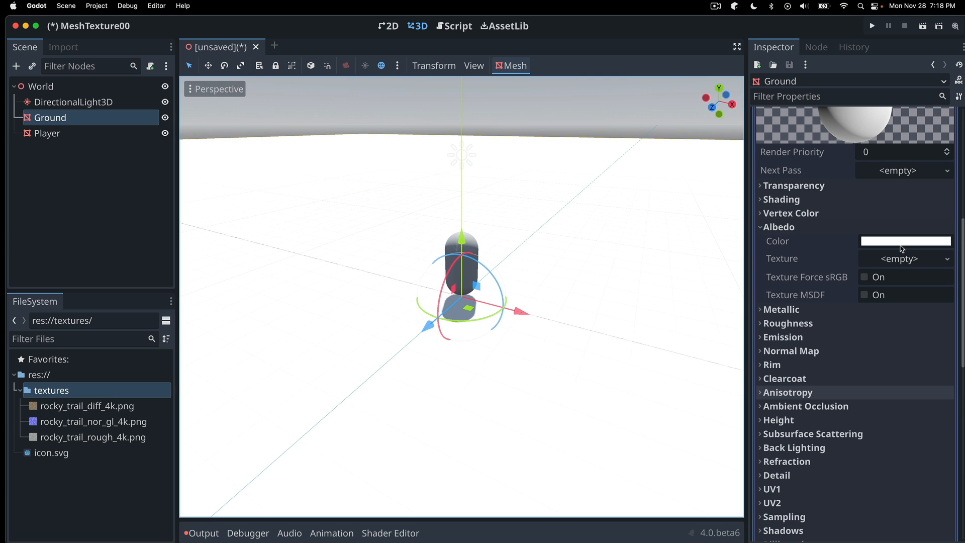
pyautogui.moveTo(933, 264)
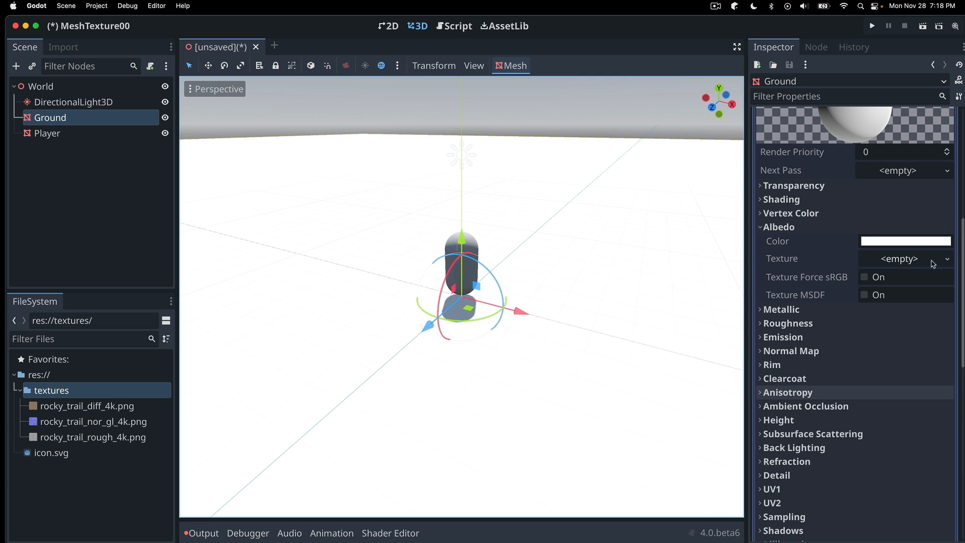
pyautogui.moveTo(97, 410)
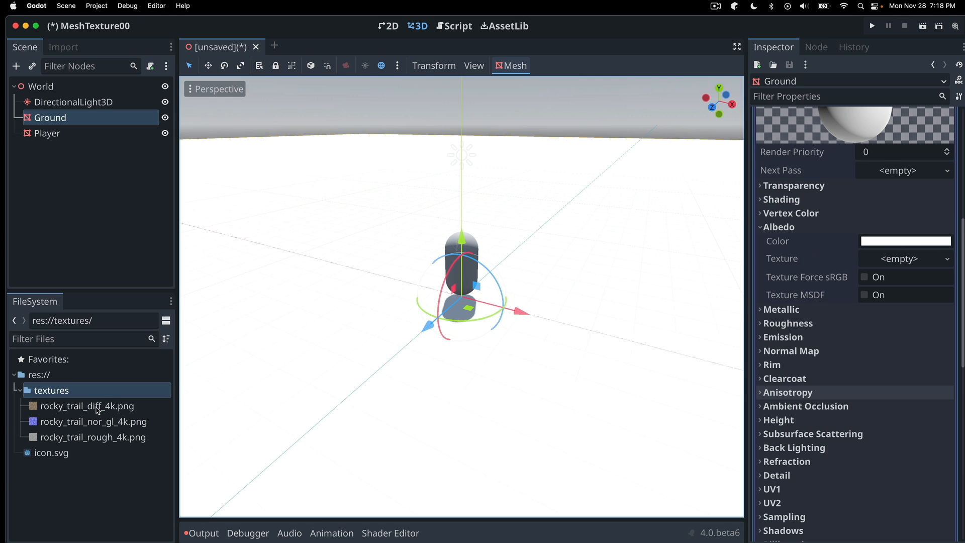
pyautogui.click(88, 405)
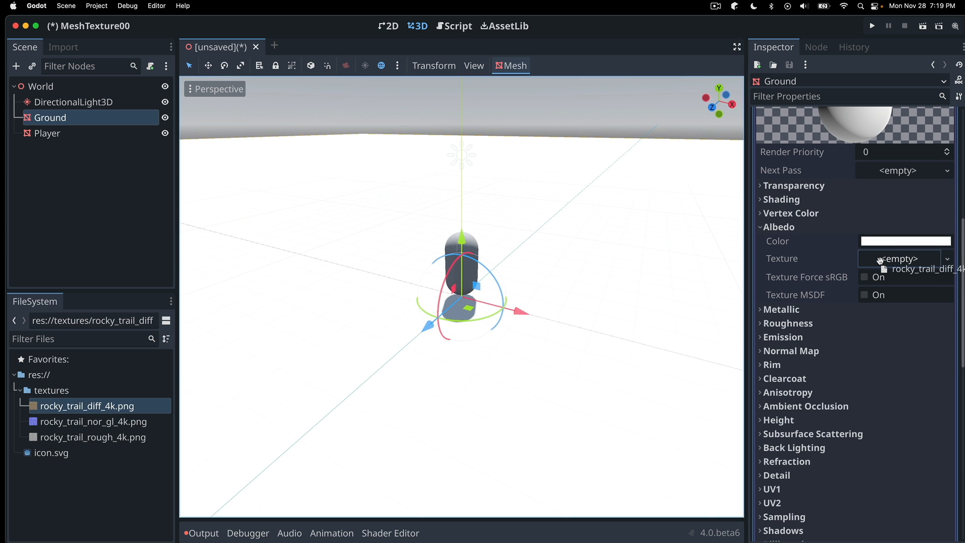
# - Drop rocky_trail_diff_4k.png into the material's Albedo texture slot
pyautogui.click(928, 269)
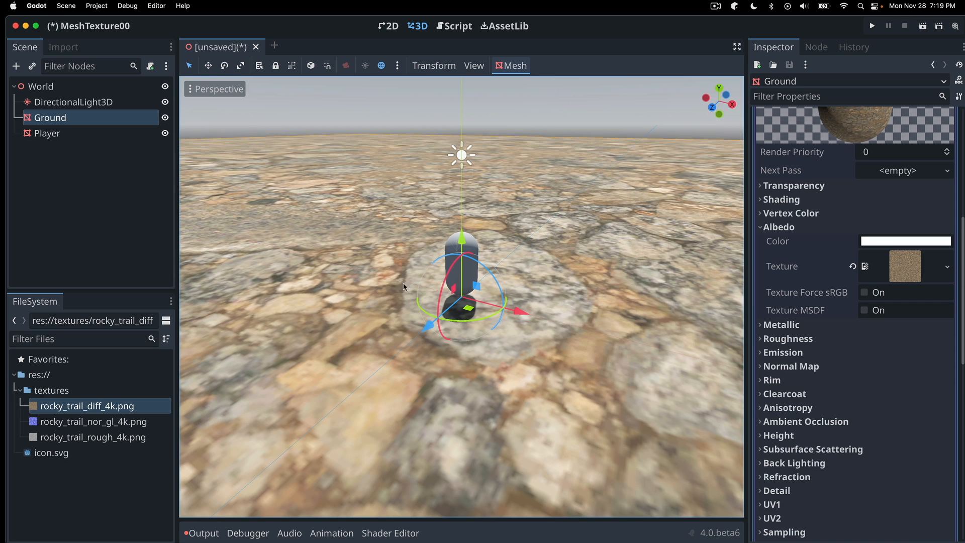
pyautogui.moveTo(435, 320)
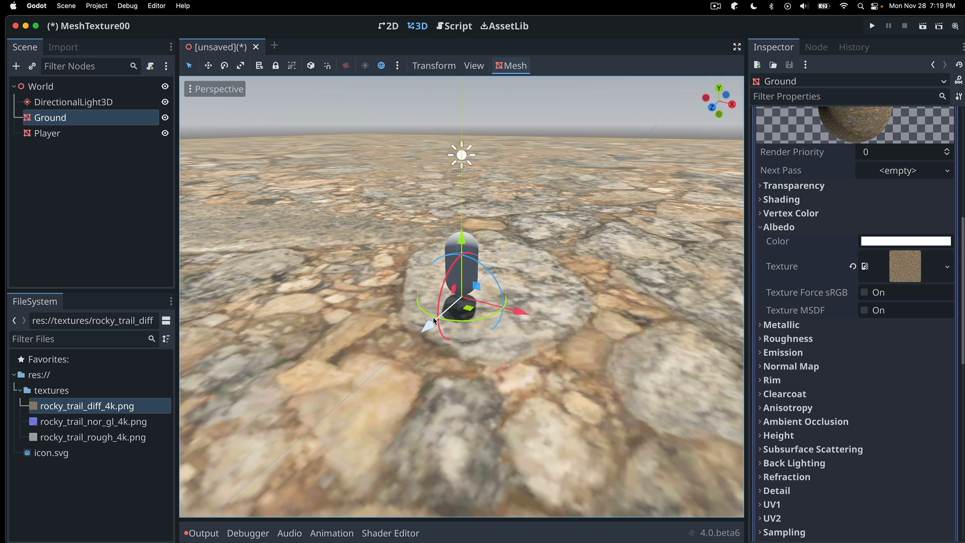
pyautogui.moveTo(368, 316)
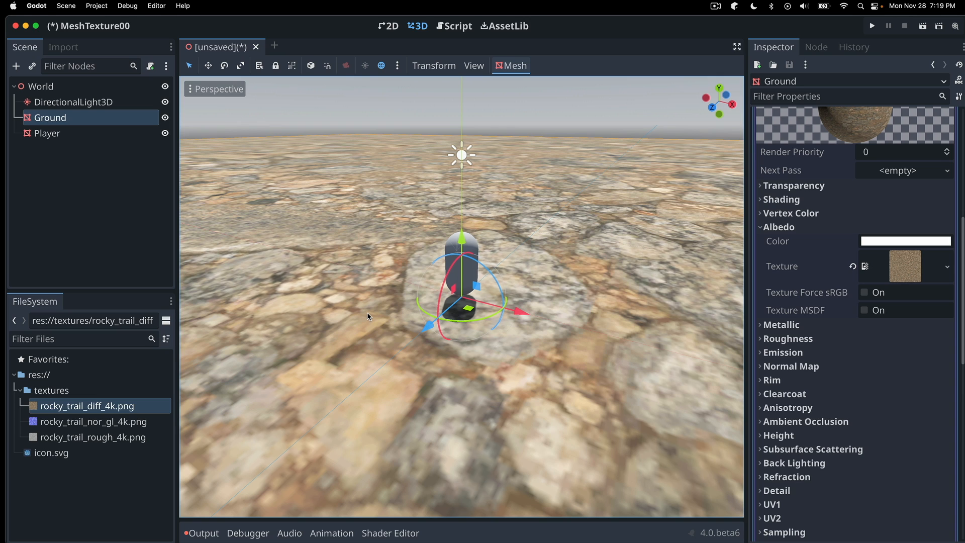
pyautogui.moveTo(498, 331)
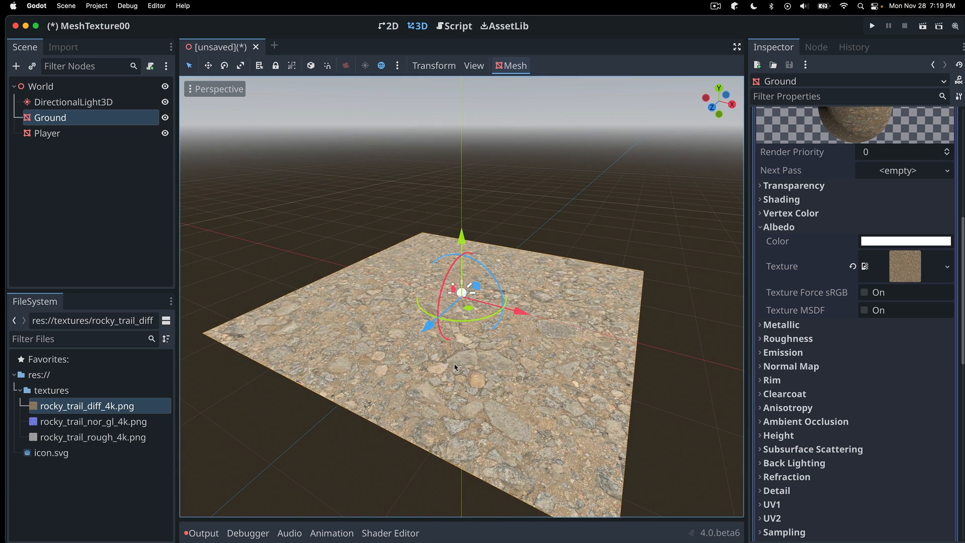
pyautogui.moveTo(497, 382)
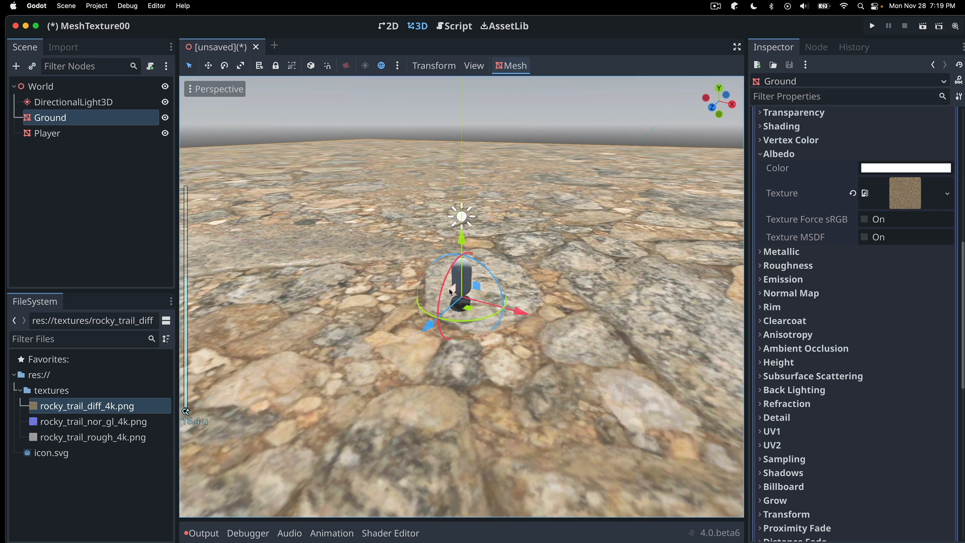
pyautogui.moveTo(706, 315)
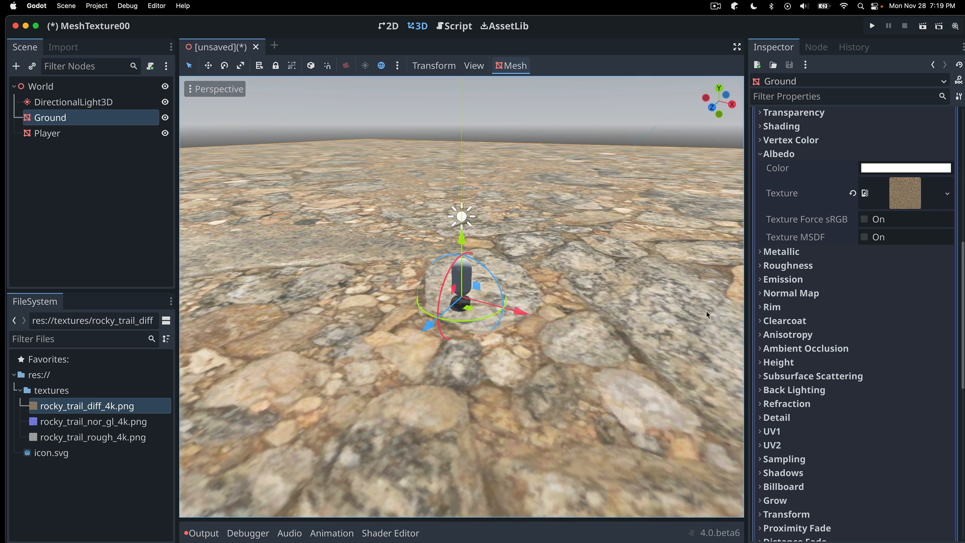
# - Expand the UV1 section showing Scale 1, 1, 1 and Offset 0
pyautogui.click(771, 431)
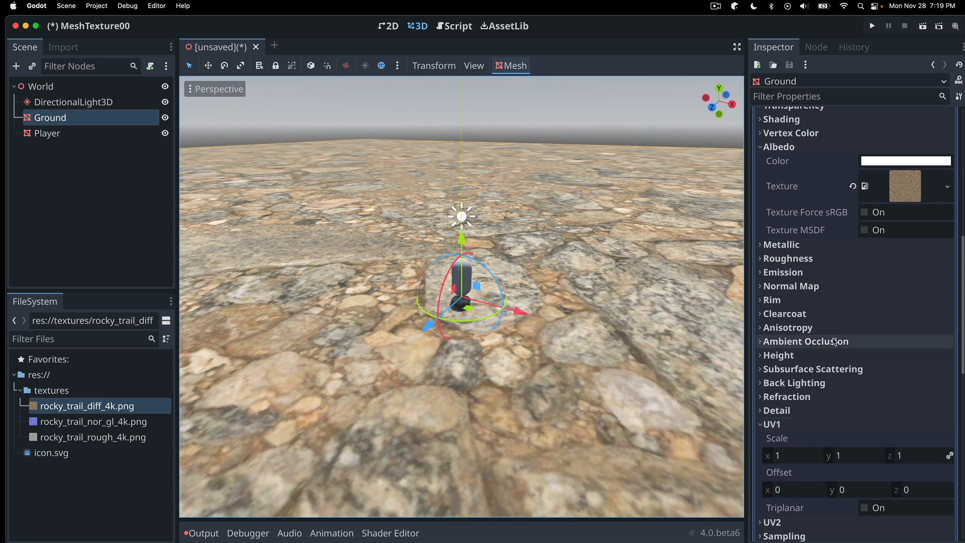
pyautogui.scroll(-3)
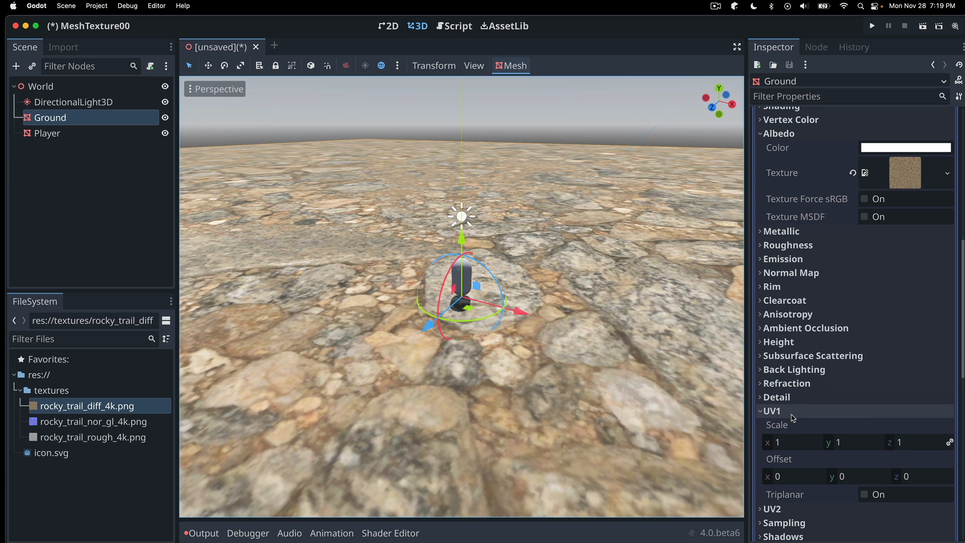
pyautogui.moveTo(800, 410)
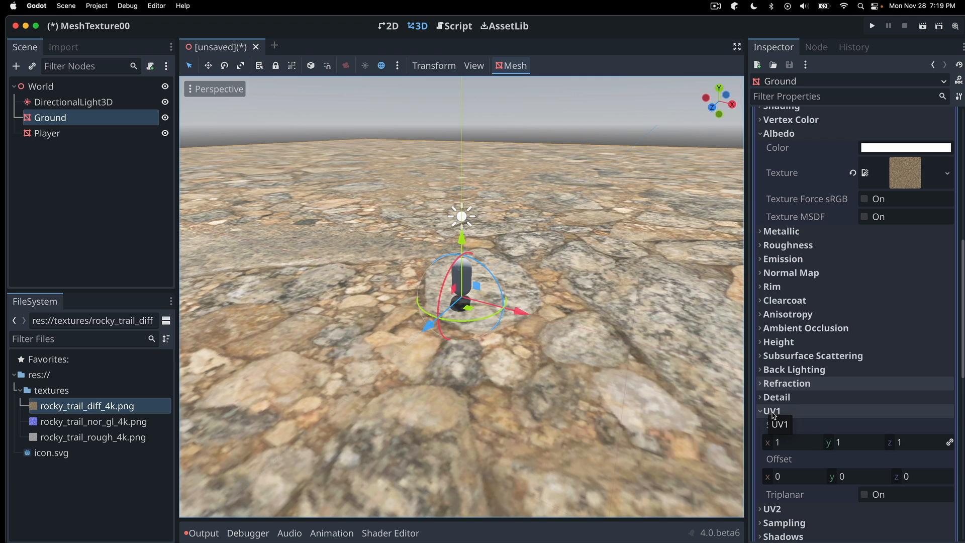
pyautogui.moveTo(802, 411)
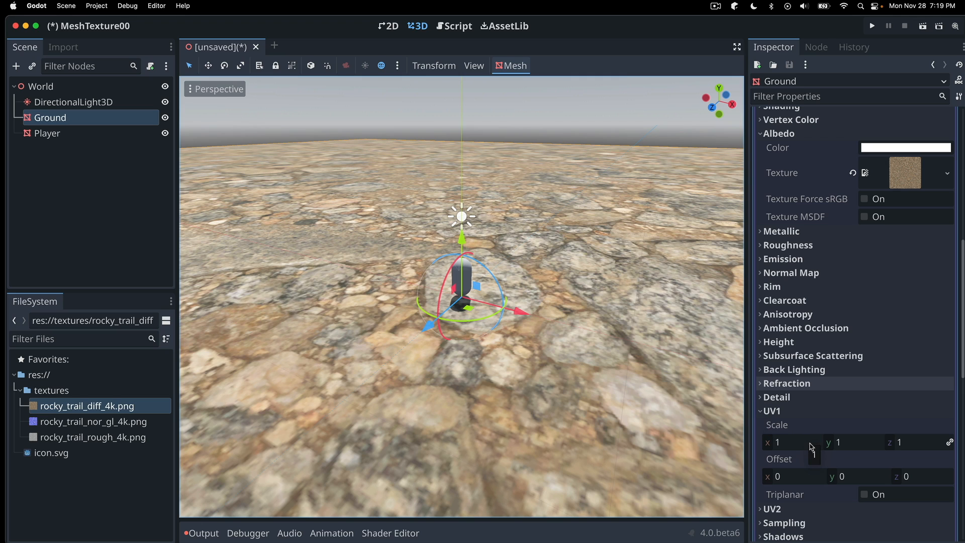
pyautogui.moveTo(813, 456)
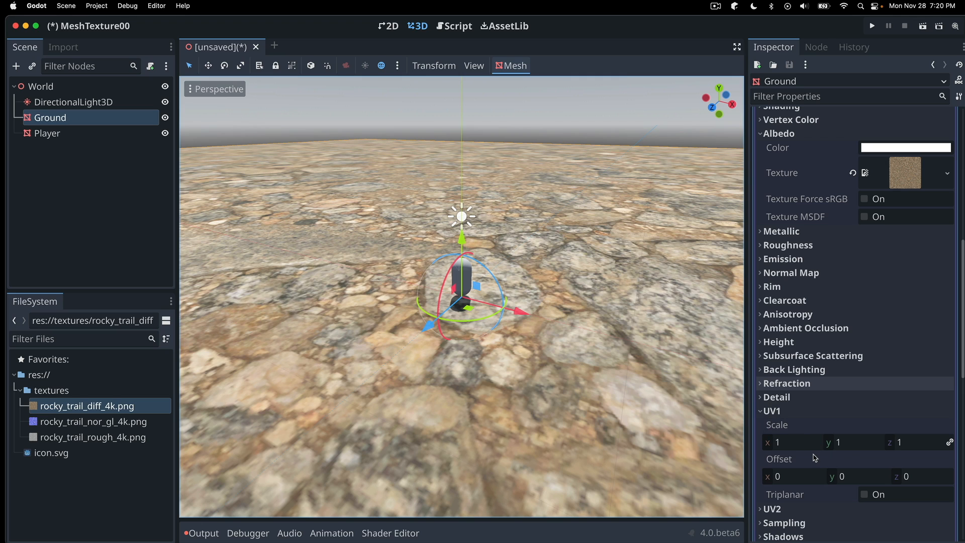
pyautogui.moveTo(802, 444)
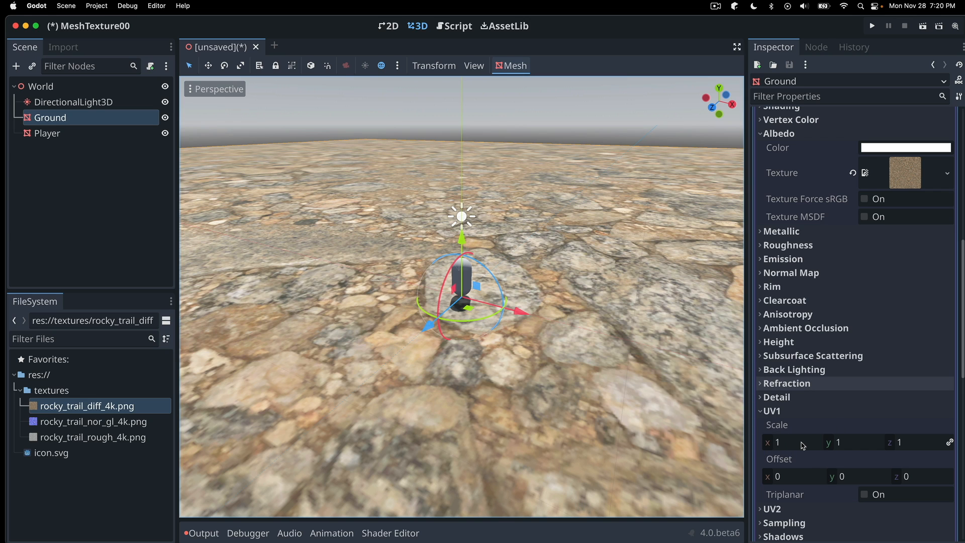
# - Set the Ground material's UV1 Scale to 60, 60, 60 so the rocky texture tiles finely
pyautogui.click(794, 442)
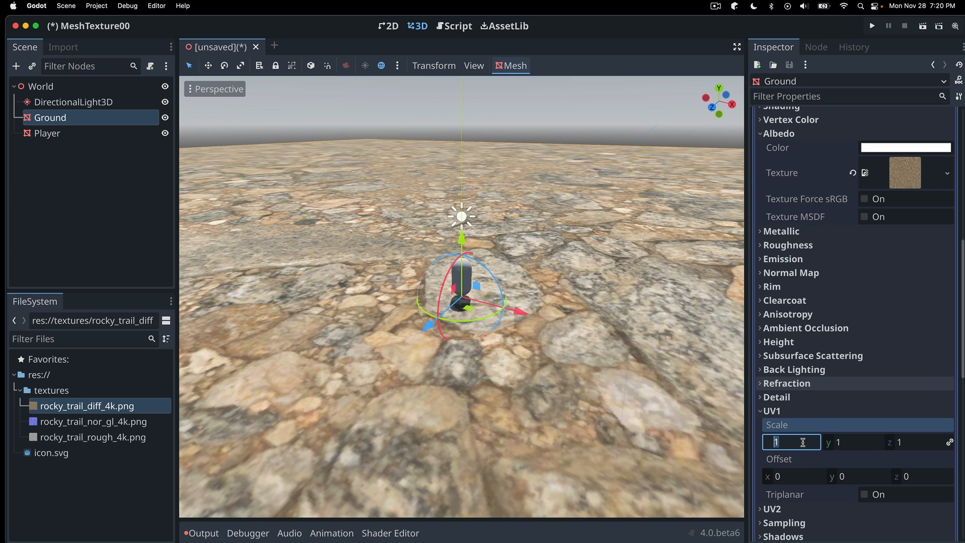
pyautogui.write('60')
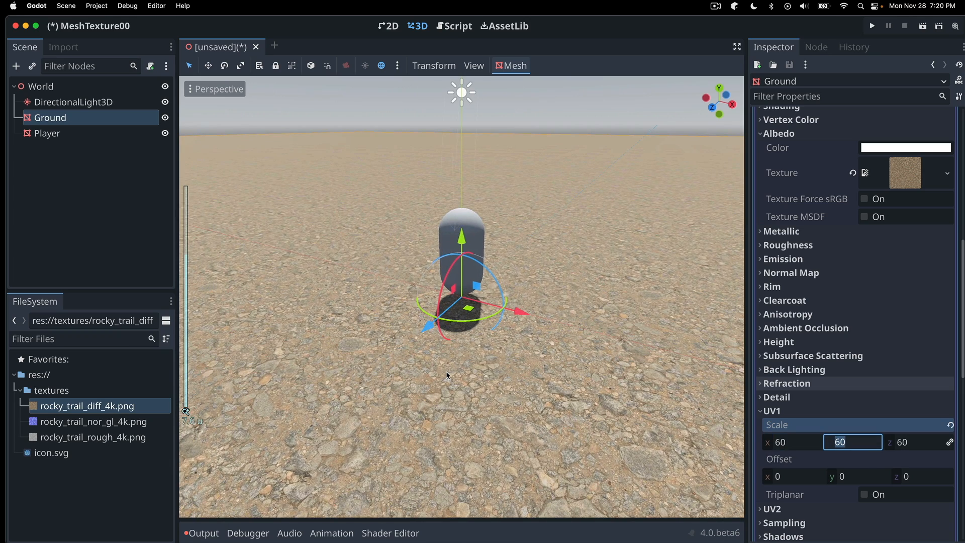
pyautogui.moveTo(545, 392)
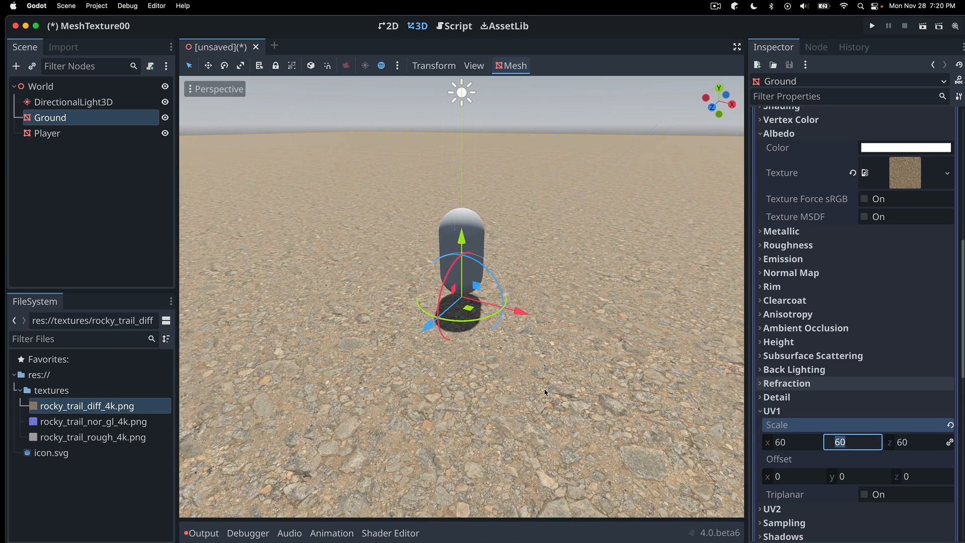
pyautogui.scroll(-3)
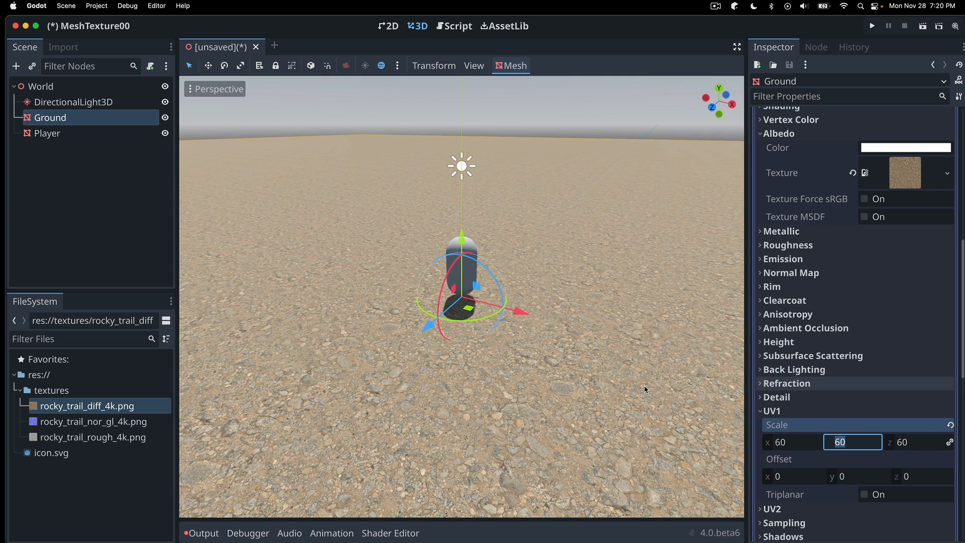
pyautogui.moveTo(910, 442)
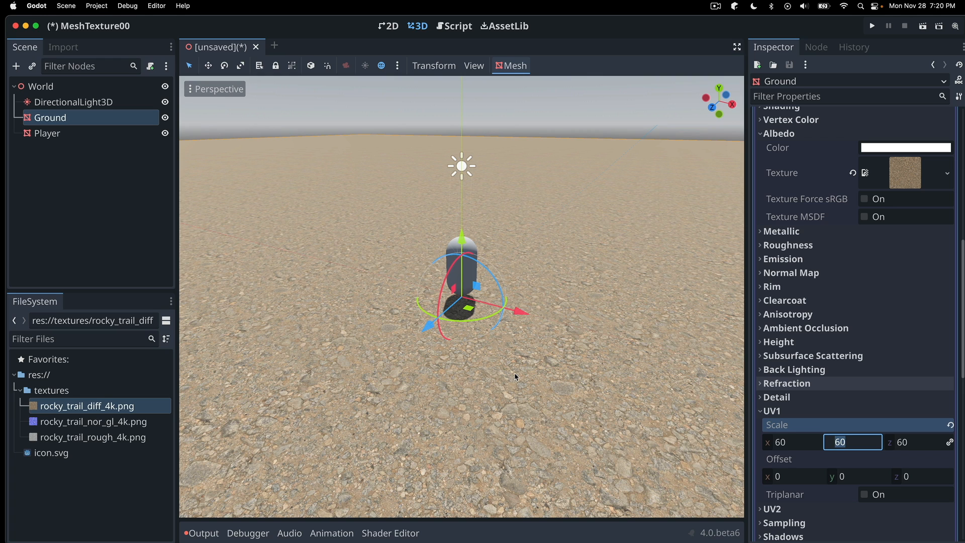
pyautogui.moveTo(413, 363)
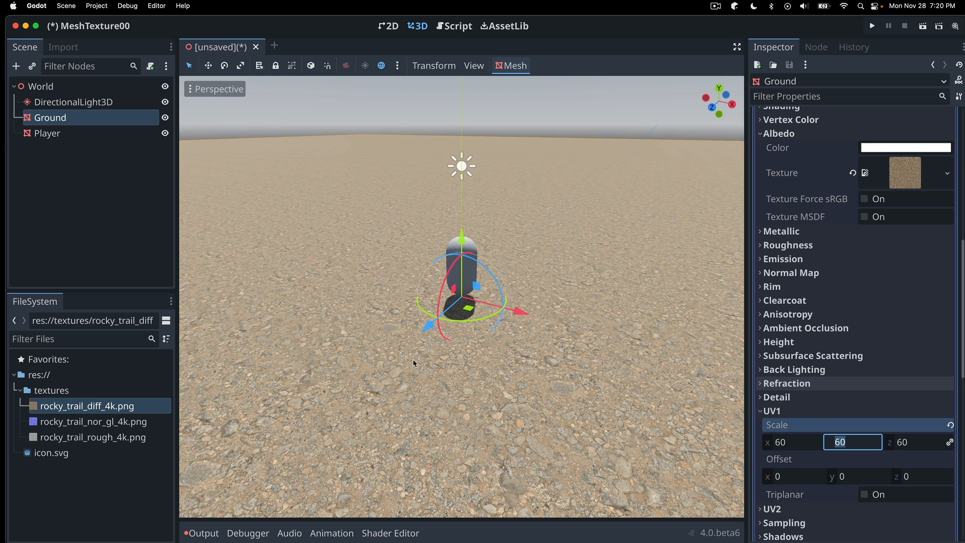
pyautogui.moveTo(526, 393)
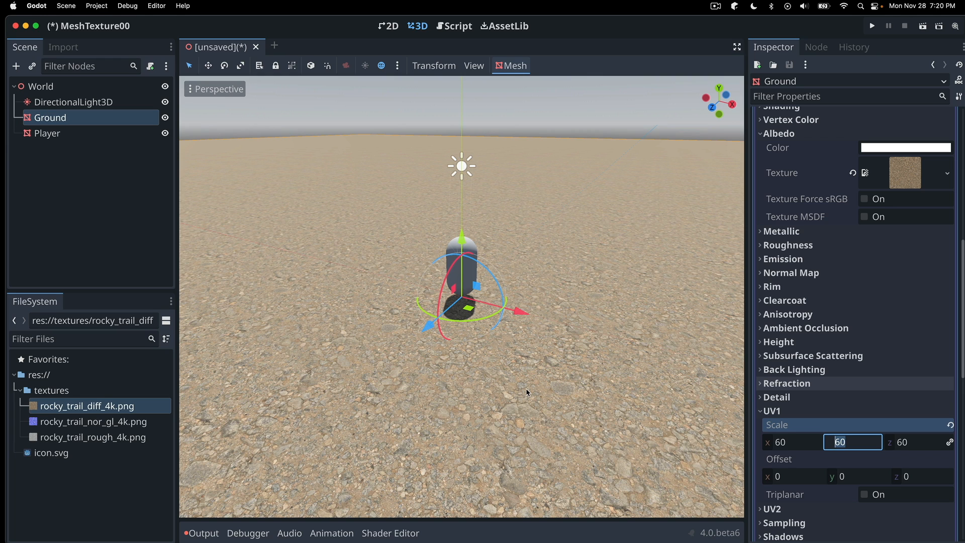
# - Select DirectionalLight3D in the Scene tree to show its Shadow and Transform properties
pyautogui.click(73, 103)
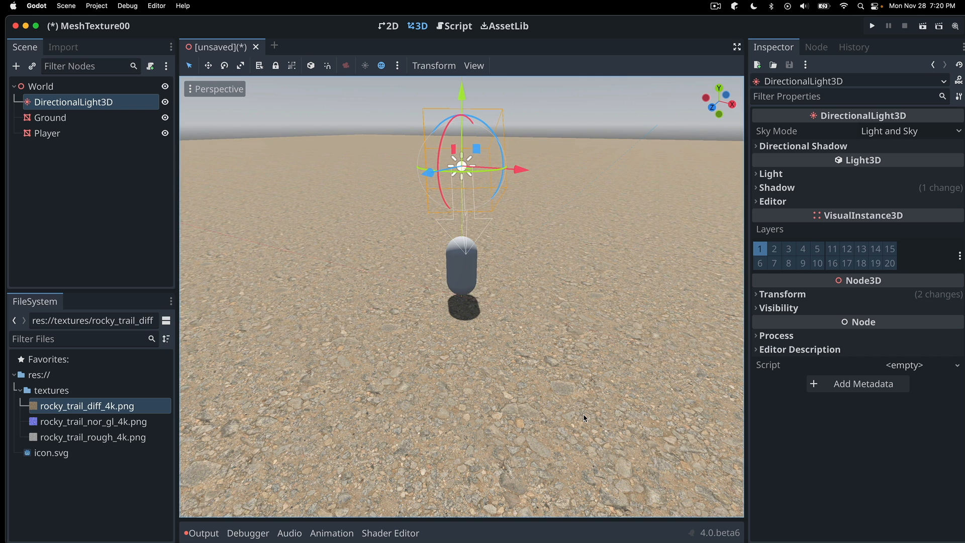
pyautogui.moveTo(268, 445)
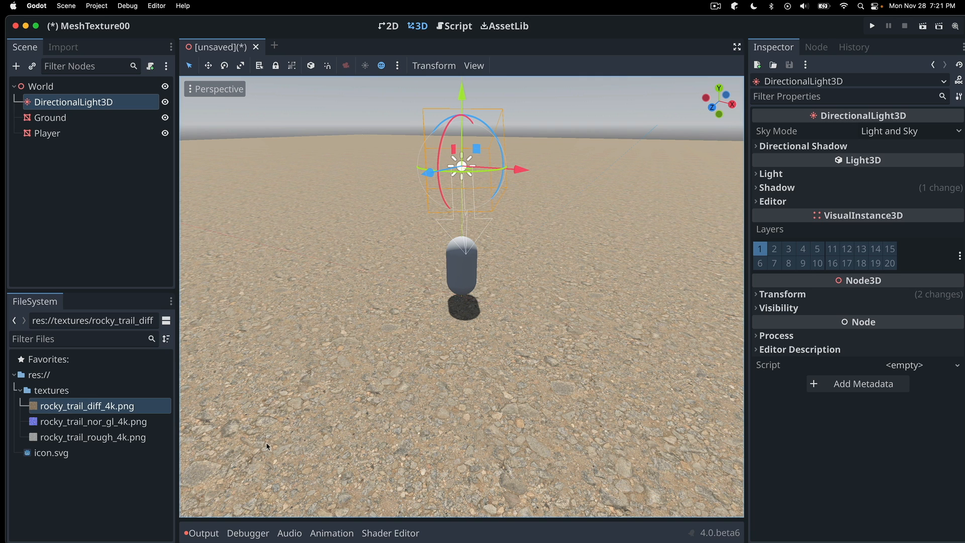
# - Enable Normal Map on Ground's material with rocky_trail_nor_gl_4k.png, then reselect the sun light
pyautogui.click(50, 118)
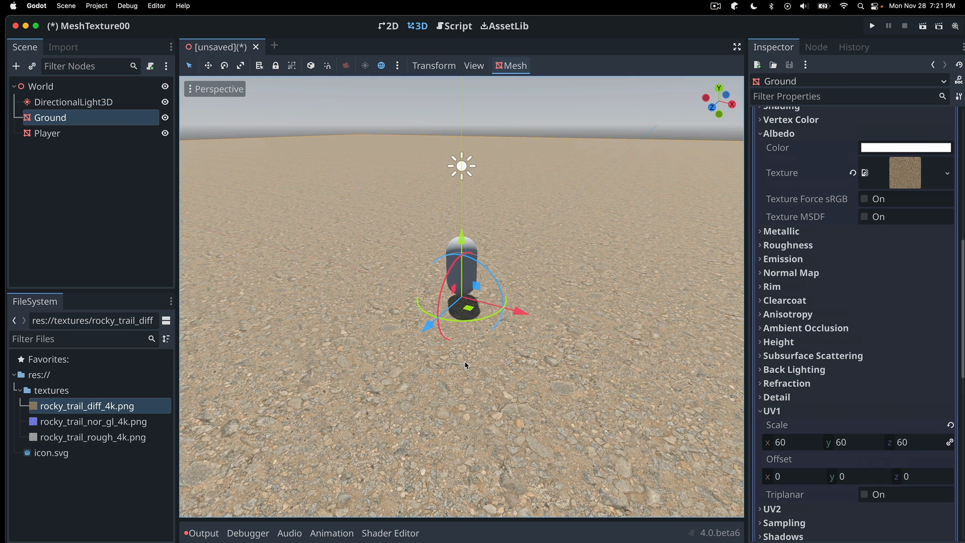
pyautogui.moveTo(861, 401)
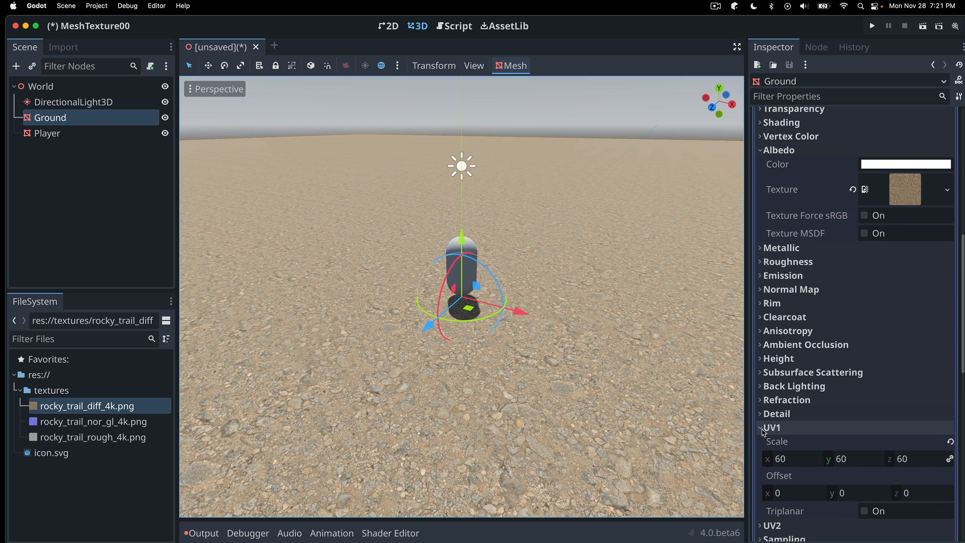
pyautogui.click(772, 427)
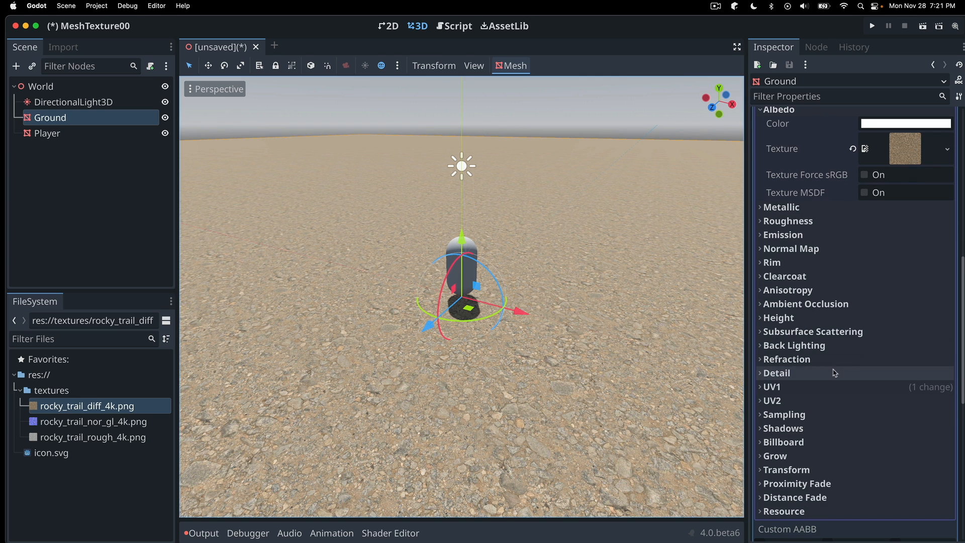
pyautogui.scroll(3)
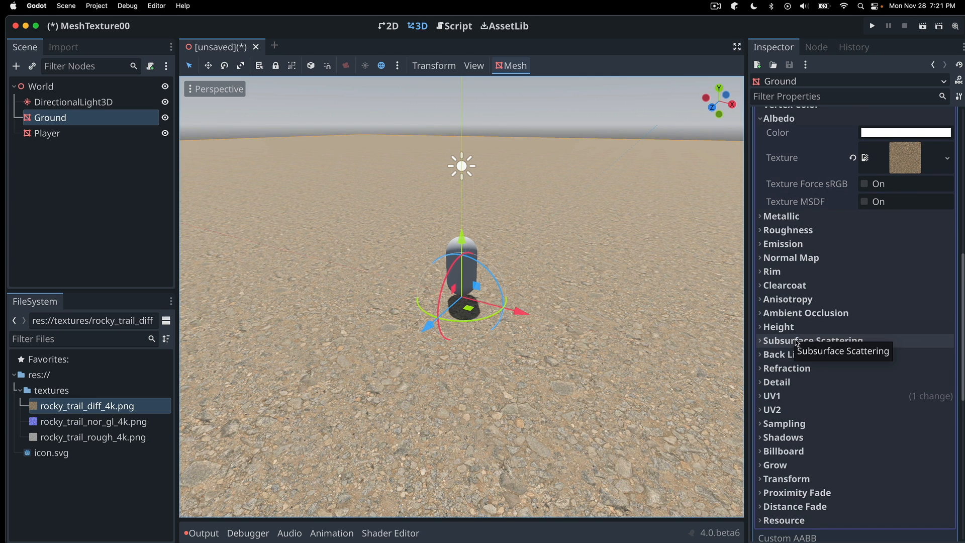
pyautogui.click(790, 258)
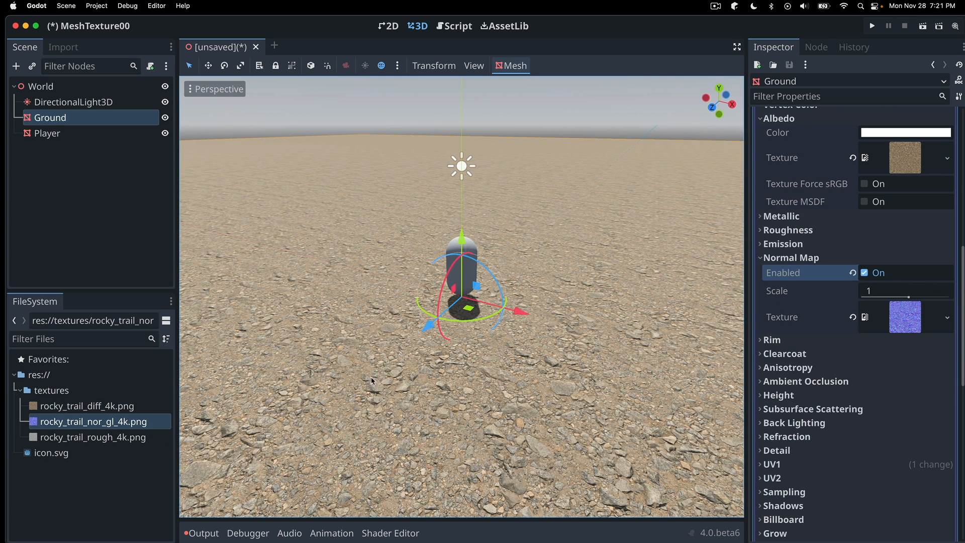
pyautogui.click(73, 101)
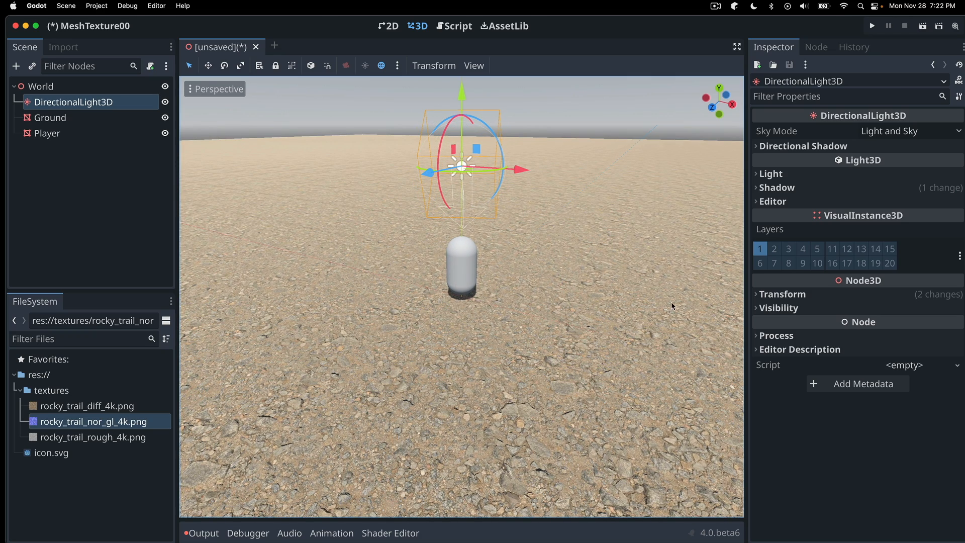
pyautogui.click(93, 437)
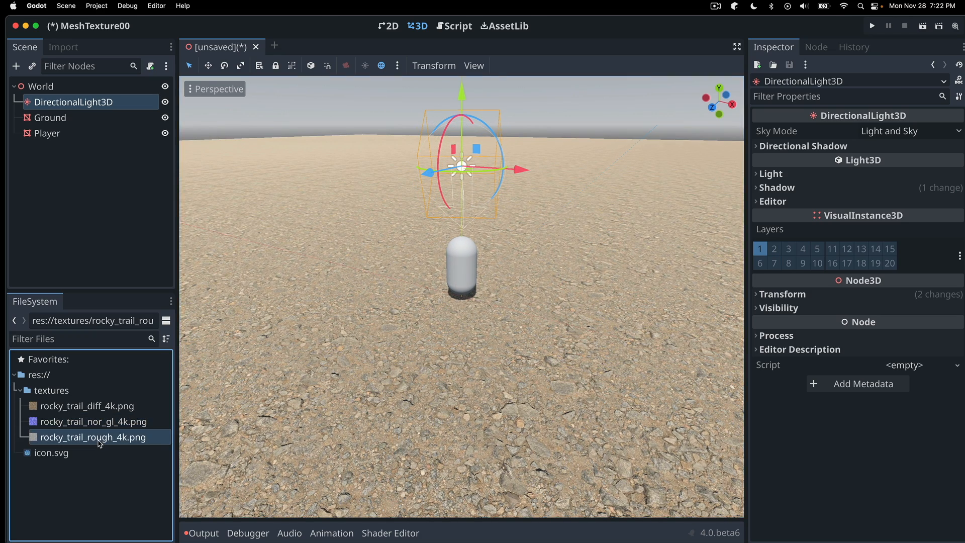
pyautogui.click(50, 118)
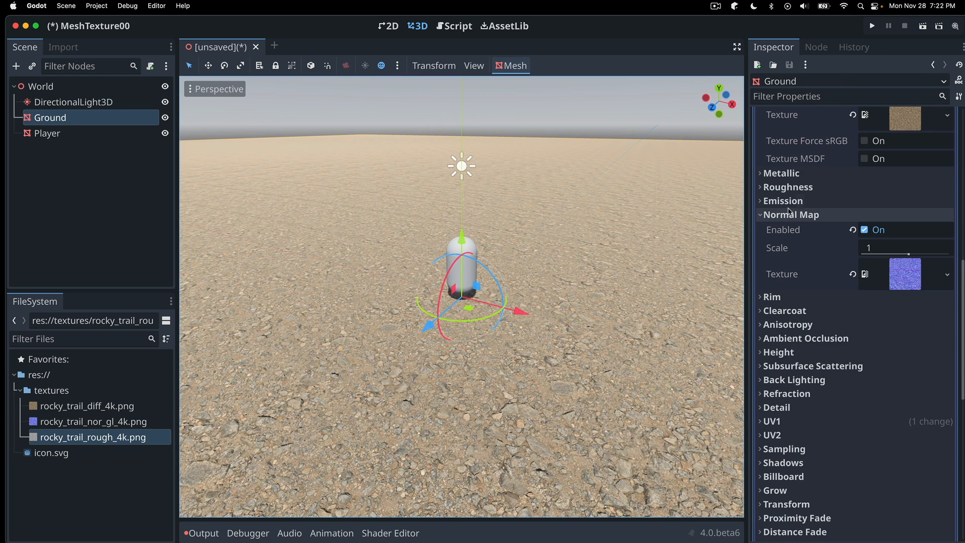
pyautogui.click(787, 187)
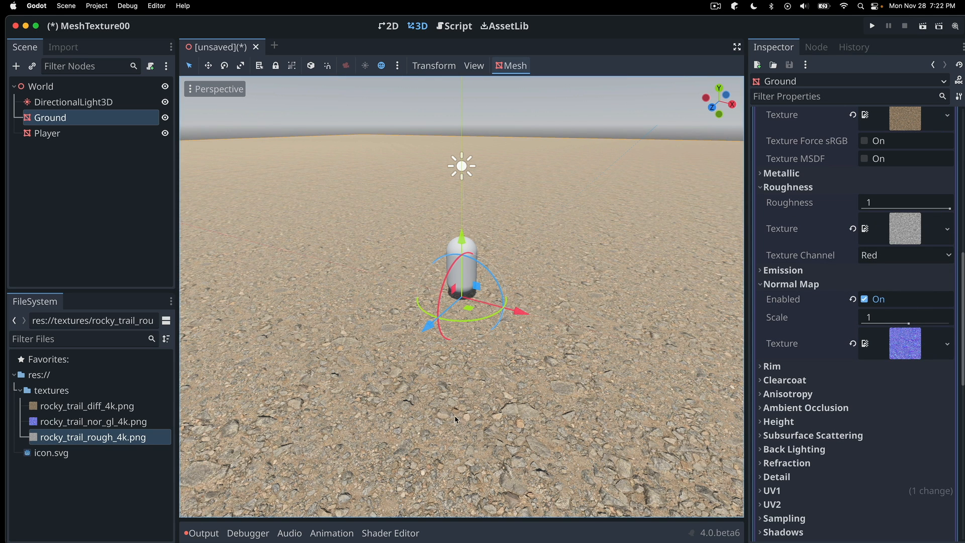
pyautogui.moveTo(483, 358)
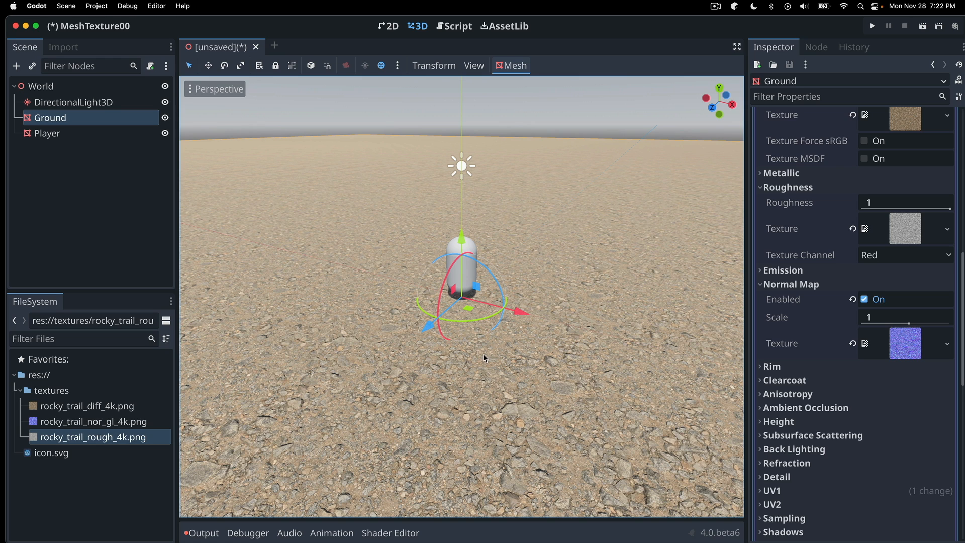
pyautogui.moveTo(523, 424)
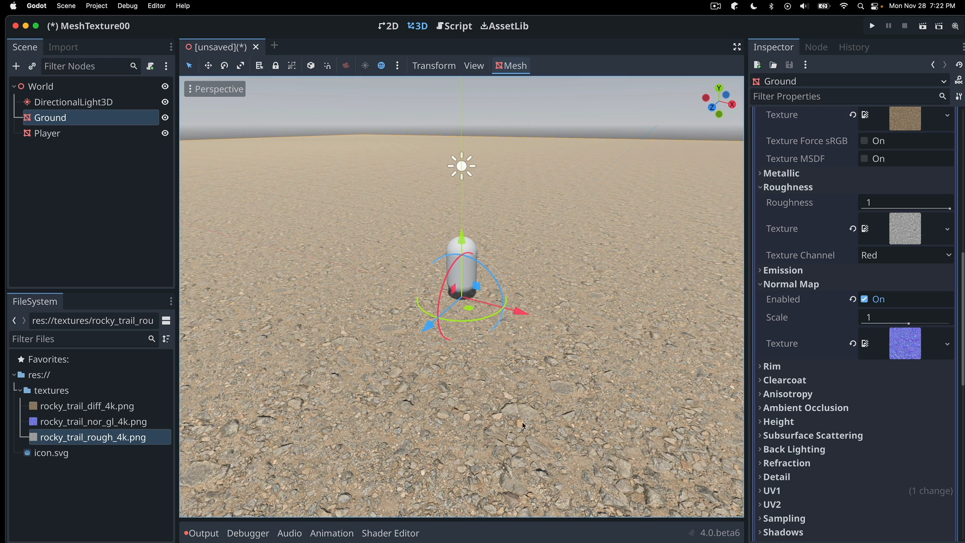
pyautogui.moveTo(724, 318)
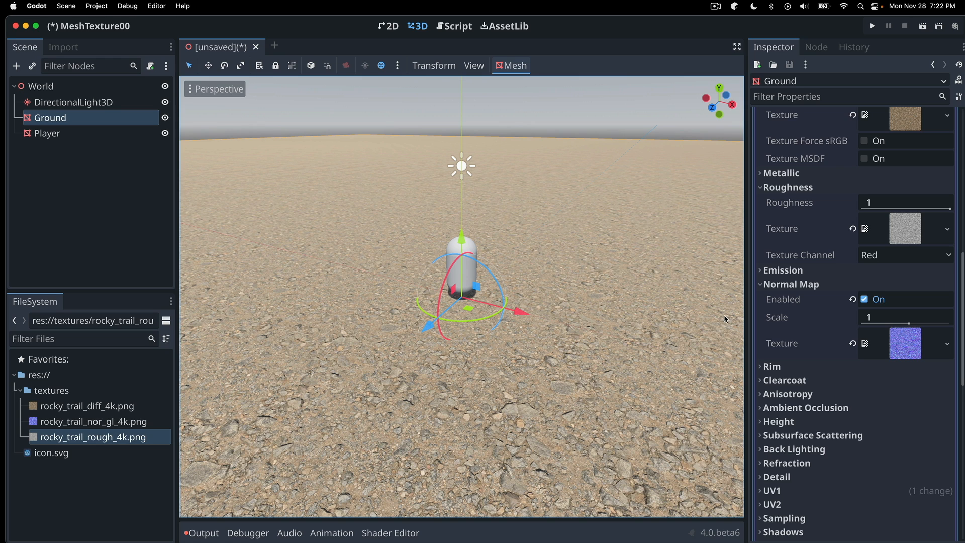
pyautogui.moveTo(375, 392)
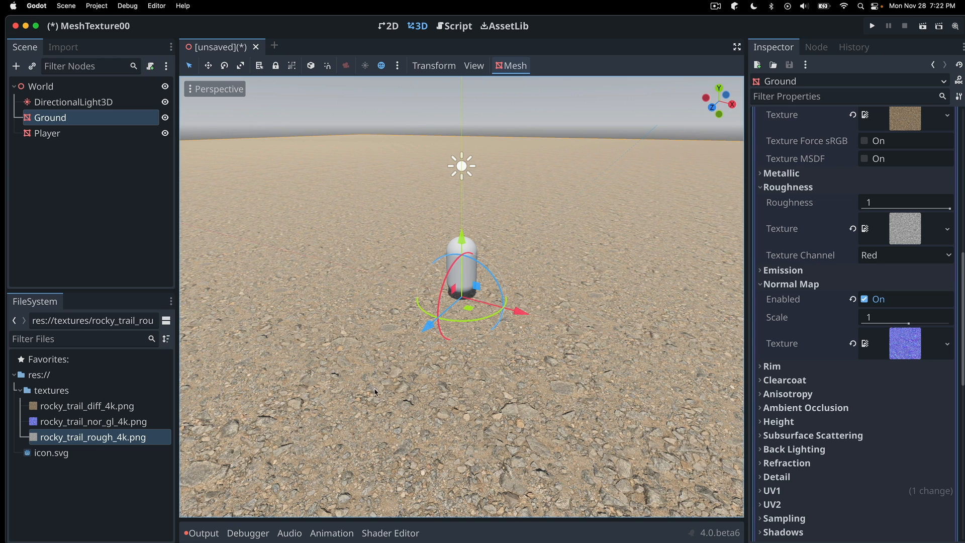
pyautogui.moveTo(444, 413)
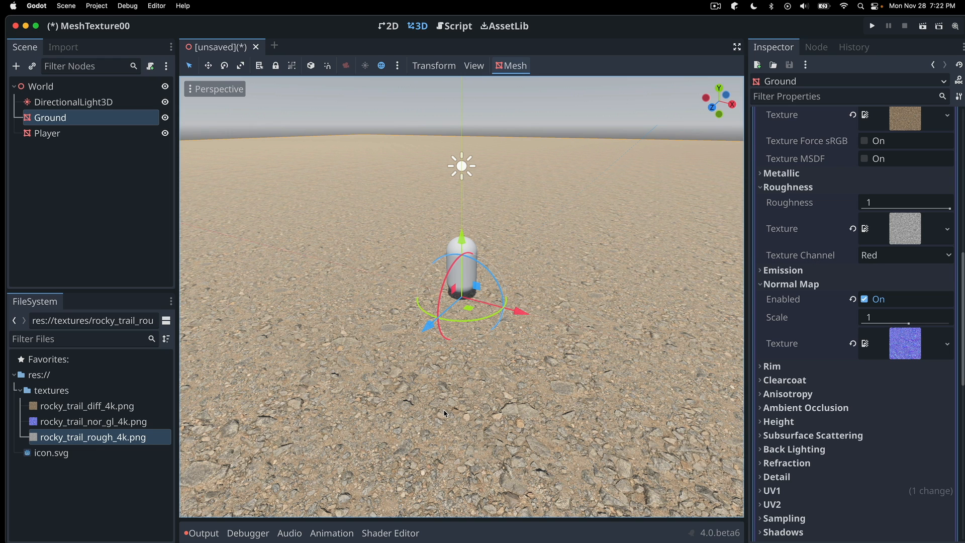
pyautogui.moveTo(583, 348)
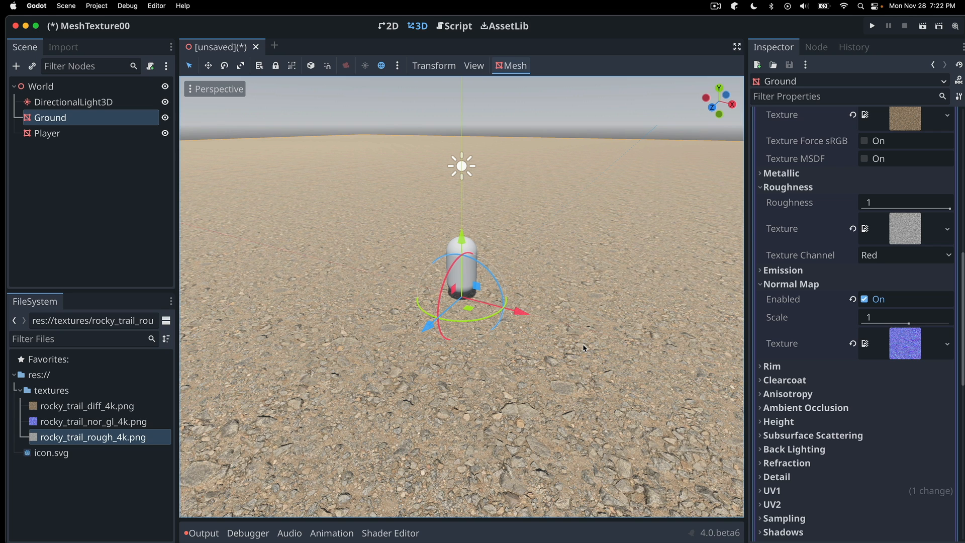
# - Review the Ground material's Roughness and Metallic sections, then select Player to show its capsule mesh
pyautogui.scroll(3)
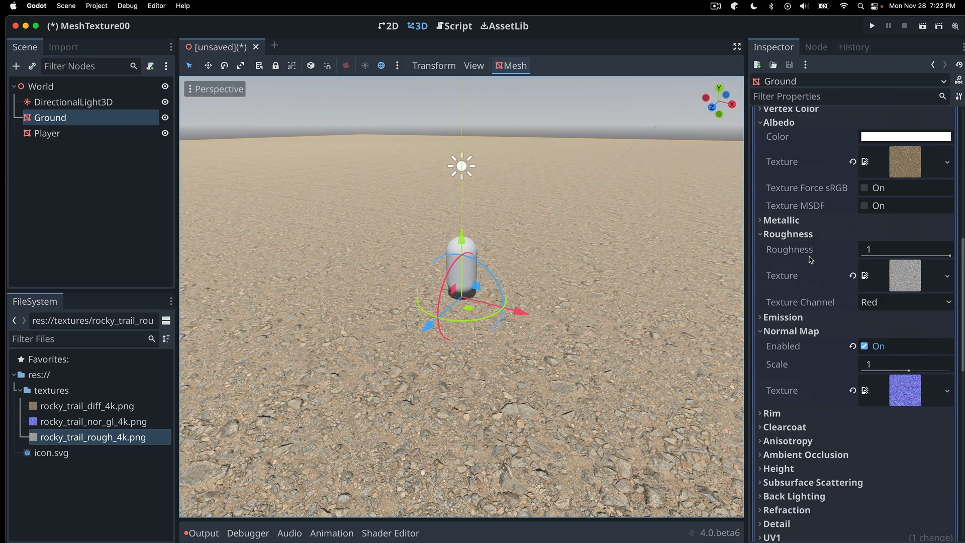
pyautogui.click(761, 234)
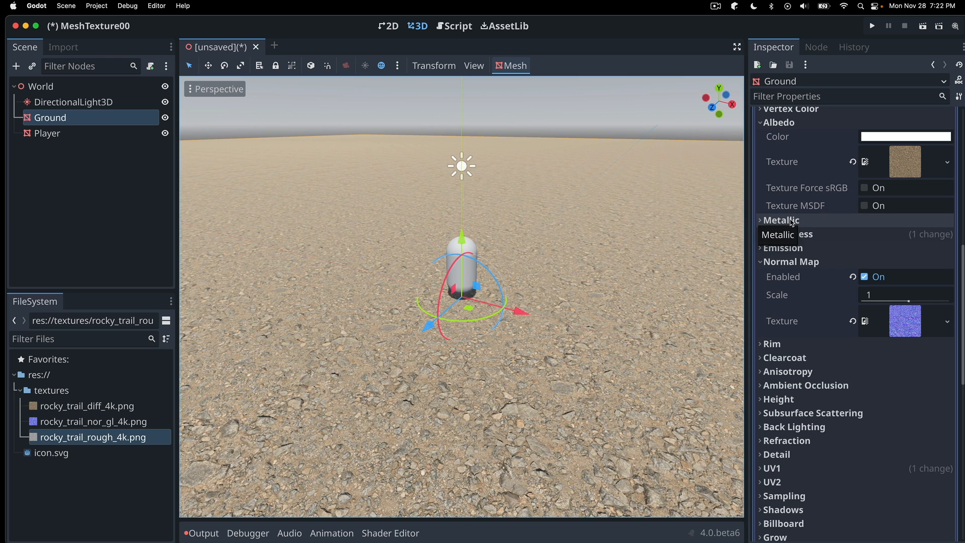
pyautogui.moveTo(800, 278)
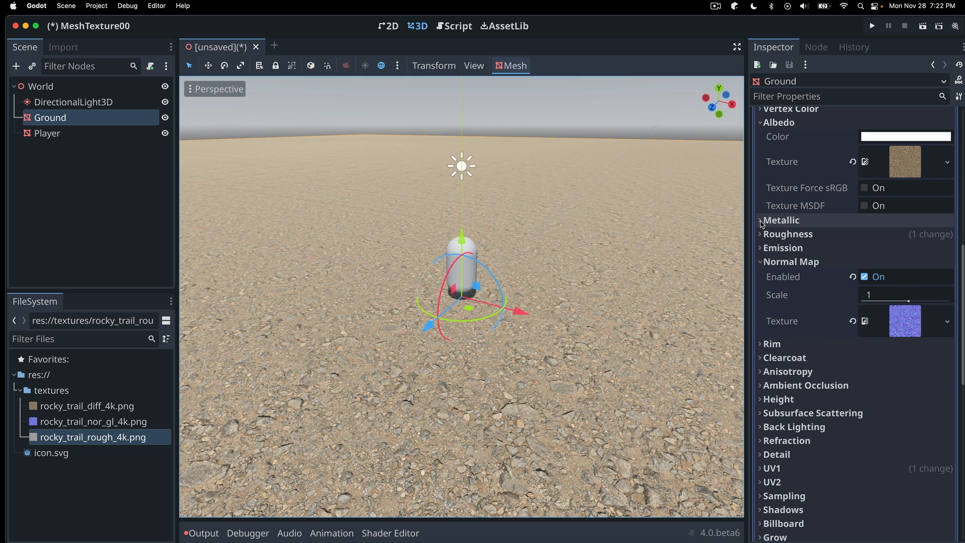
pyautogui.click(781, 220)
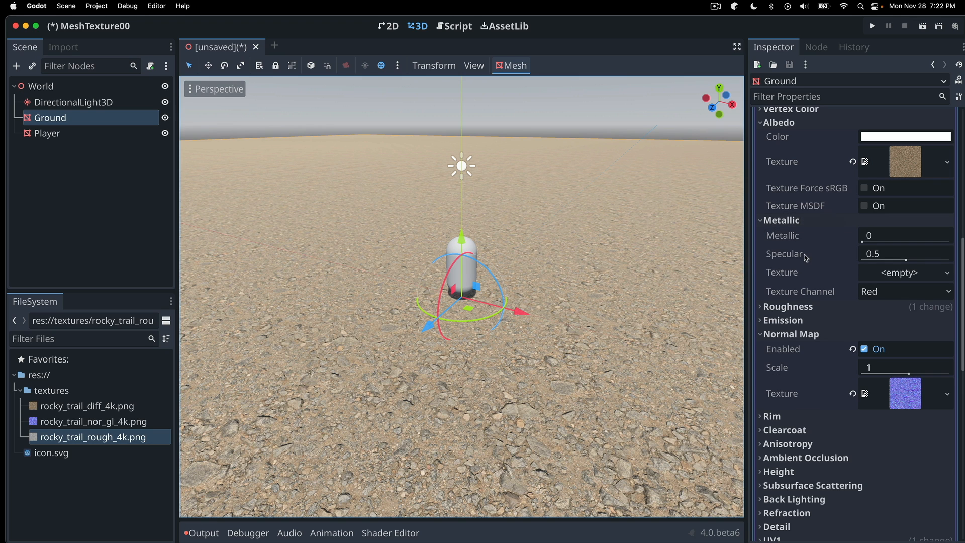
pyautogui.moveTo(890, 283)
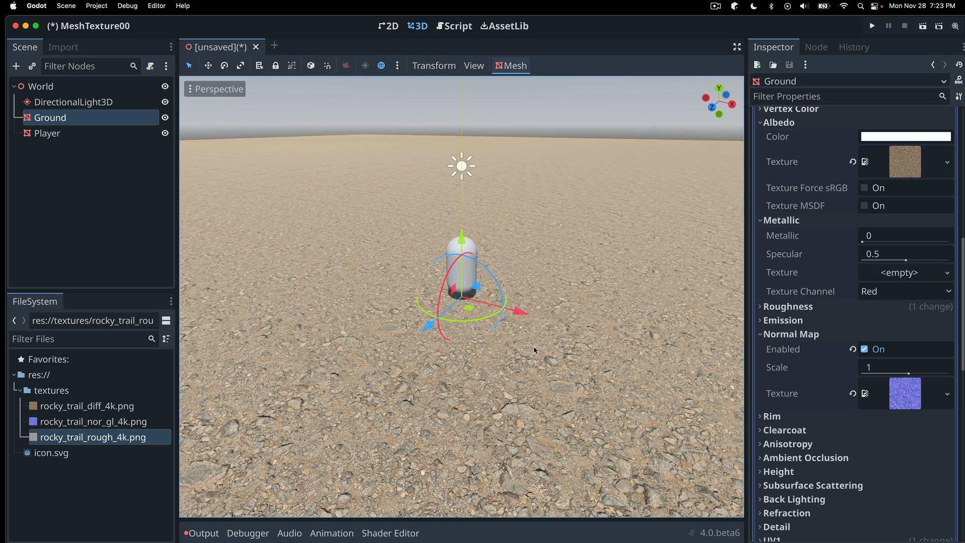
pyautogui.moveTo(385, 404)
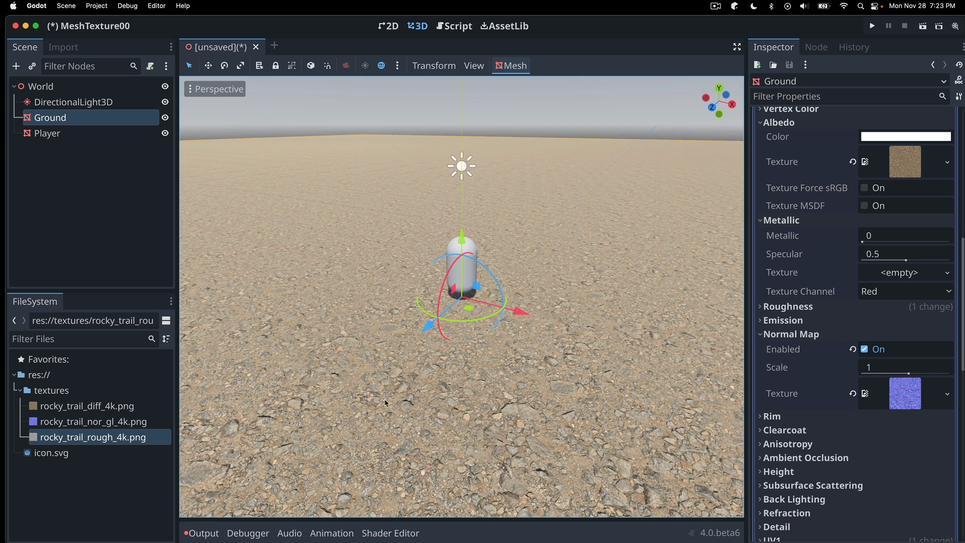
pyautogui.scroll(-3)
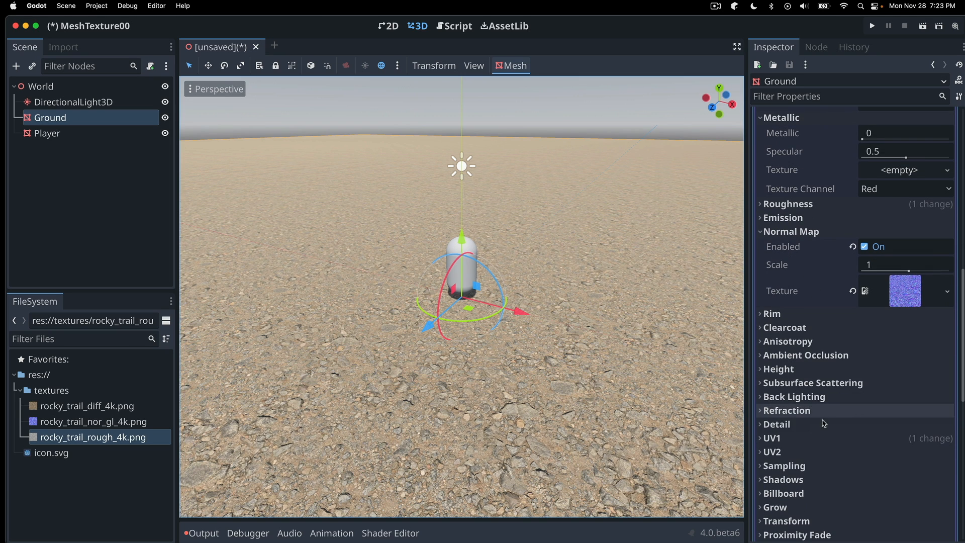
pyautogui.moveTo(818, 400)
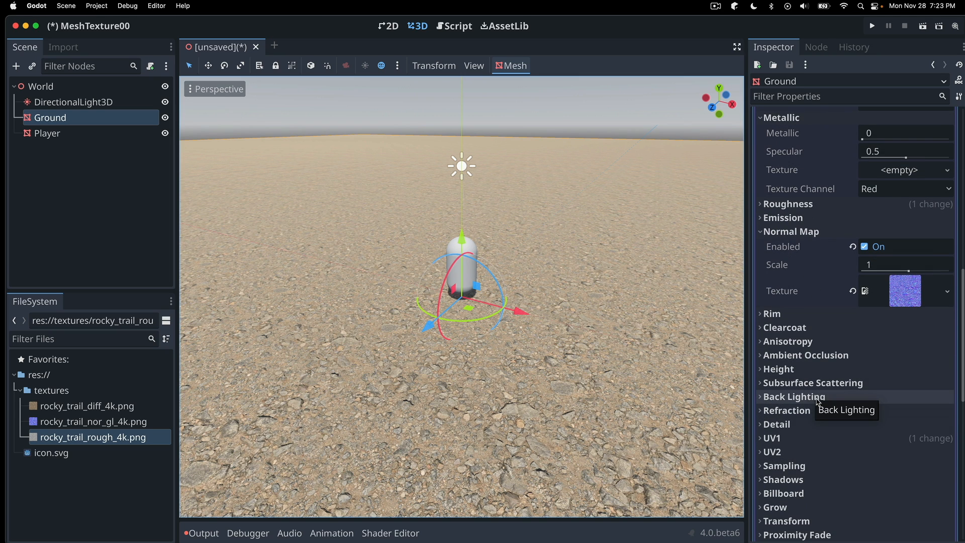
pyautogui.moveTo(881, 333)
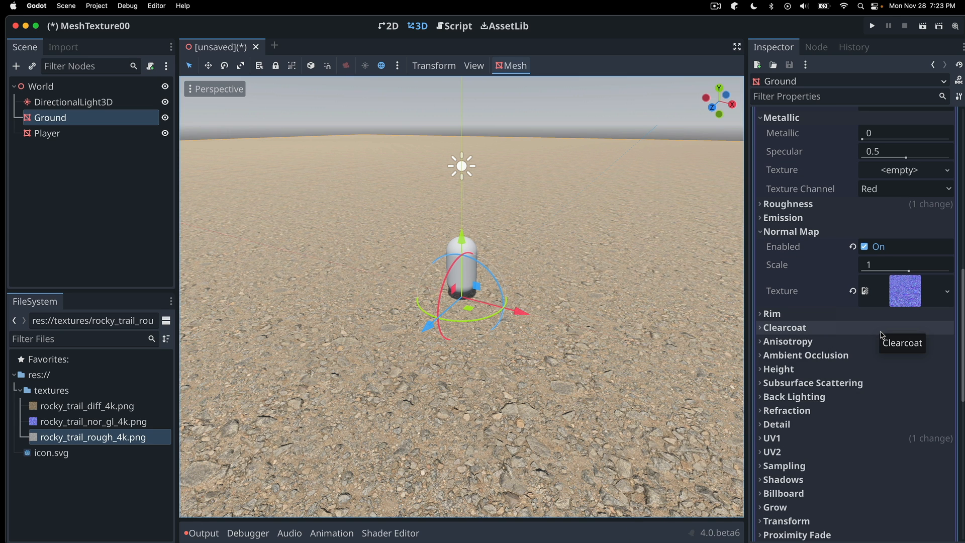
pyautogui.click(47, 133)
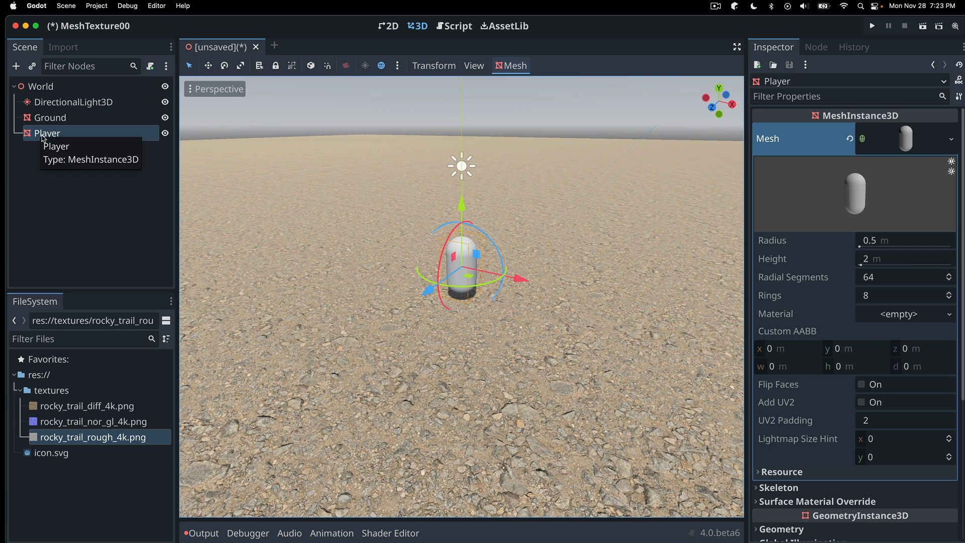
# - Create a Camera3D child under Player via Add Child Node and select it
pyautogui.rightClick(47, 132)
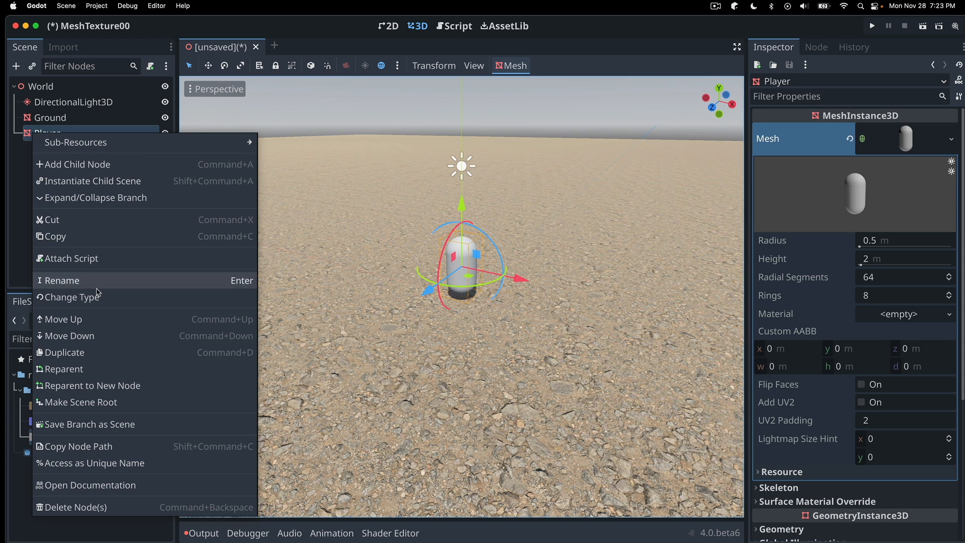
pyautogui.moveTo(78, 428)
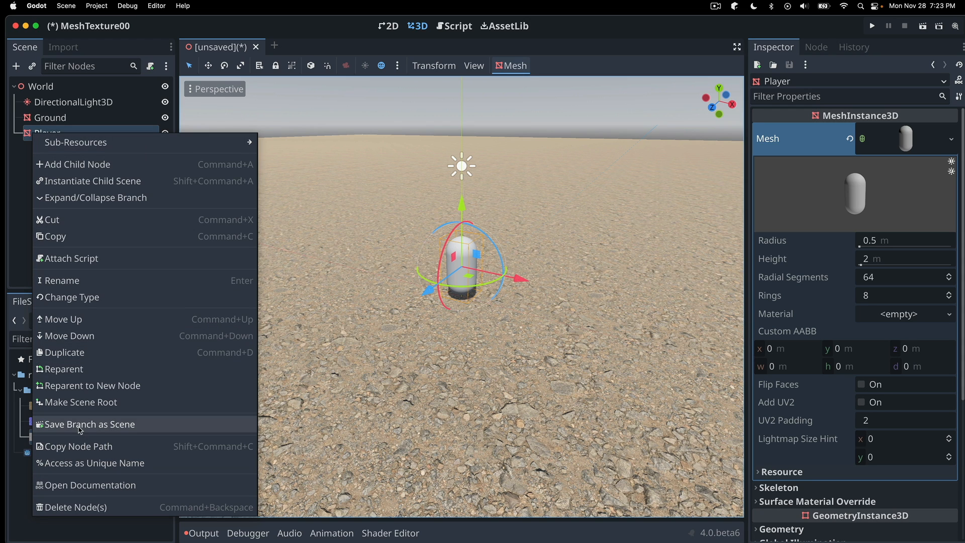
pyautogui.moveTo(71, 339)
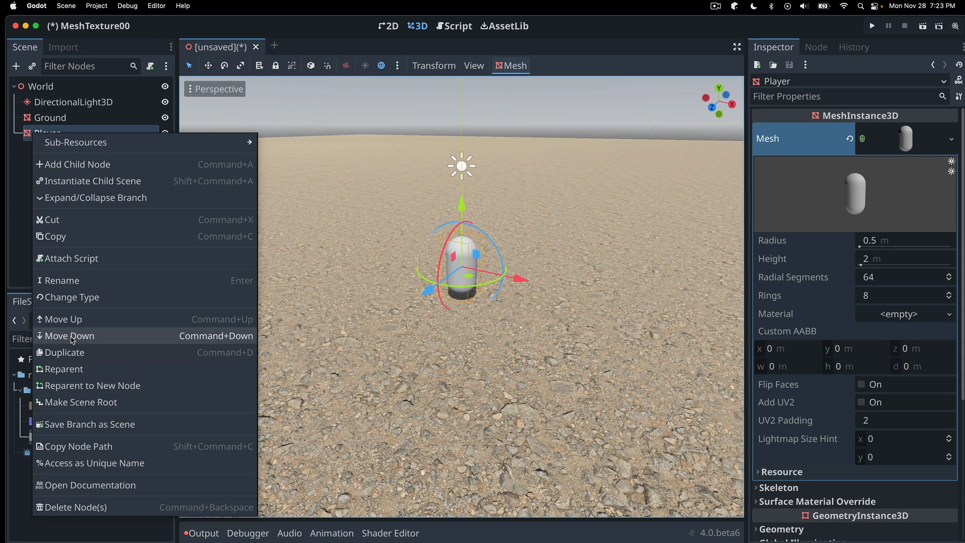
pyautogui.moveTo(72, 164)
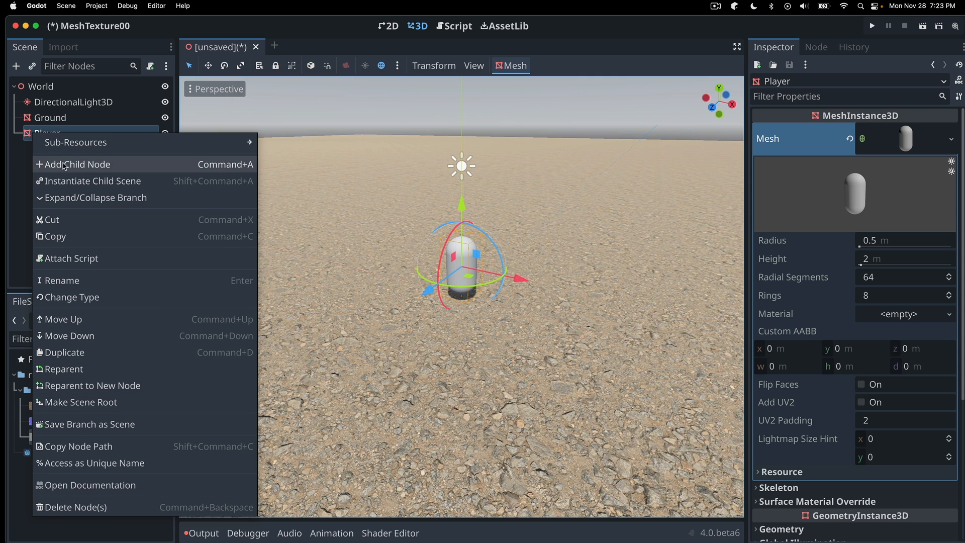
pyautogui.click(78, 164)
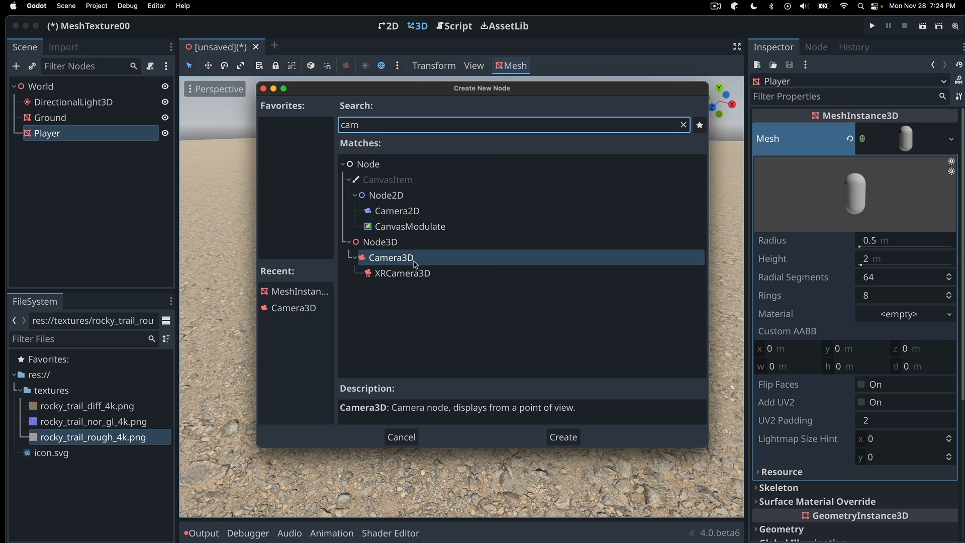
pyautogui.click(561, 437)
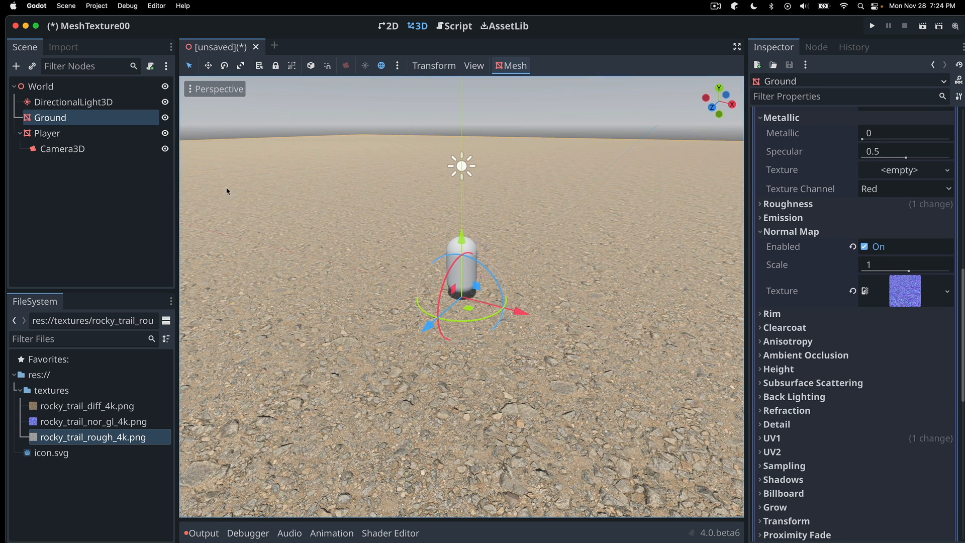
pyautogui.click(62, 149)
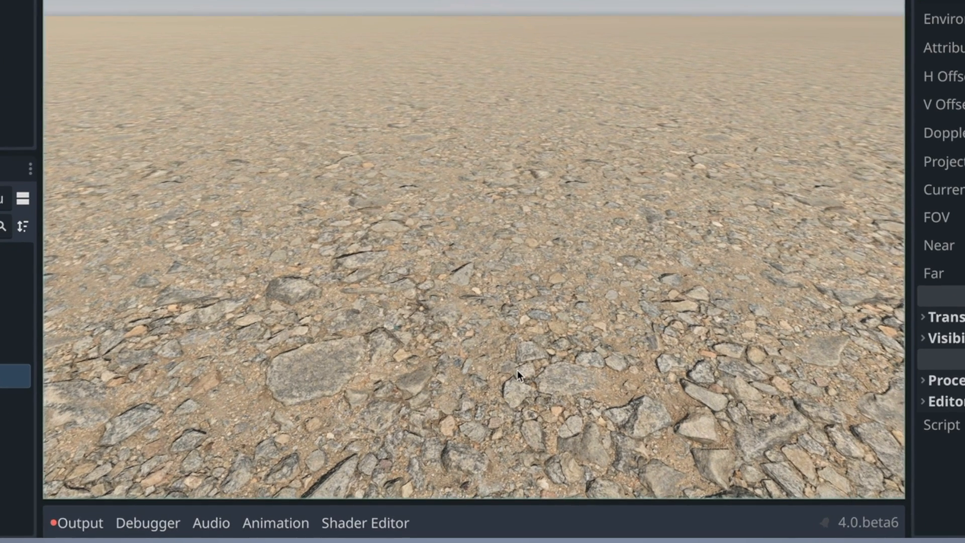
pyautogui.moveTo(553, 304)
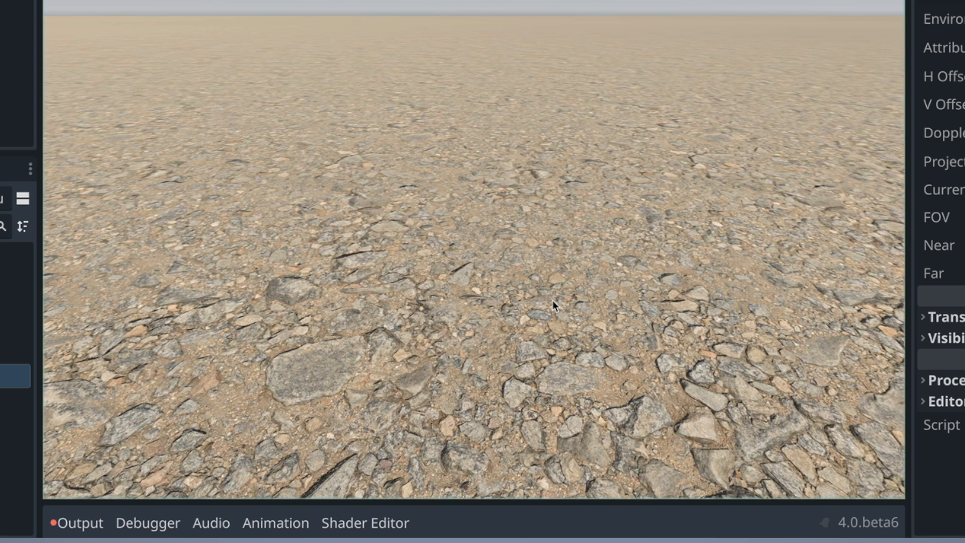
pyautogui.moveTo(608, 297)
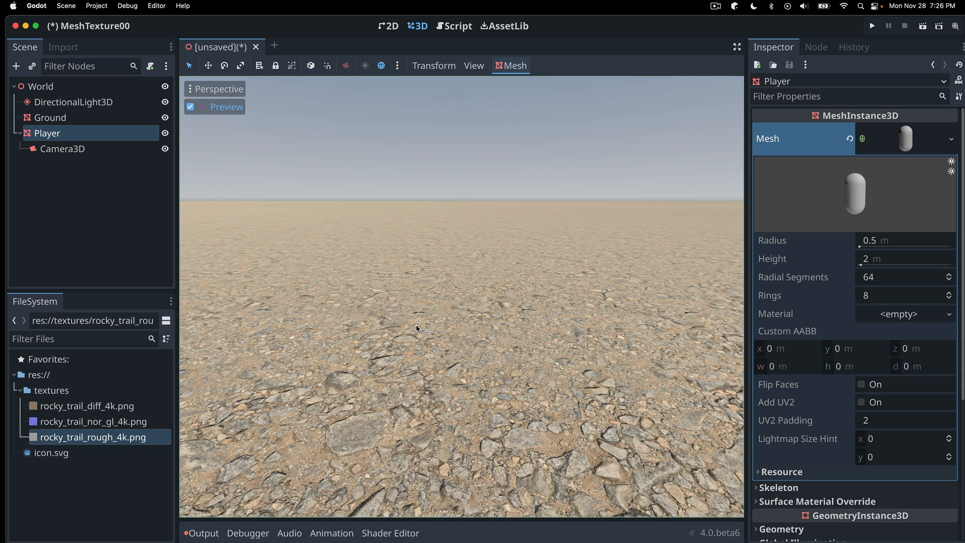
pyautogui.moveTo(539, 380)
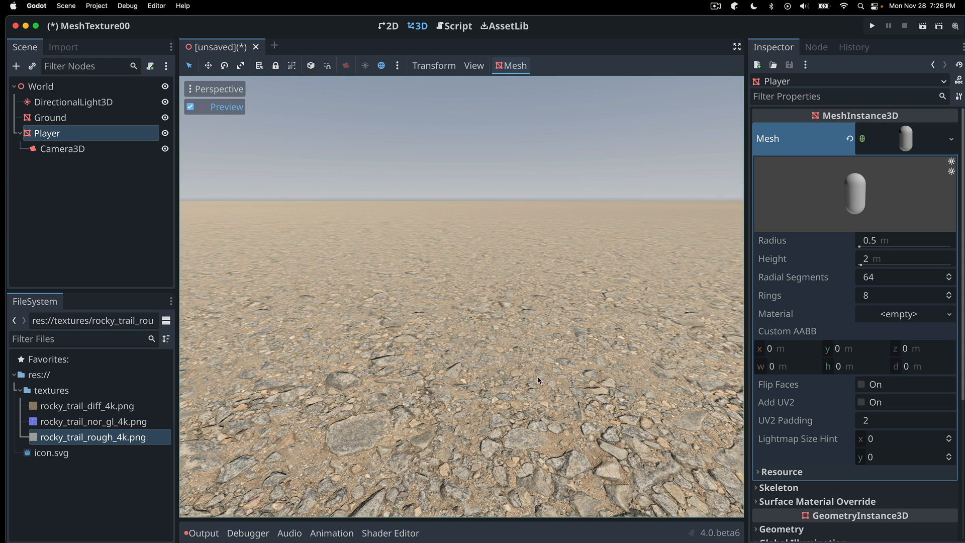